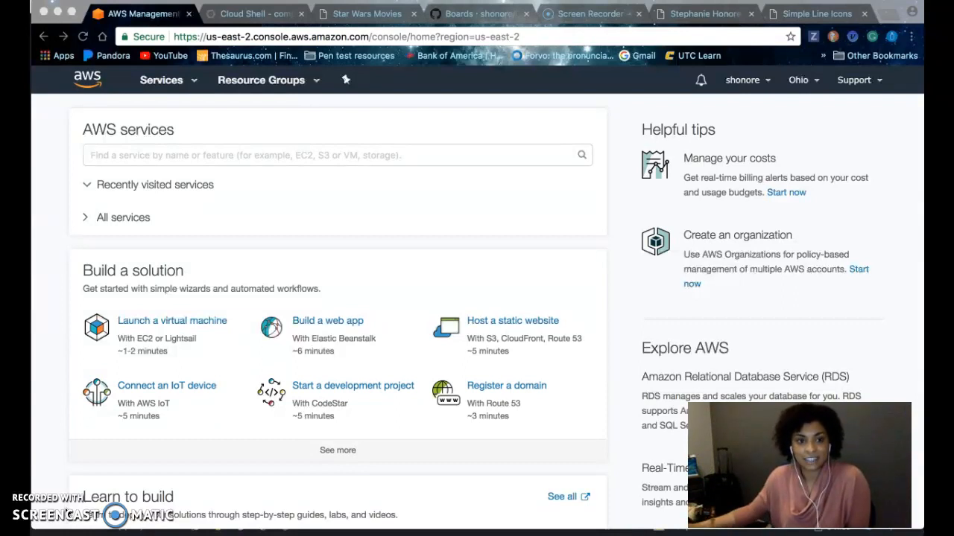
mouse_move(522, 333)
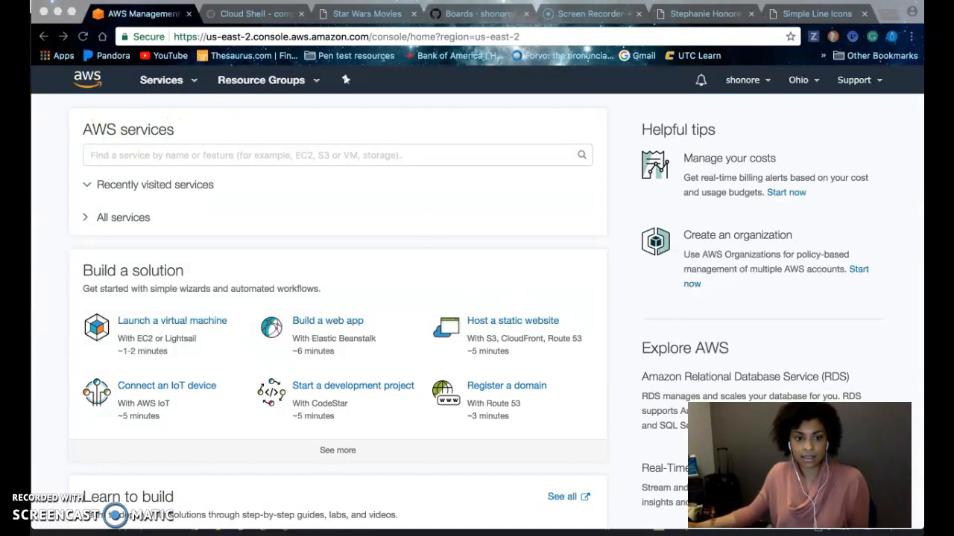
mouse_move(179, 280)
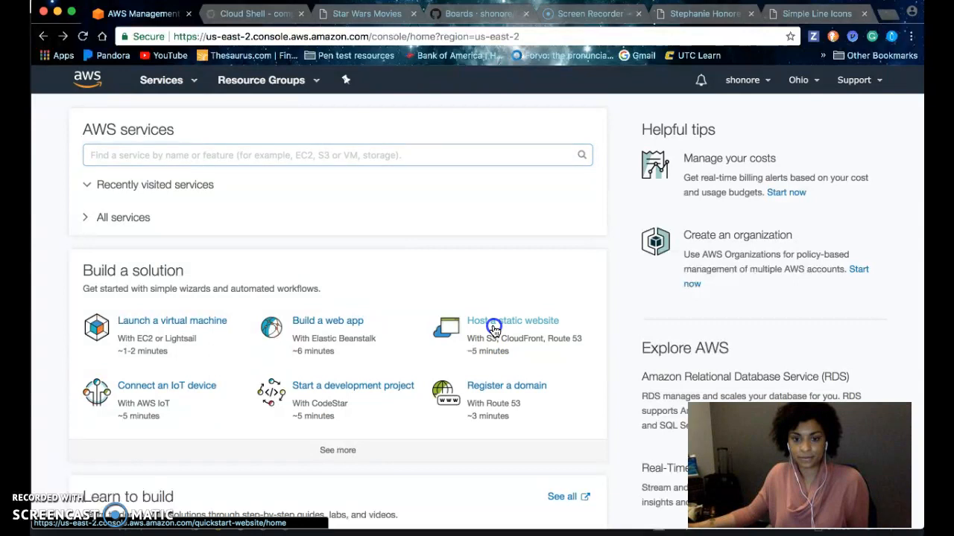
Start from the Host a static website quick start and reach the CloudHeads site's details page.
left_click(514, 321)
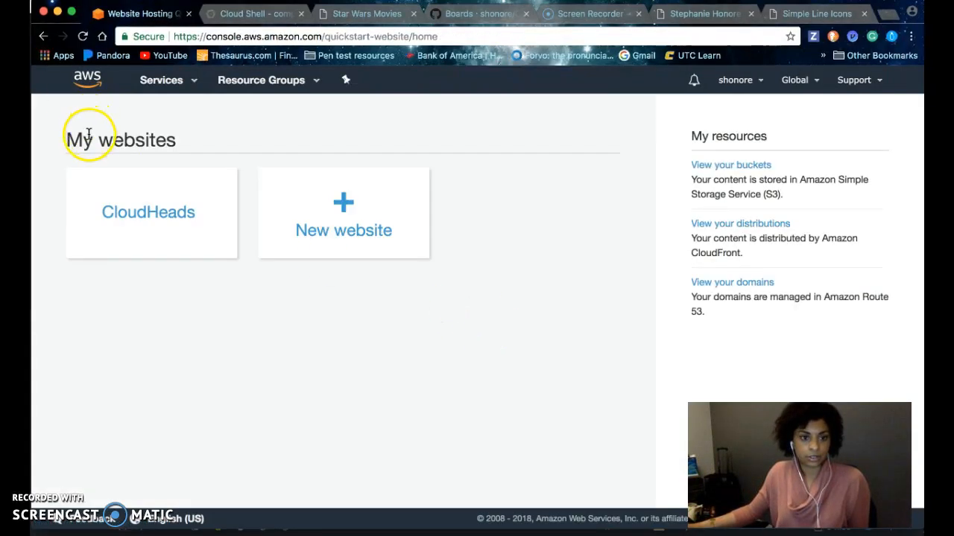
mouse_move(331, 245)
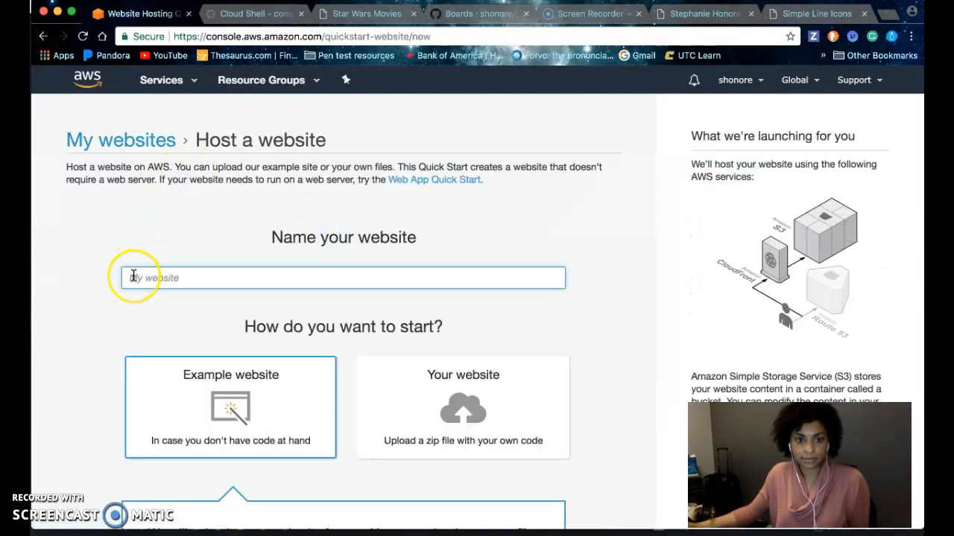
scroll("down", 3)
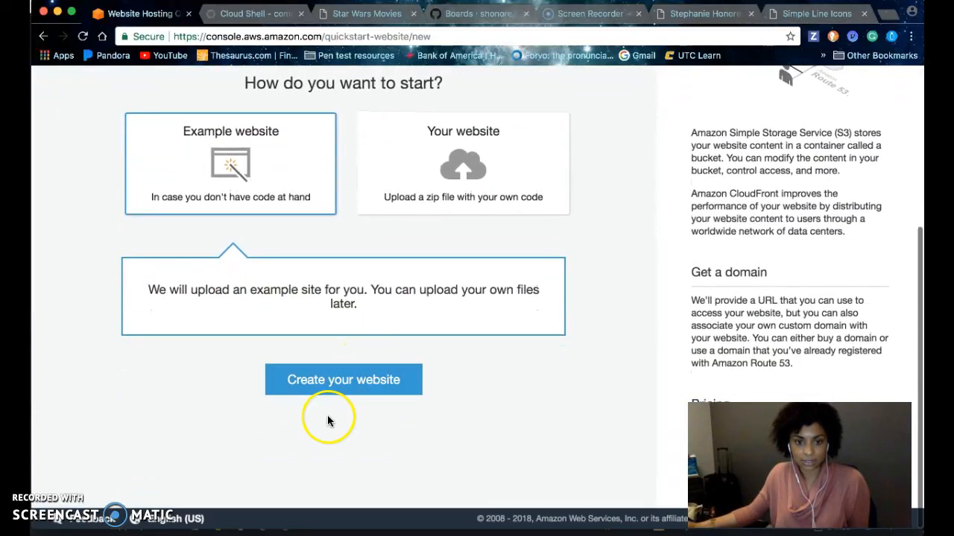
mouse_move(399, 390)
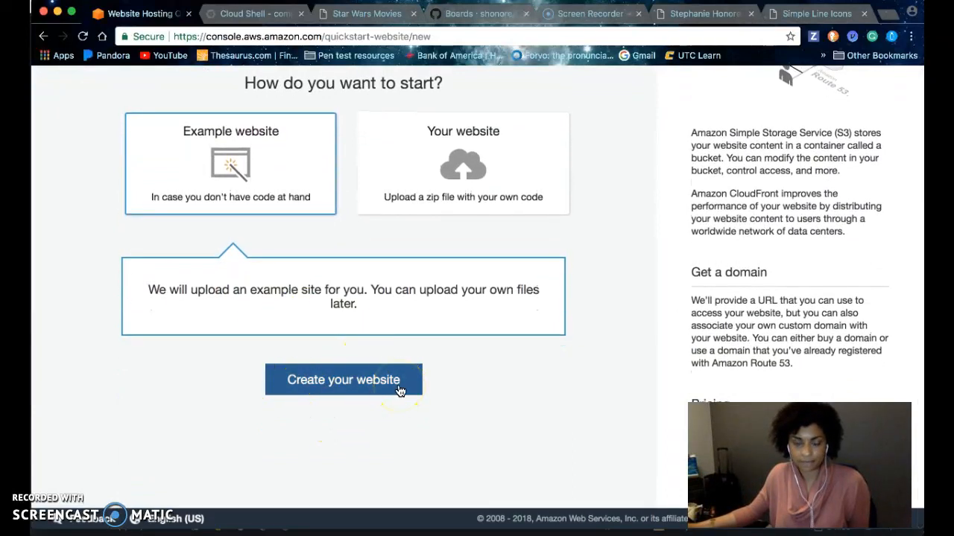
left_click(343, 380)
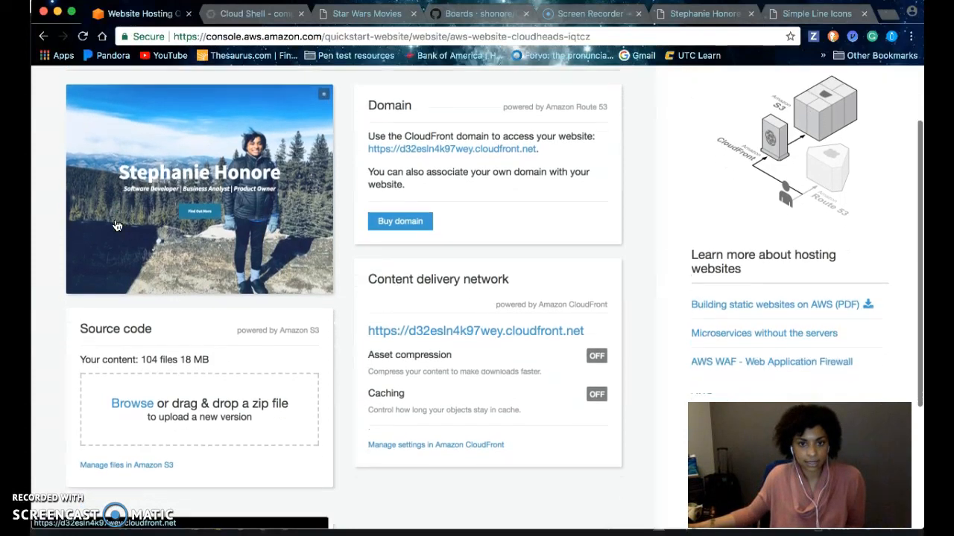
scroll("down", 3)
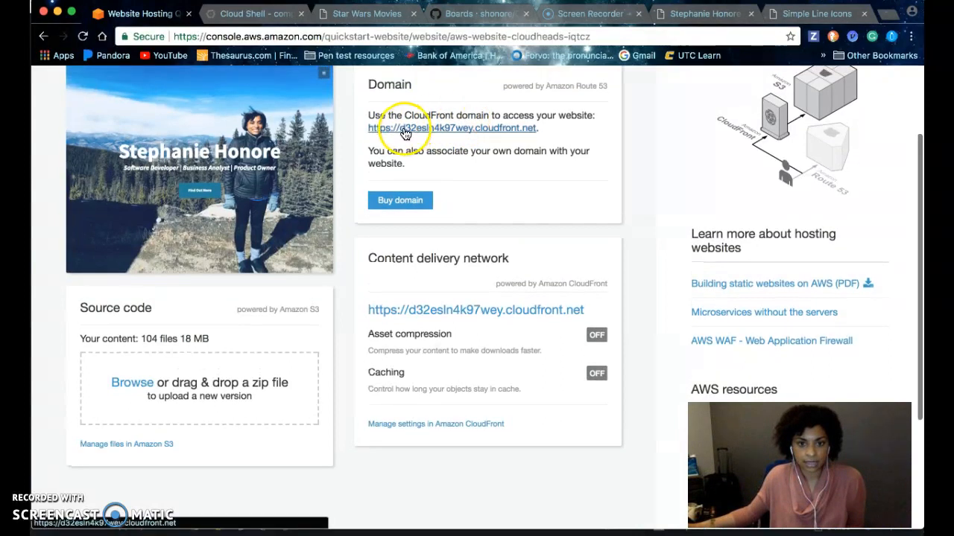
mouse_move(399, 203)
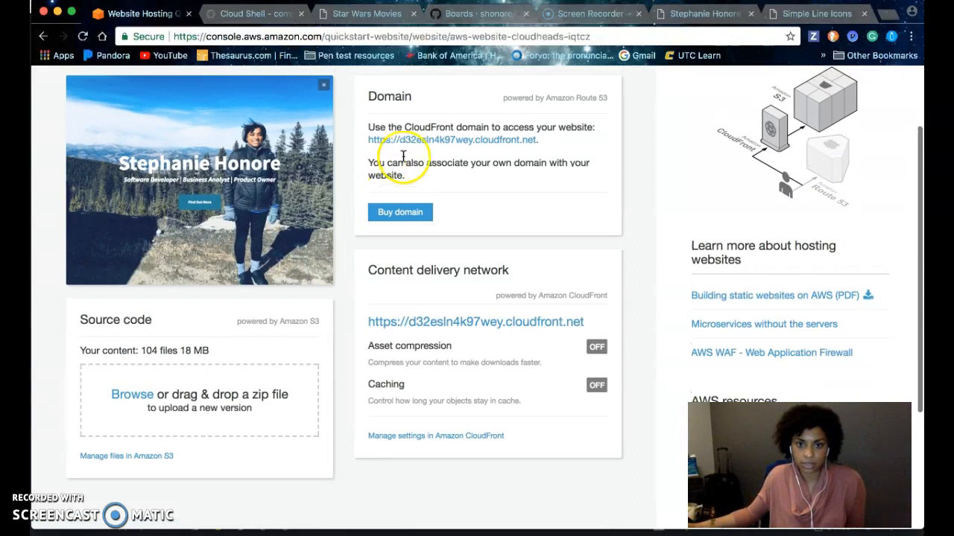
mouse_move(449, 161)
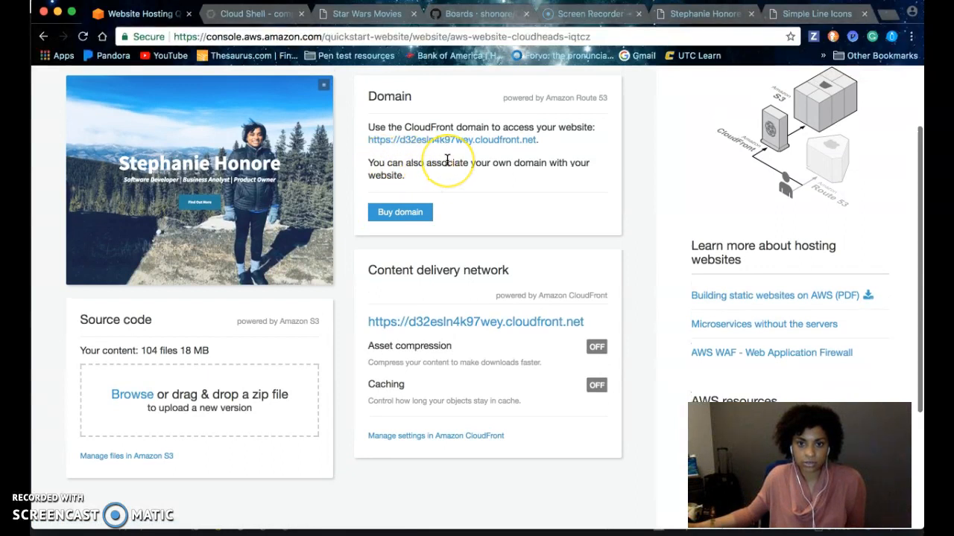
scroll("down", 3)
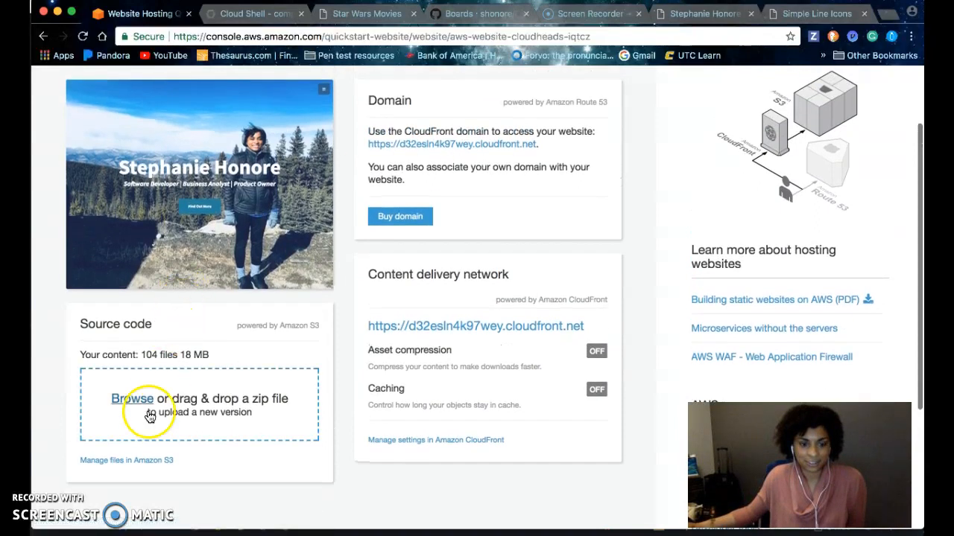
mouse_move(148, 416)
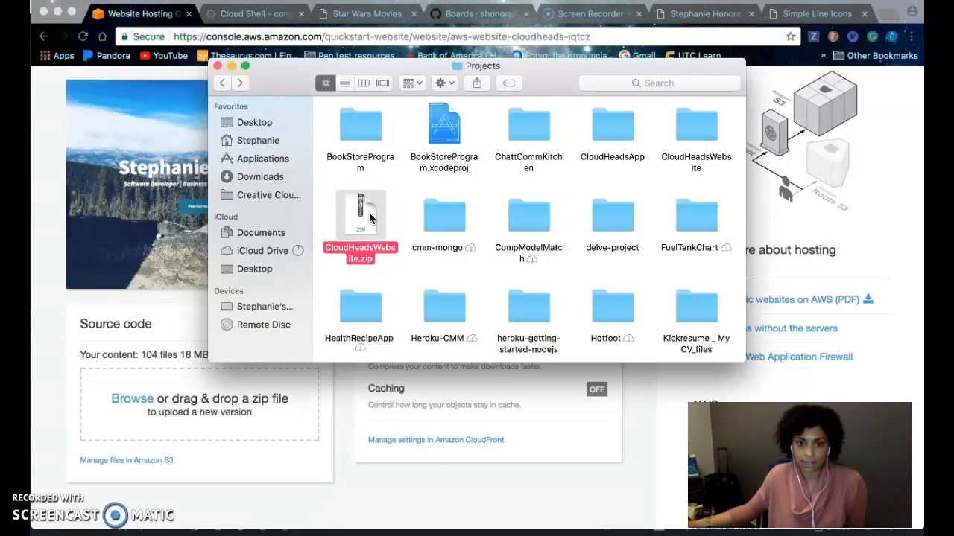
Drop CloudHeadsWebsite.zip from the Finder Projects folder as the new source version.
left_click_drag(360, 216, 143, 386)
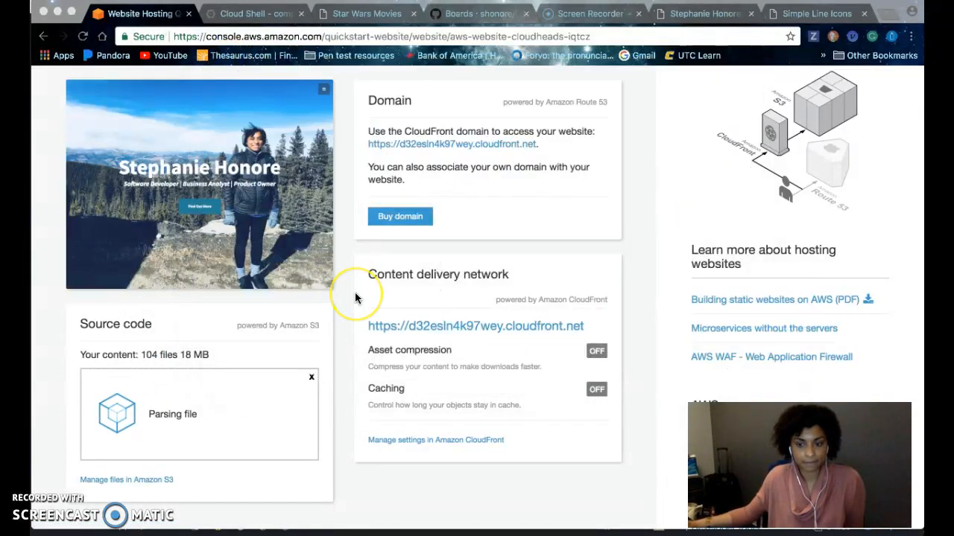
mouse_move(356, 298)
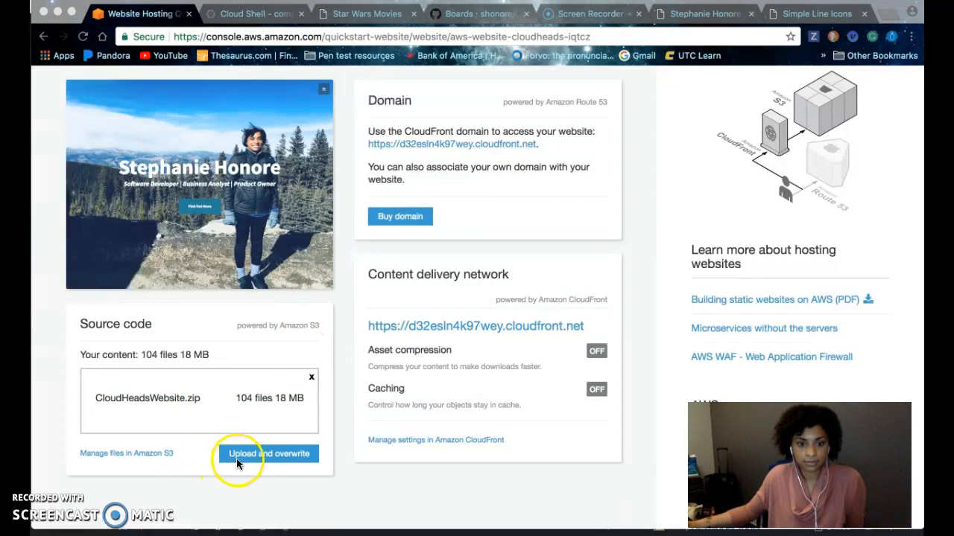
Upload and overwrite the site's files with the chosen zip.
left_click(268, 453)
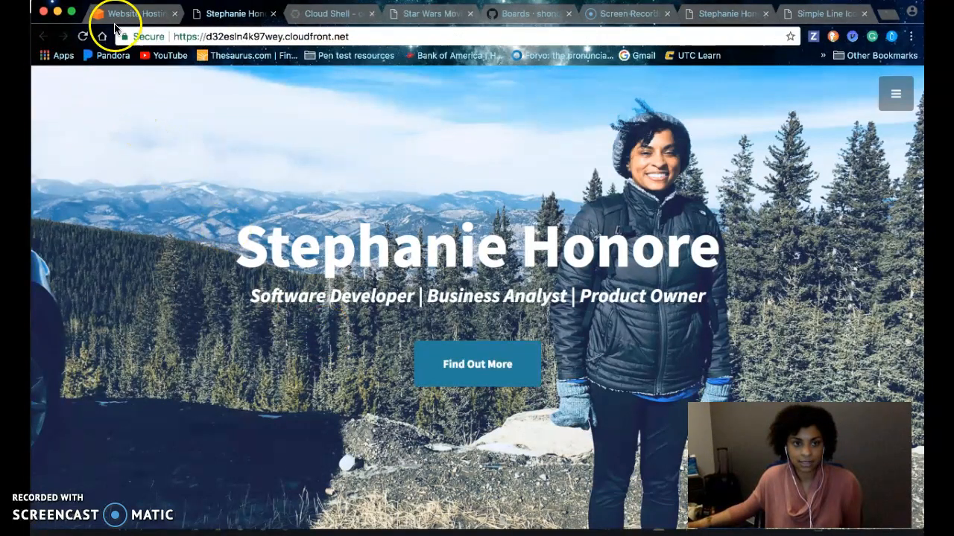
Browse the live portfolio site's sections, contact form and footer.
left_click(132, 15)
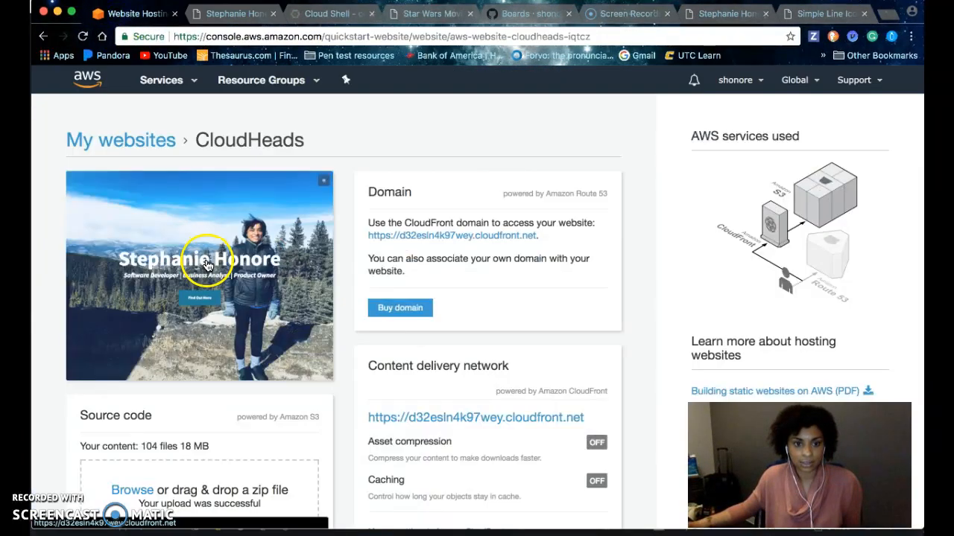
mouse_move(235, 27)
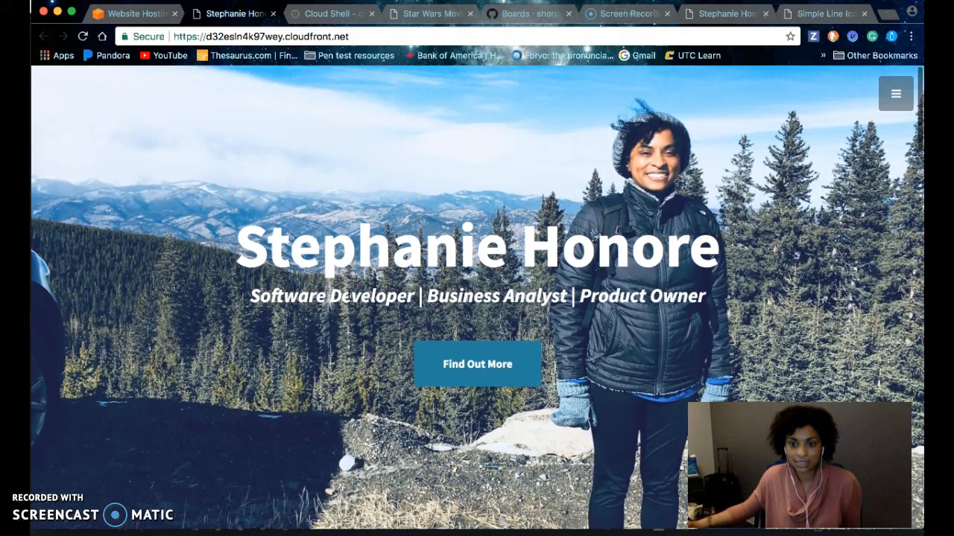
scroll("down", 3)
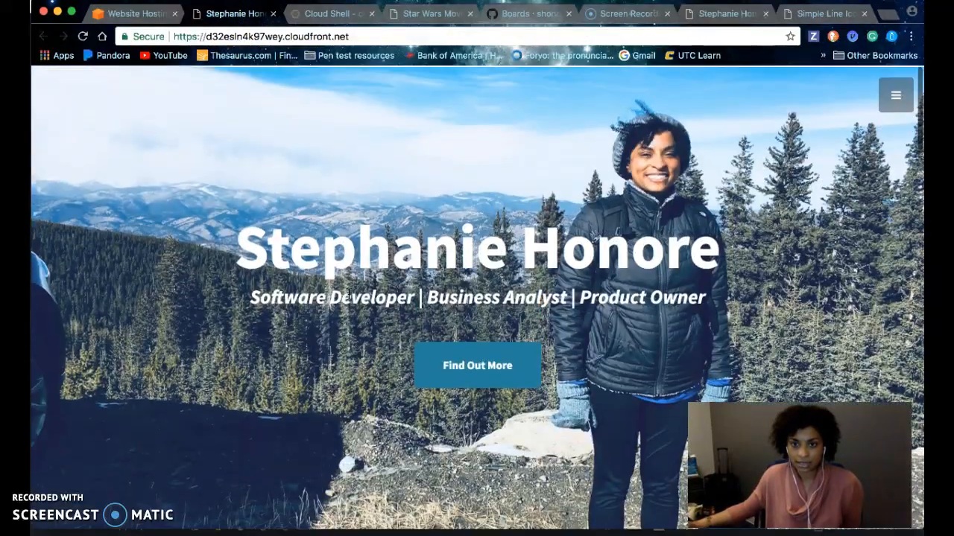
scroll("down", 3)
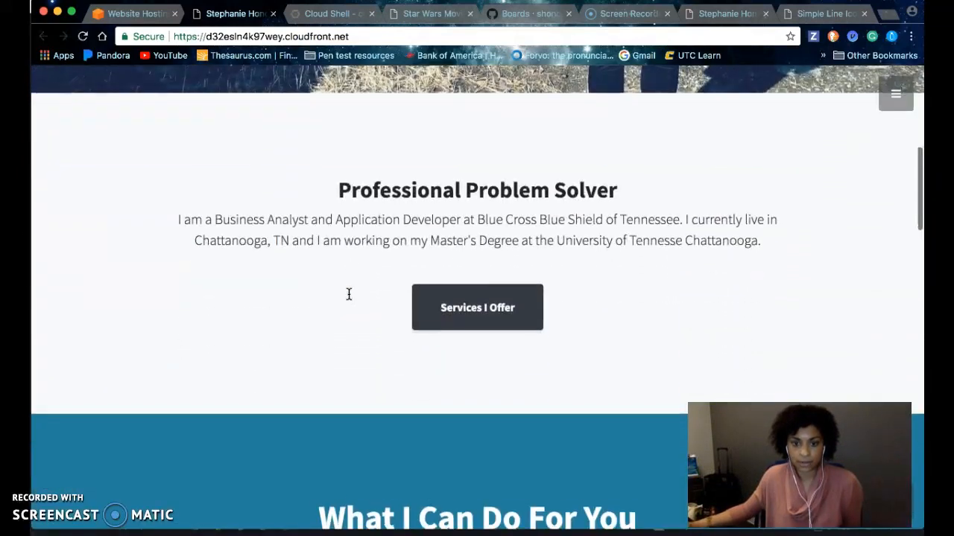
scroll("down", 3)
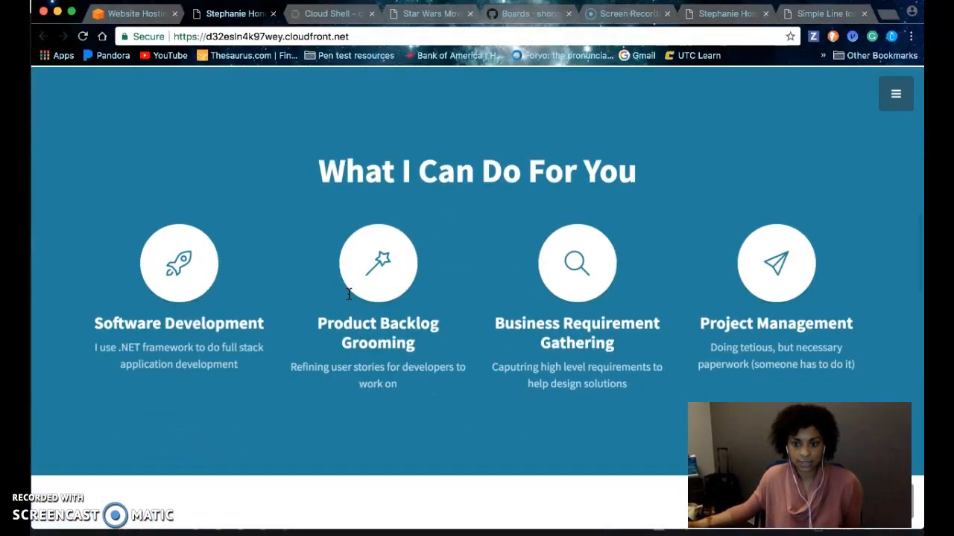
scroll("down", 3)
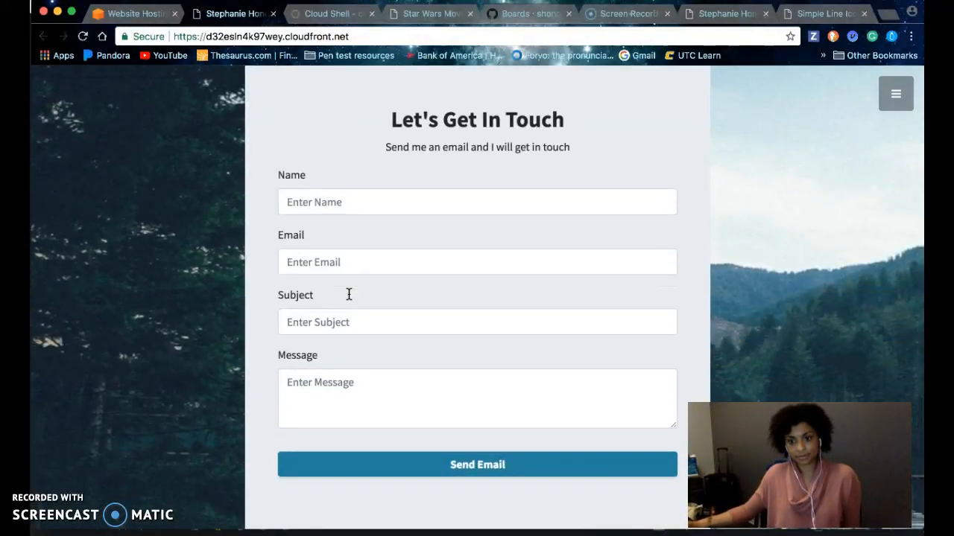
scroll("down", 3)
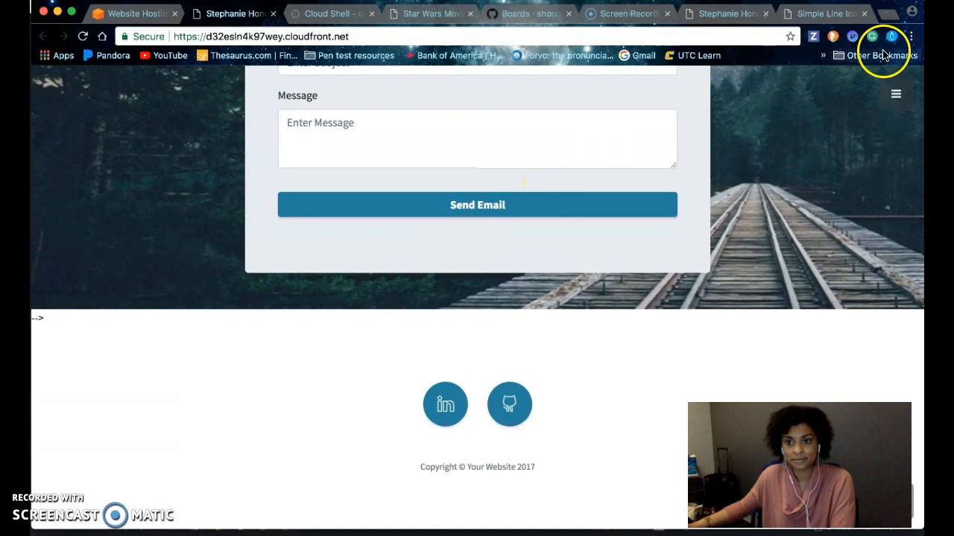
Try the hamburger menu's About Me link and reopen the navigation menu.
left_click(894, 94)
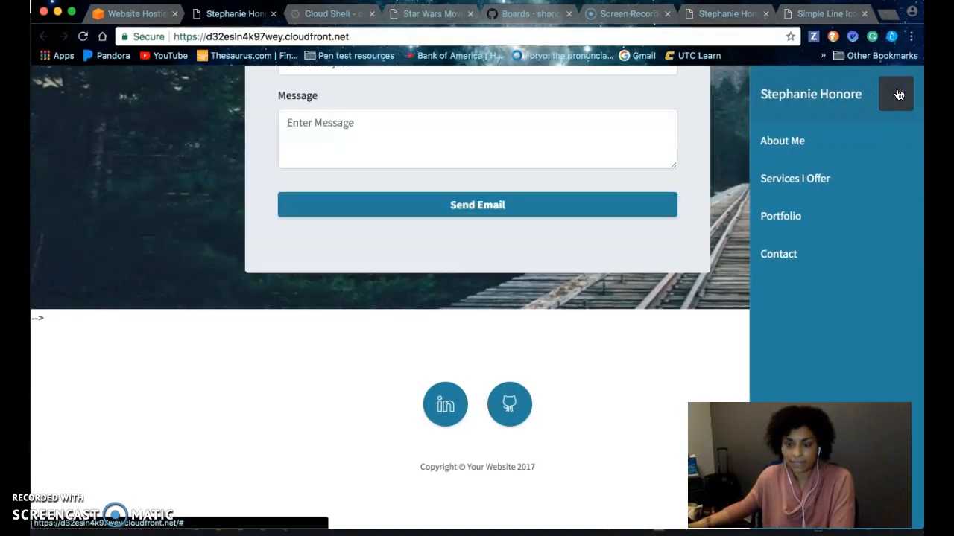
left_click(896, 94)
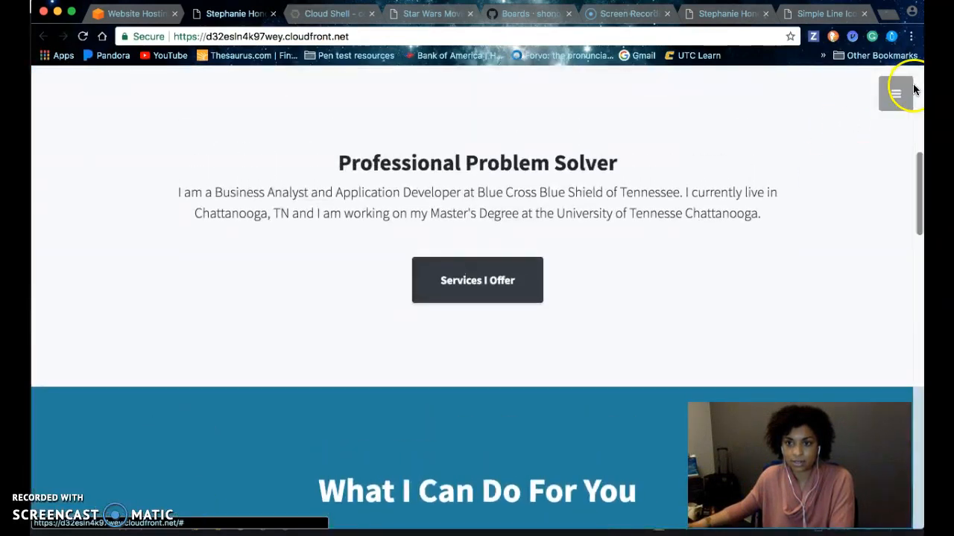
left_click(891, 92)
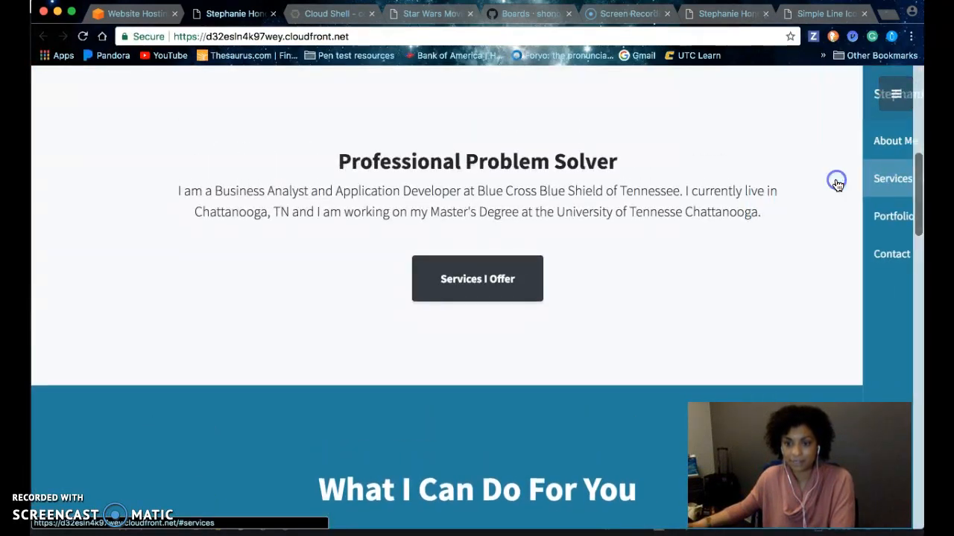
scroll("down", 3)
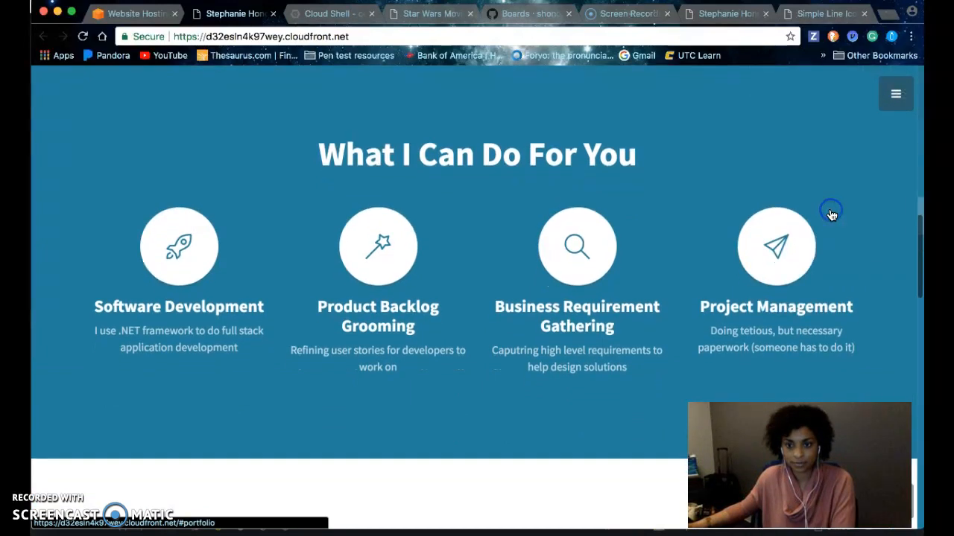
scroll("up", 3)
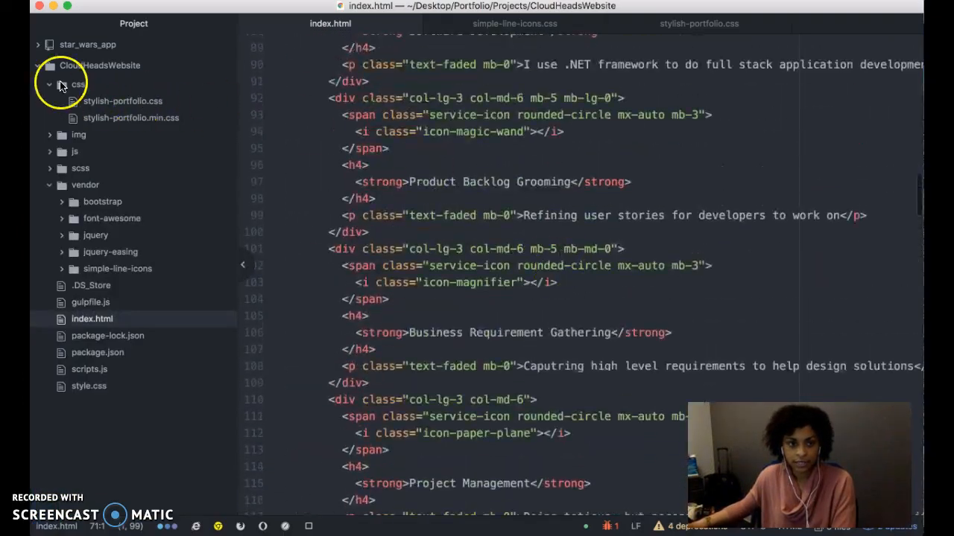
Show index.html from the top with its head meta tags, title and stylesheet links.
left_click(49, 84)
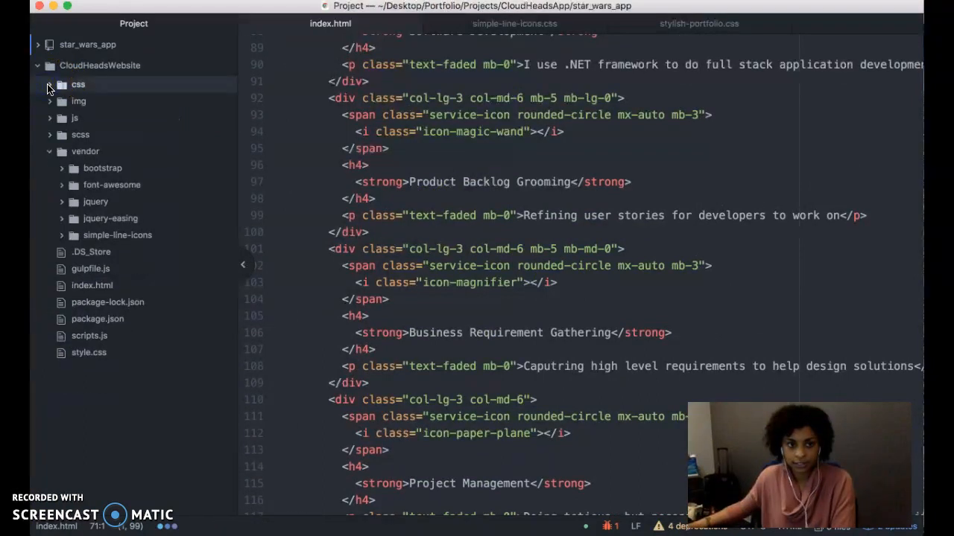
left_click(51, 83)
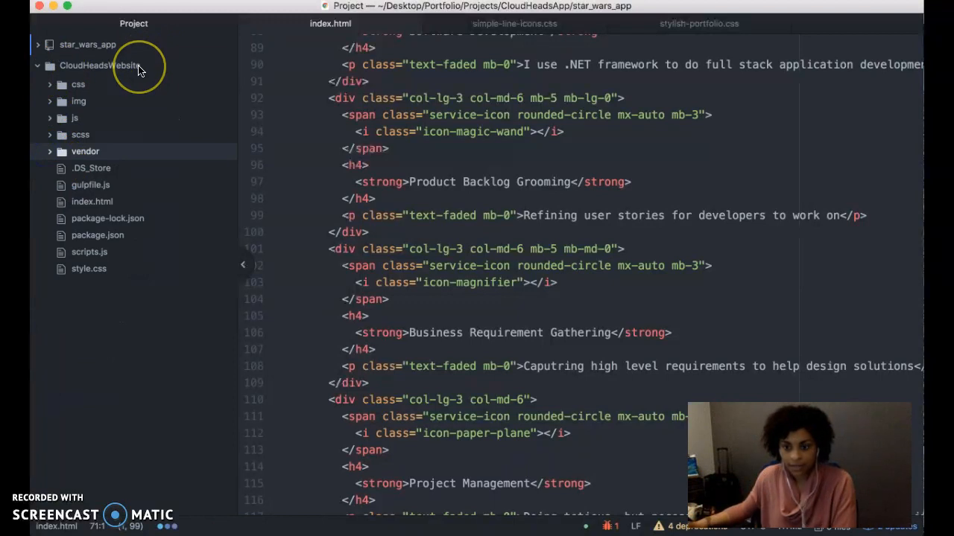
mouse_move(137, 70)
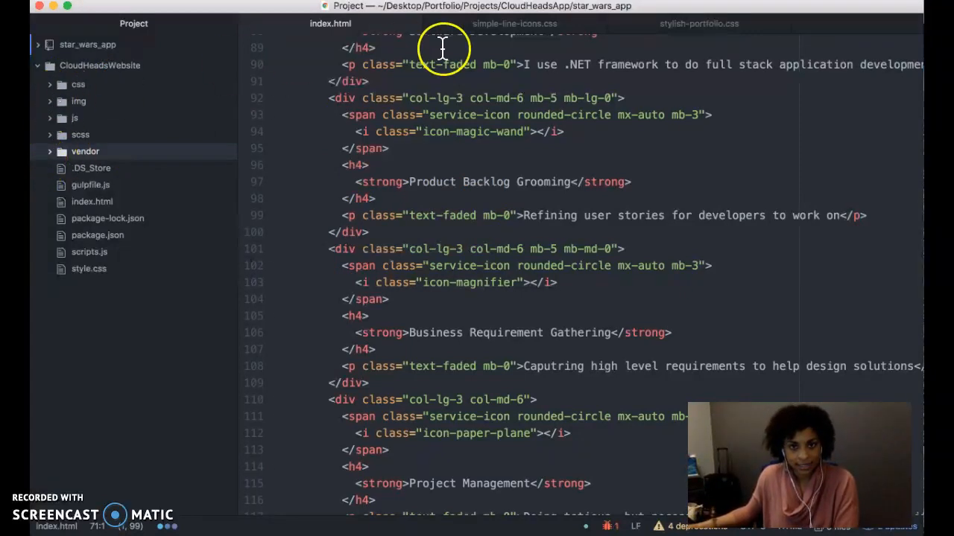
scroll("up", 3)
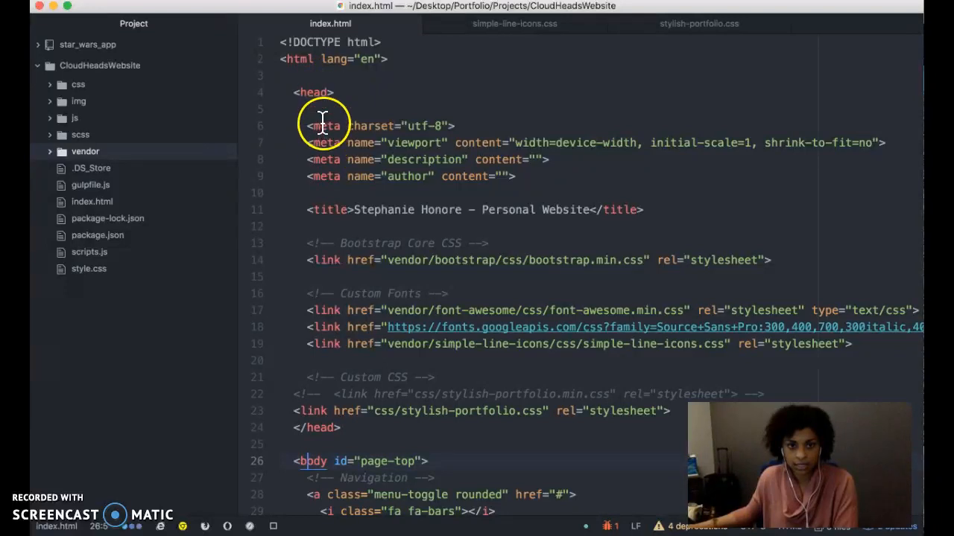
scroll("down", 3)
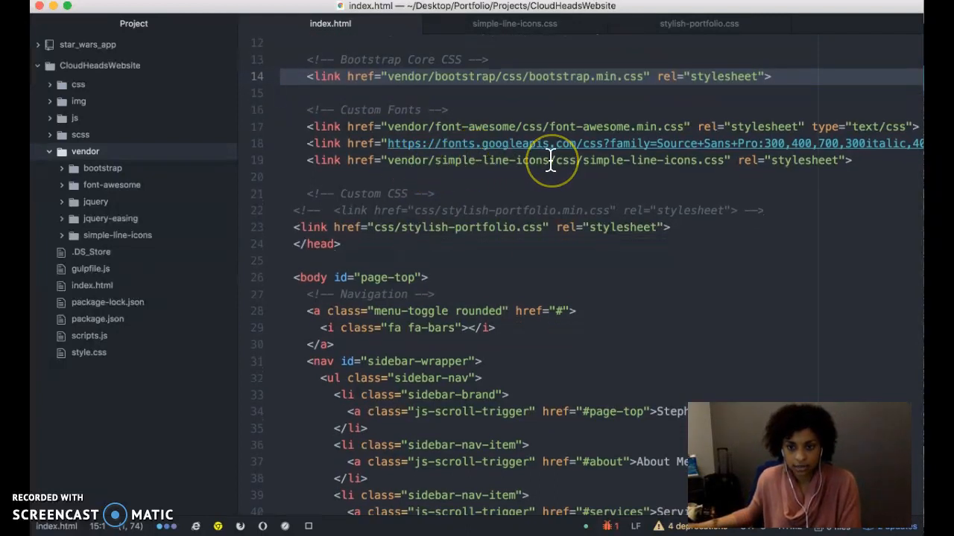
scroll("down", 3)
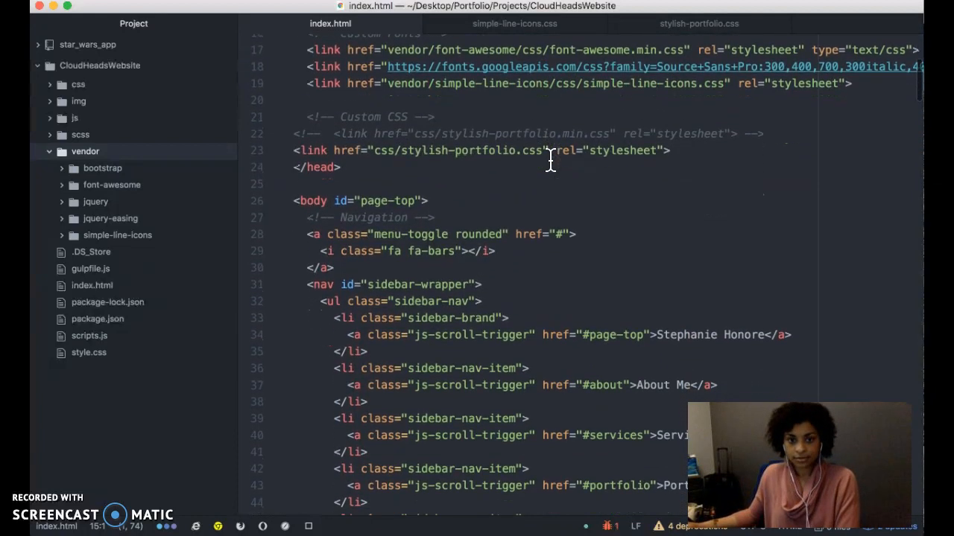
scroll("down", 3)
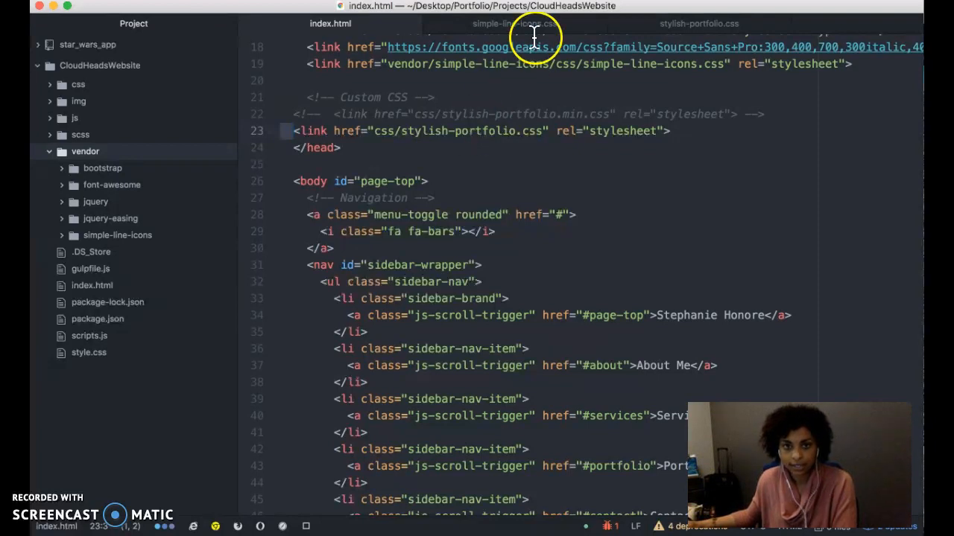
left_click(514, 24)
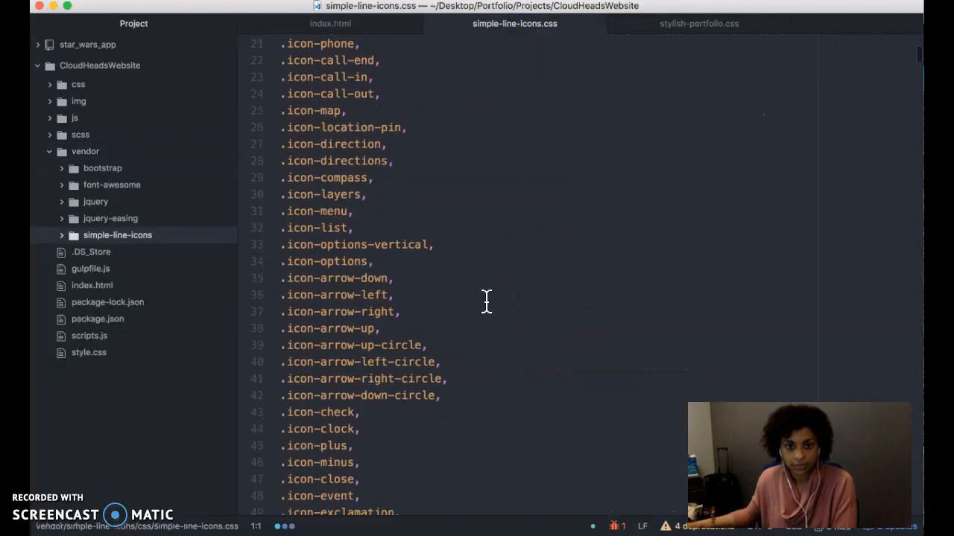
scroll("down", 3)
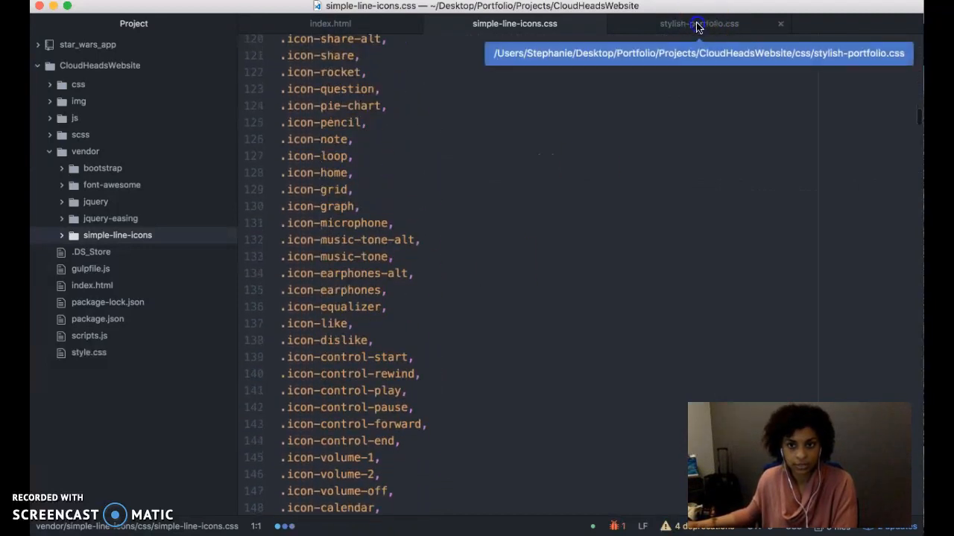
left_click(697, 24)
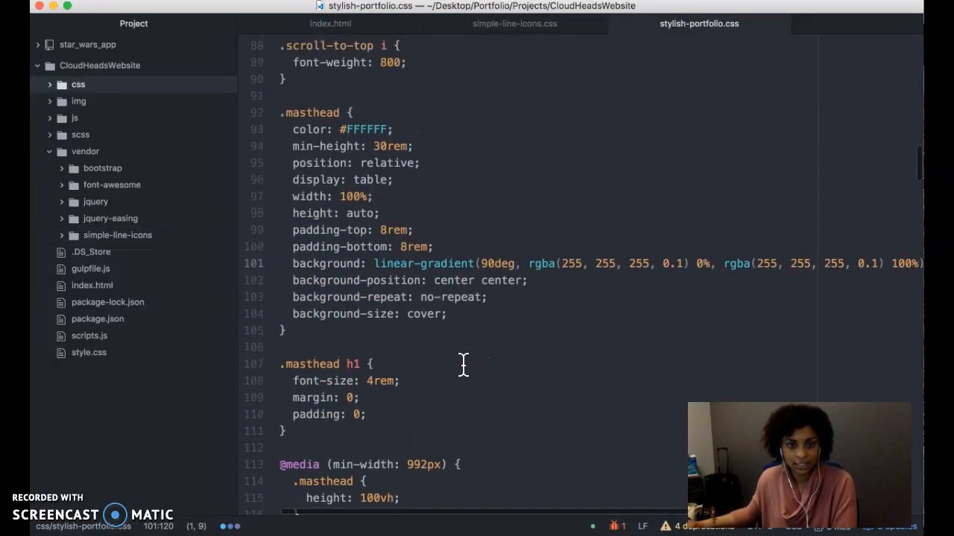
left_click(349, 24)
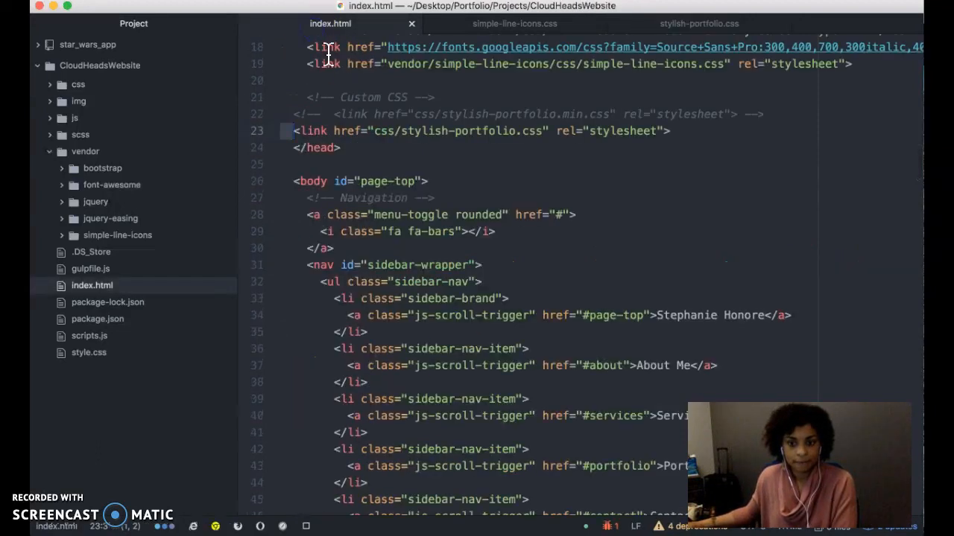
scroll("down", 3)
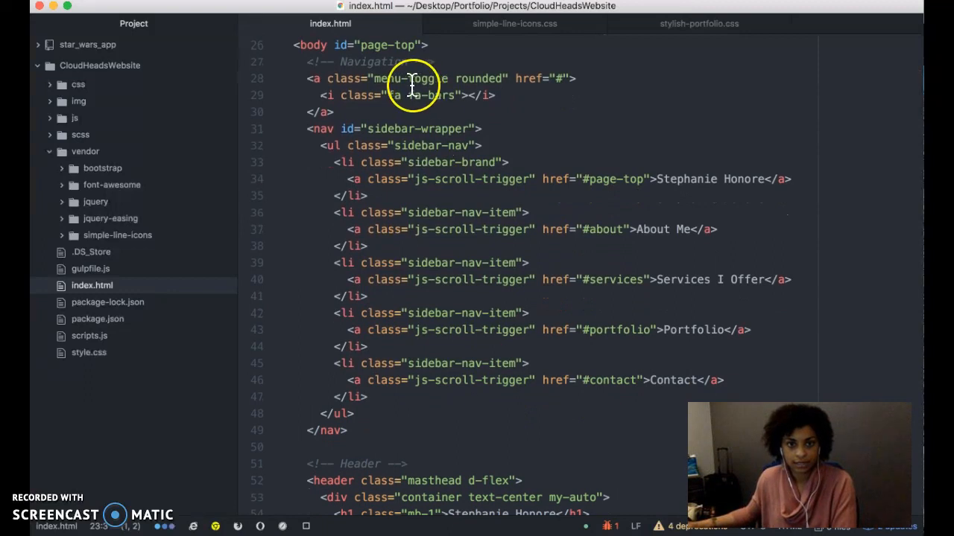
left_click(306, 44)
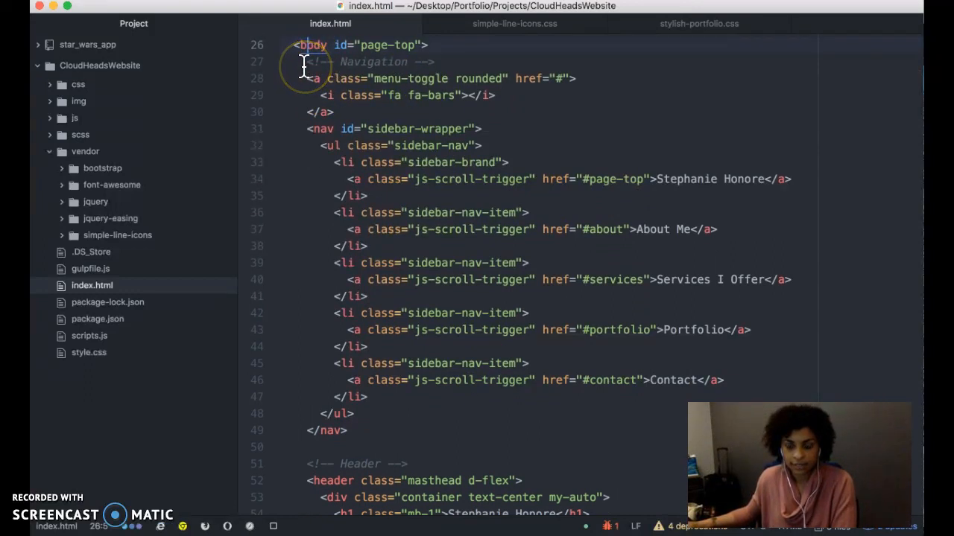
mouse_move(707, 252)
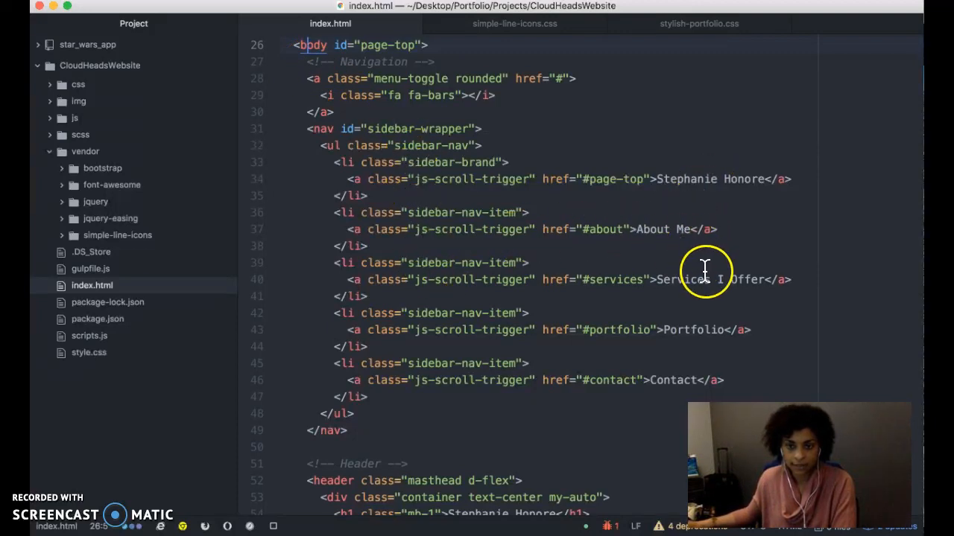
mouse_move(694, 351)
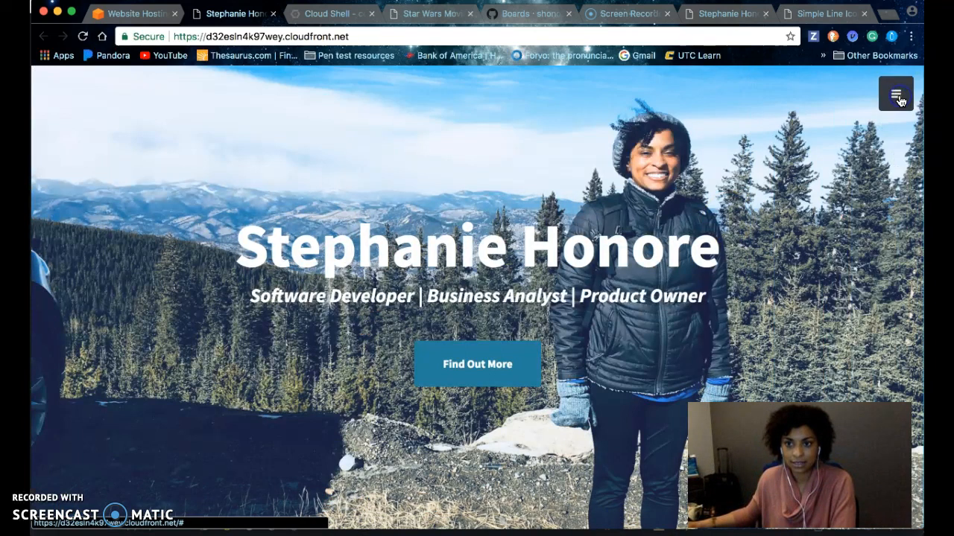
left_click(896, 95)
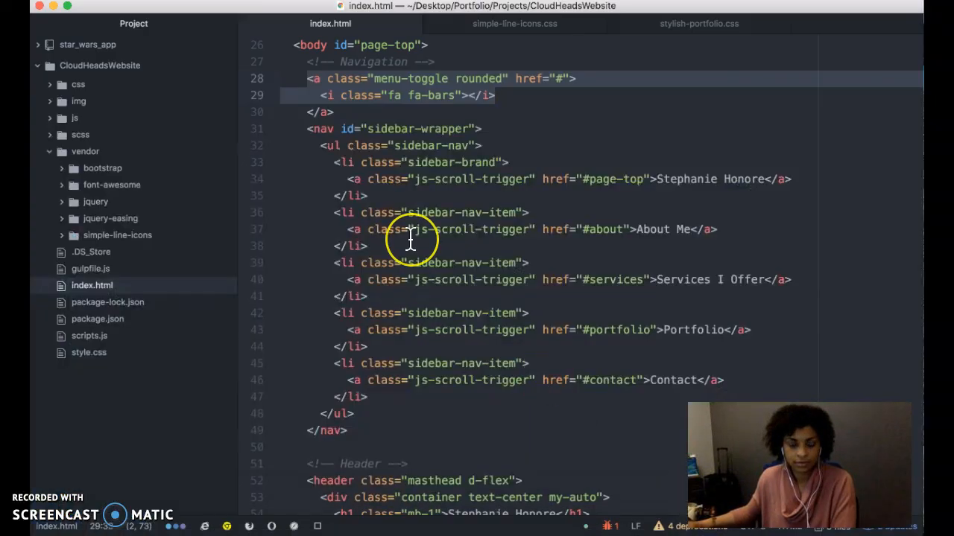
scroll("down", 3)
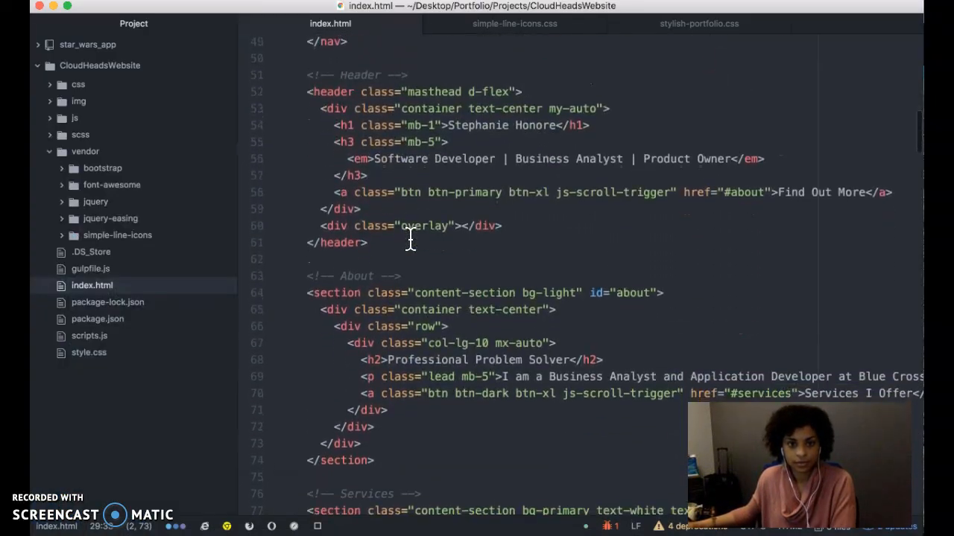
scroll("down", 3)
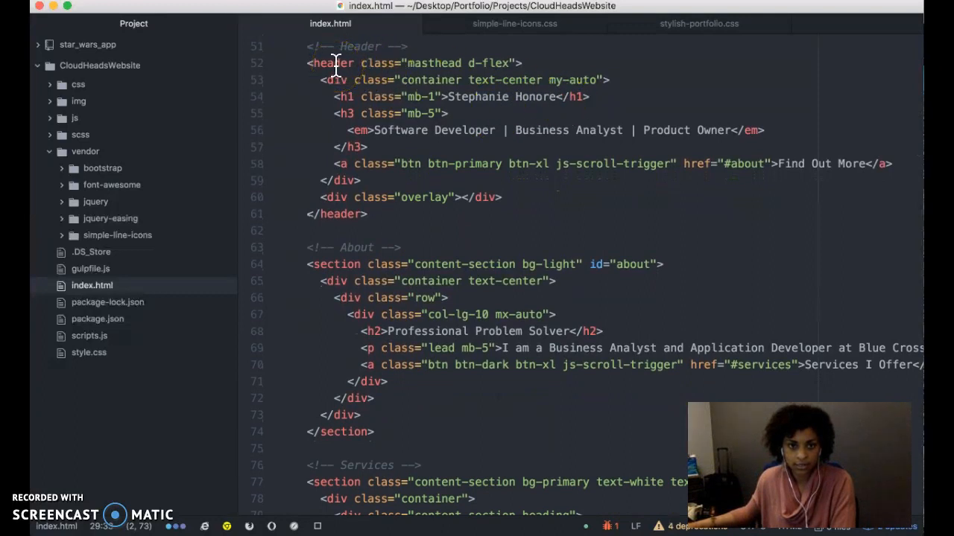
left_click(336, 63)
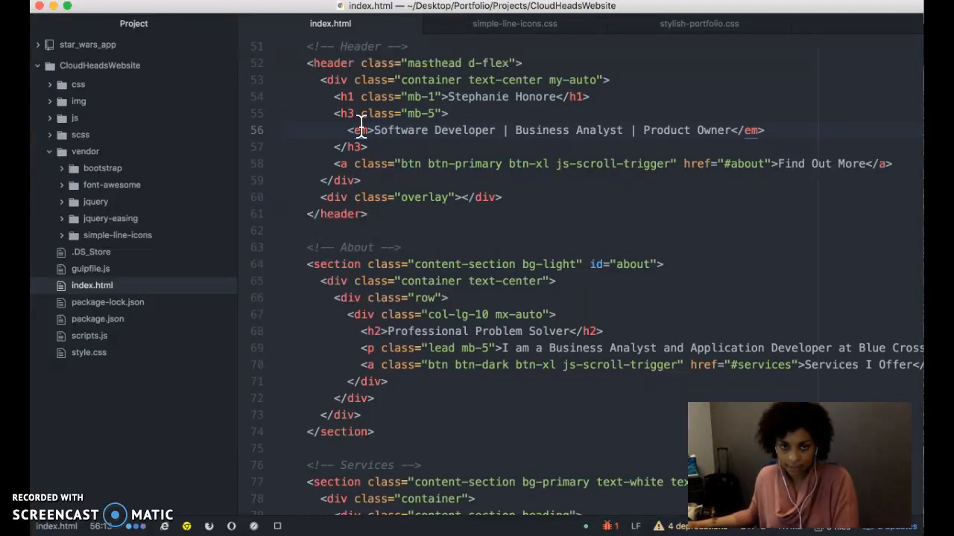
scroll("down", 3)
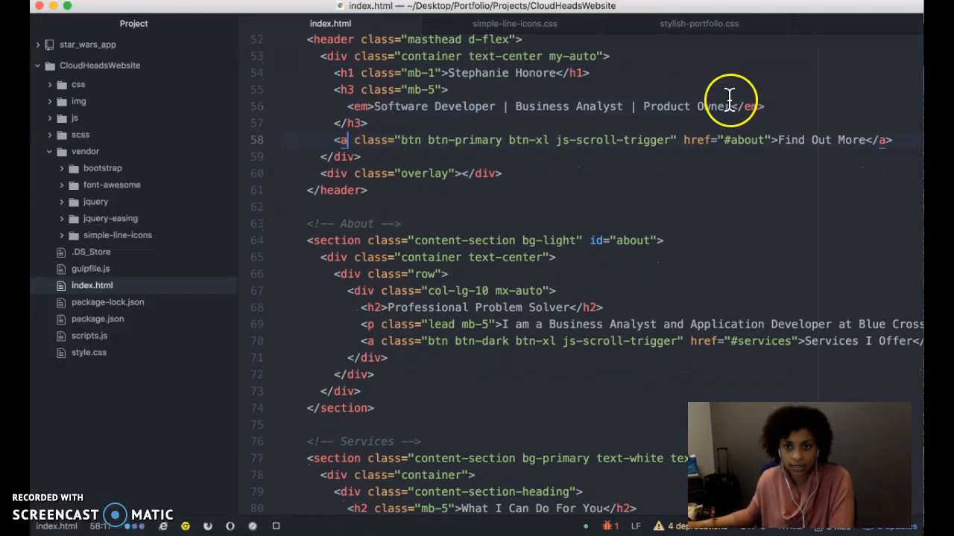
mouse_move(721, 141)
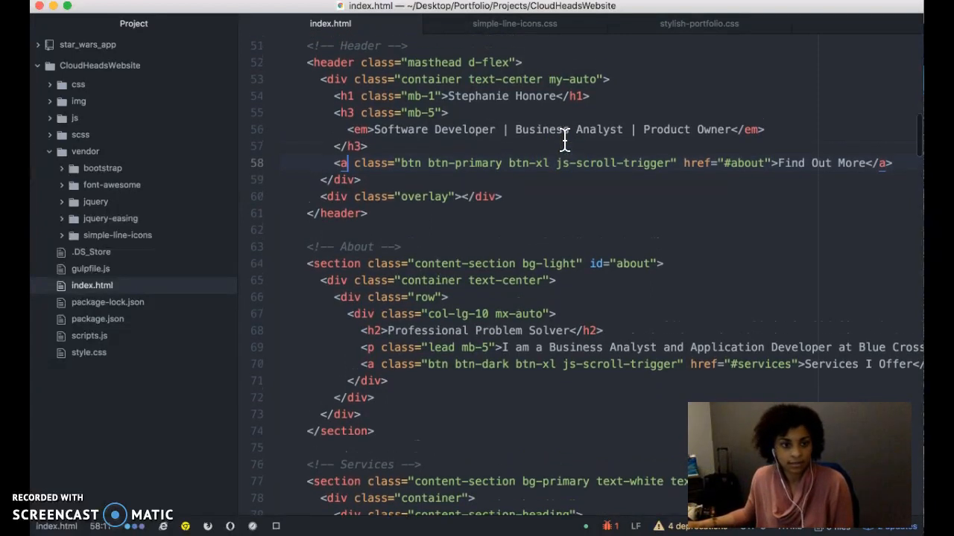
scroll("down", 3)
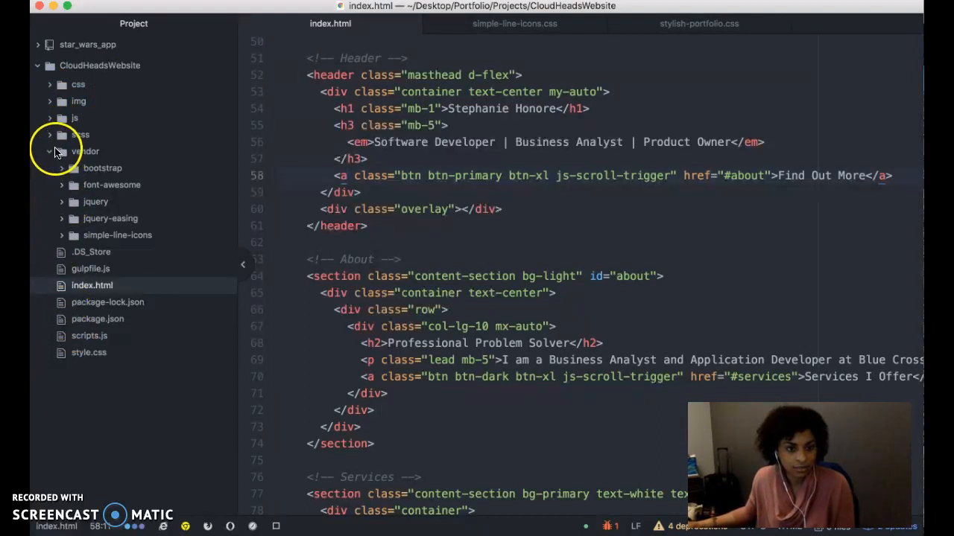
Open stylish-portfolio.js from the js folder at its smooth-scrolling handlers.
left_click(74, 118)
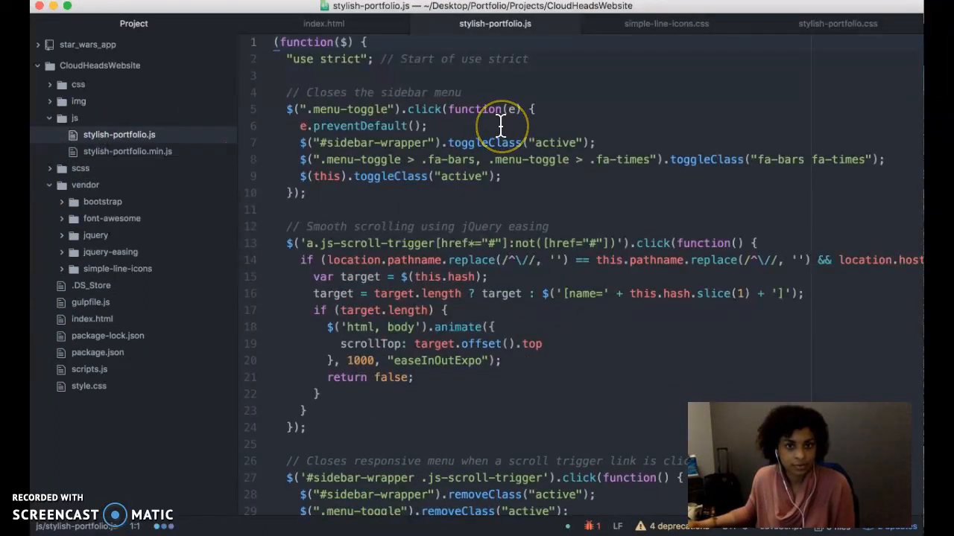
scroll("down", 3)
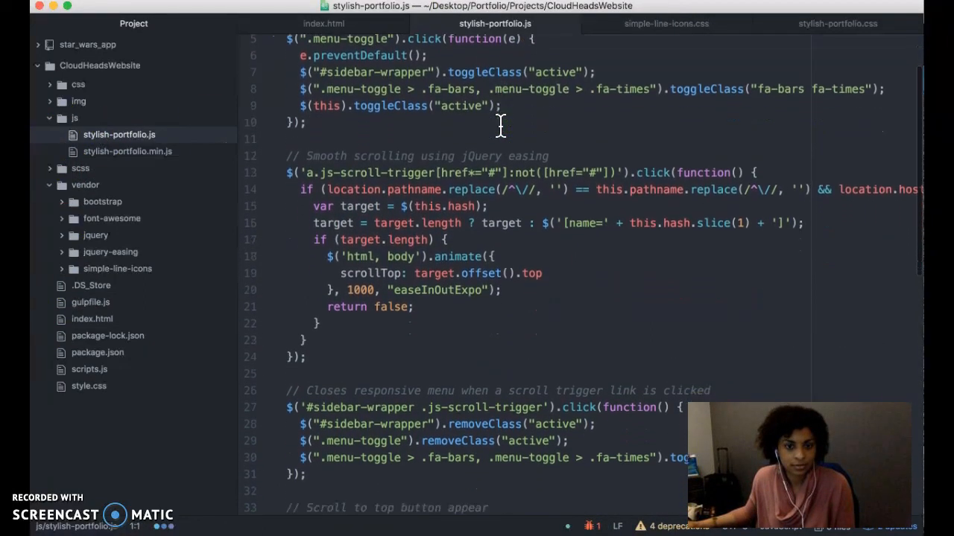
scroll("down", 3)
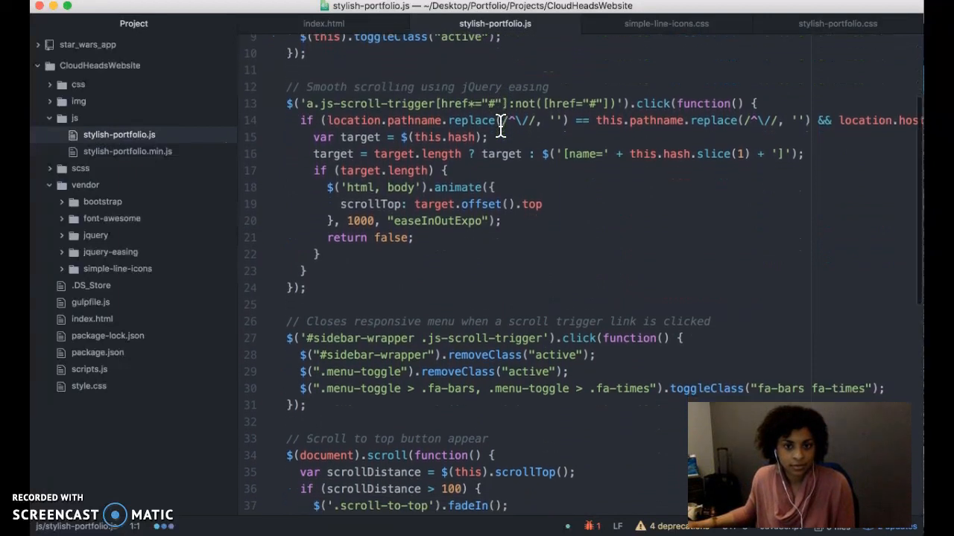
double_click(488, 87)
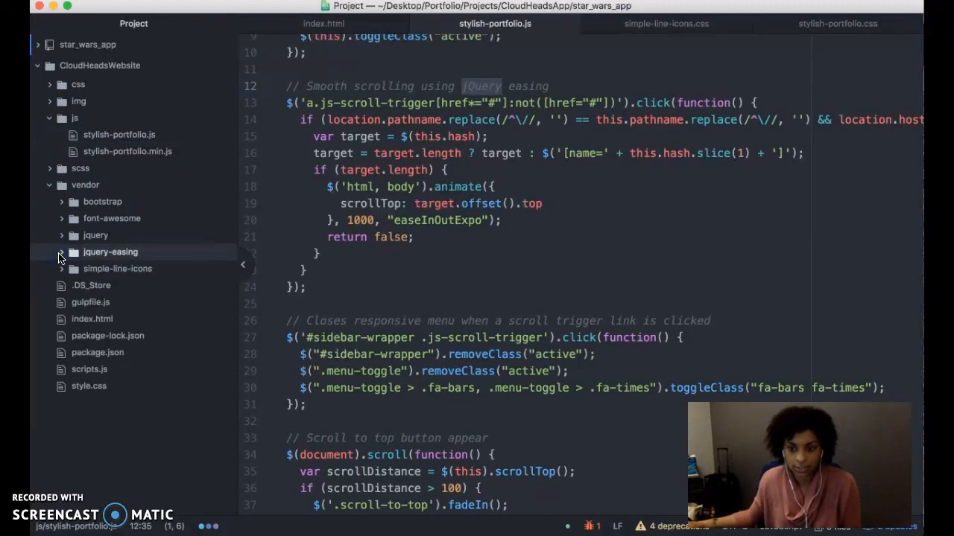
mouse_move(301, 21)
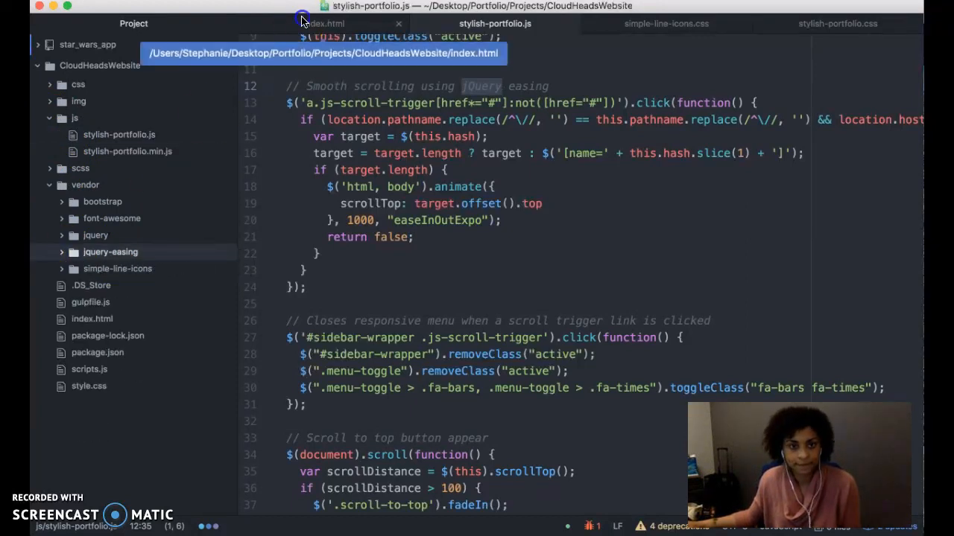
Return to index.html and view the About and Services section markup.
left_click(304, 24)
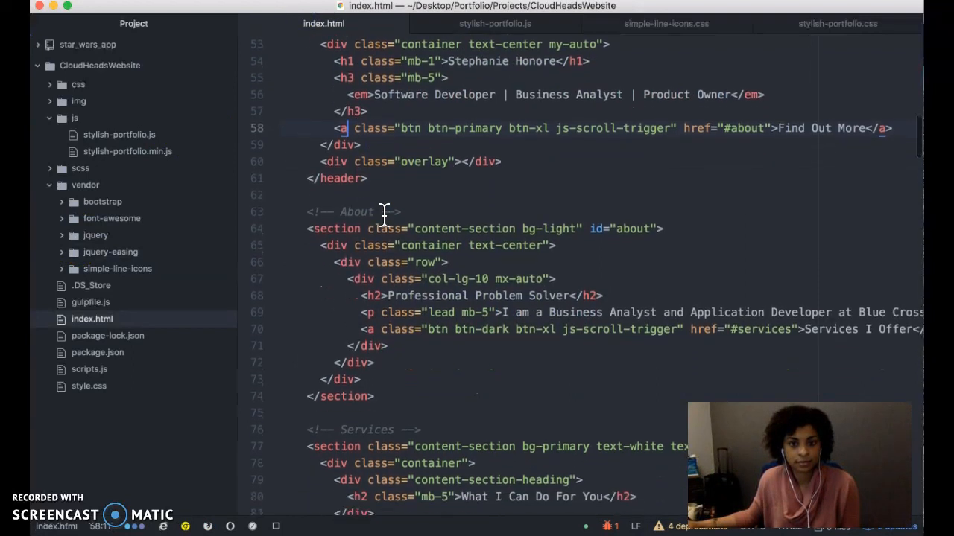
scroll("down", 3)
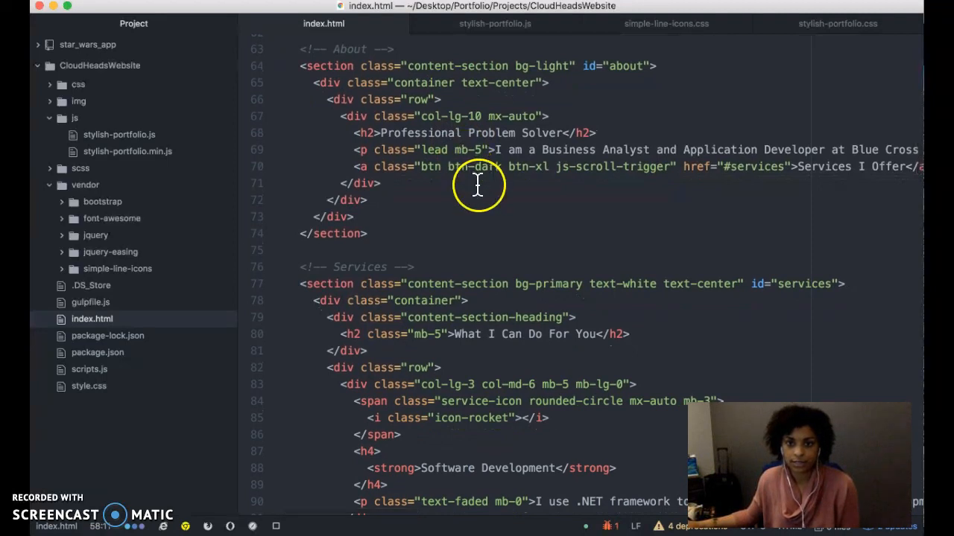
mouse_move(564, 167)
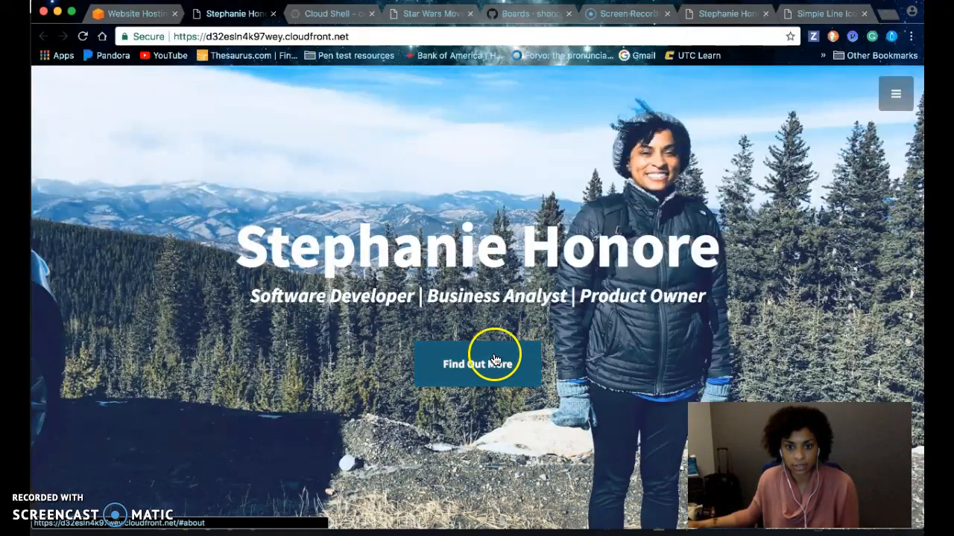
Use the live site's Services I Offer link to reach the What I Can Do For You section.
left_click(477, 362)
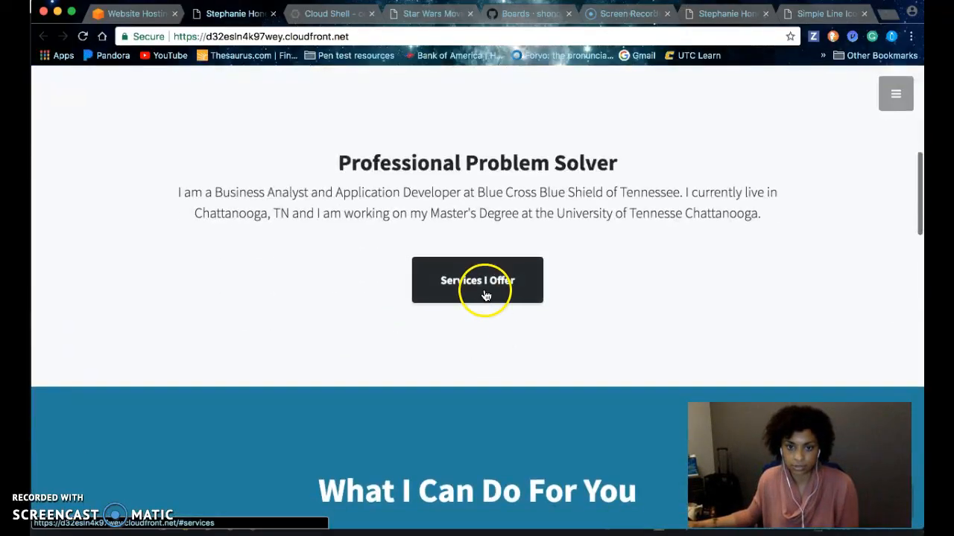
left_click(477, 280)
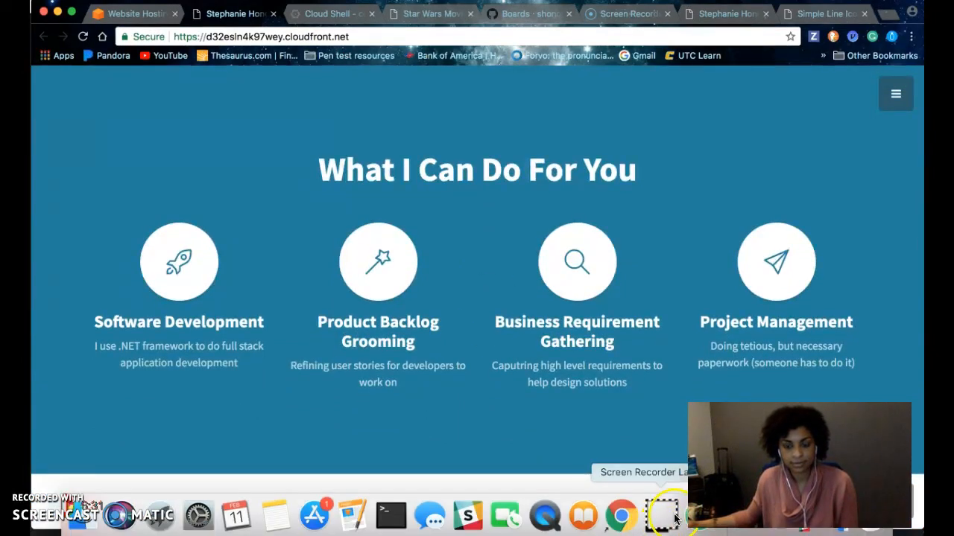
mouse_move(620, 515)
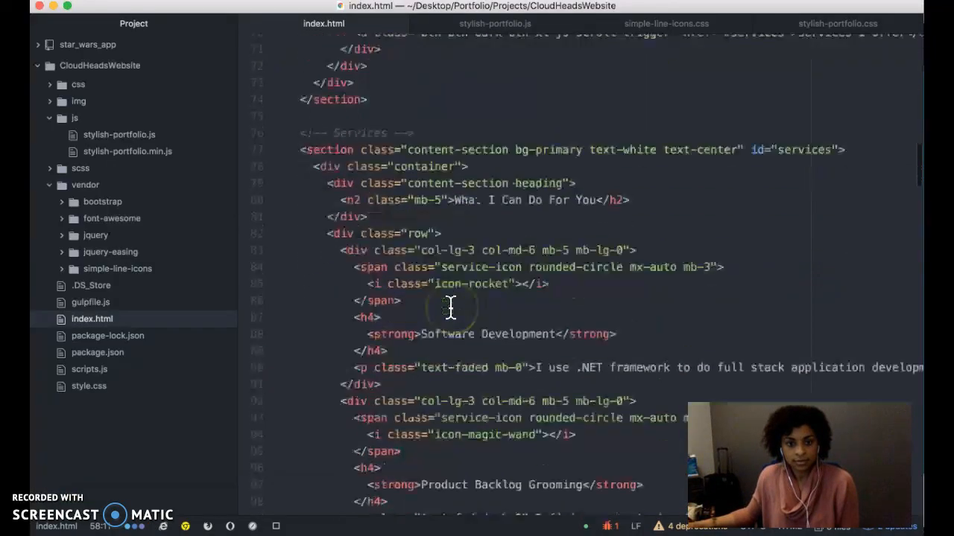
Review the services markup, then look through simple-line-icons.css icon class names.
scroll("down", 3)
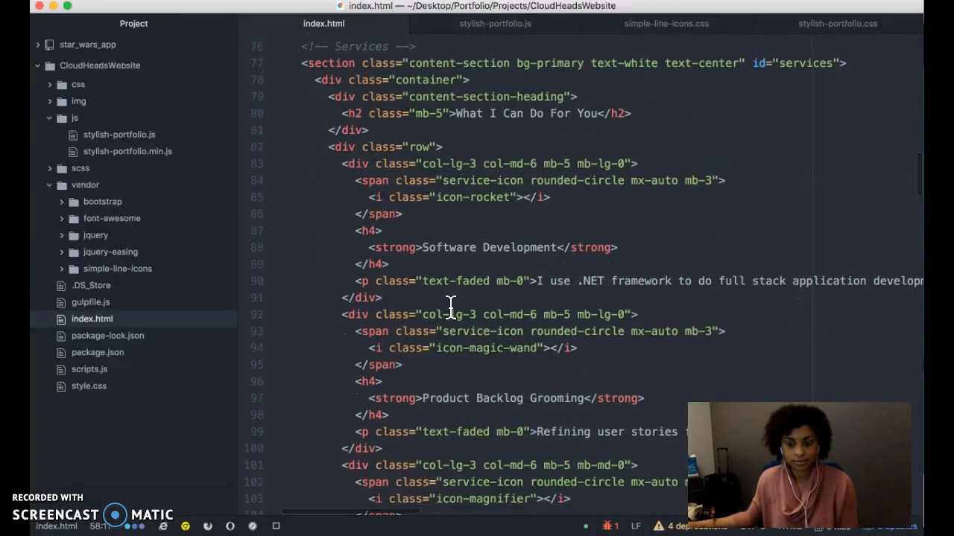
scroll("up", 3)
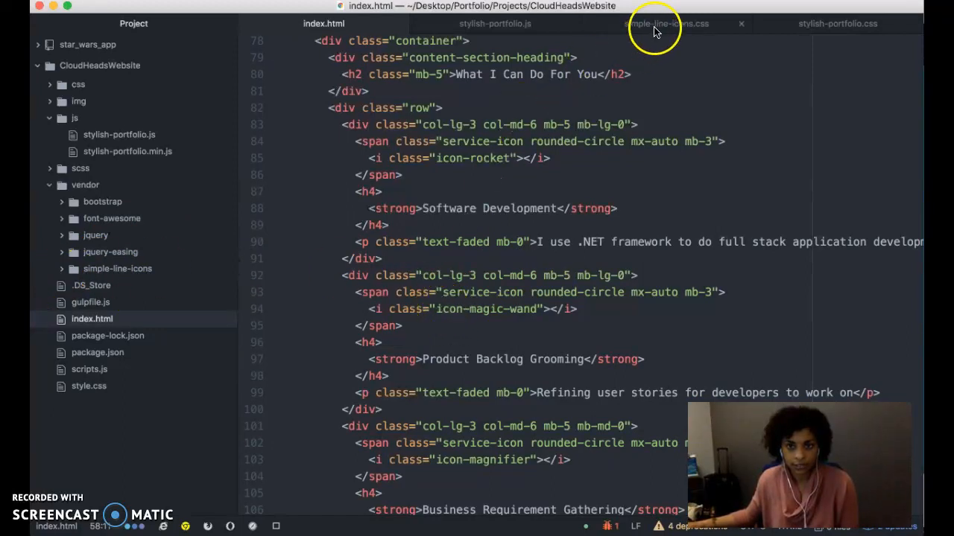
left_click(665, 24)
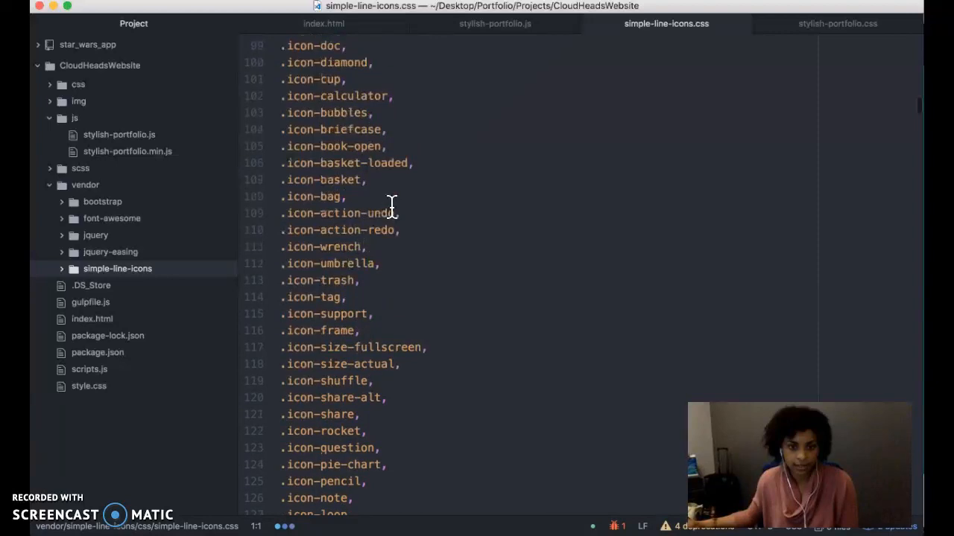
scroll("up", 3)
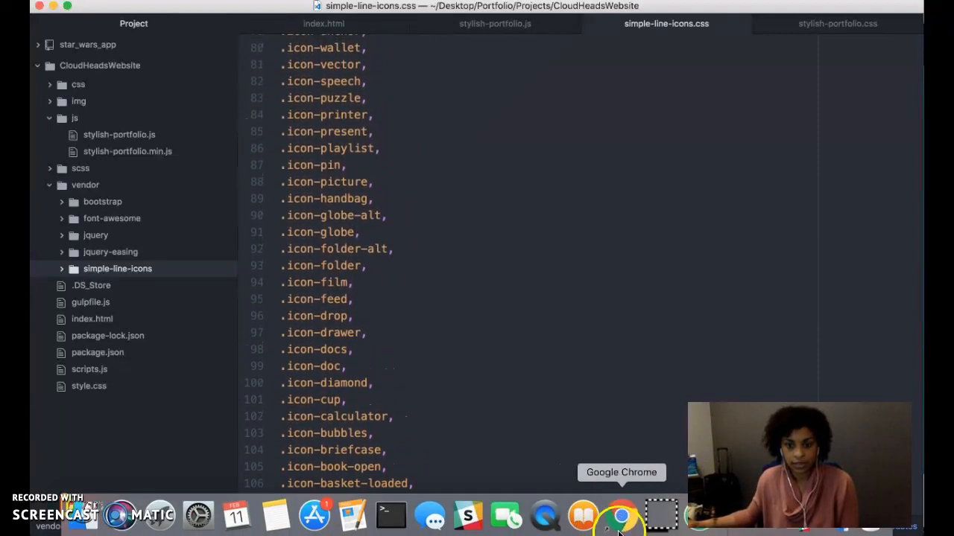
left_click(622, 514)
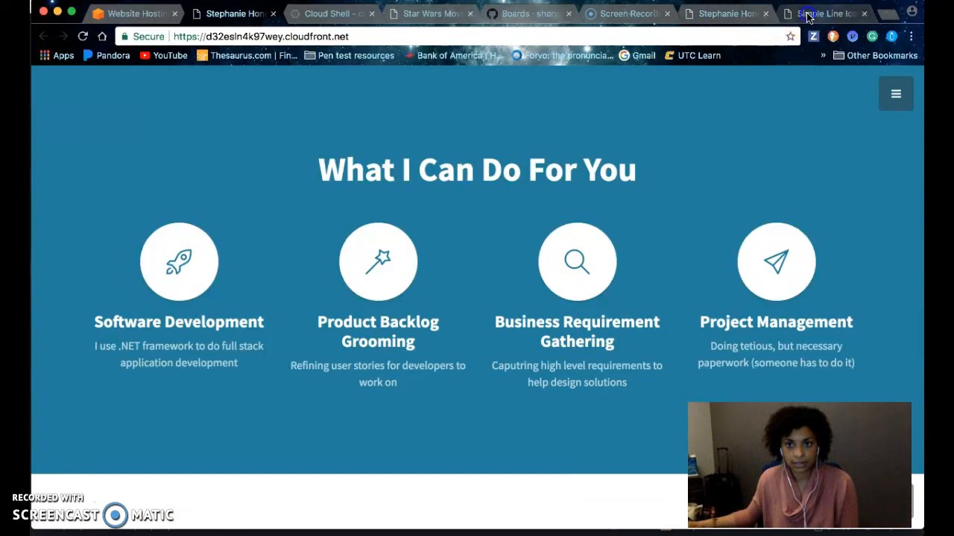
left_click(819, 13)
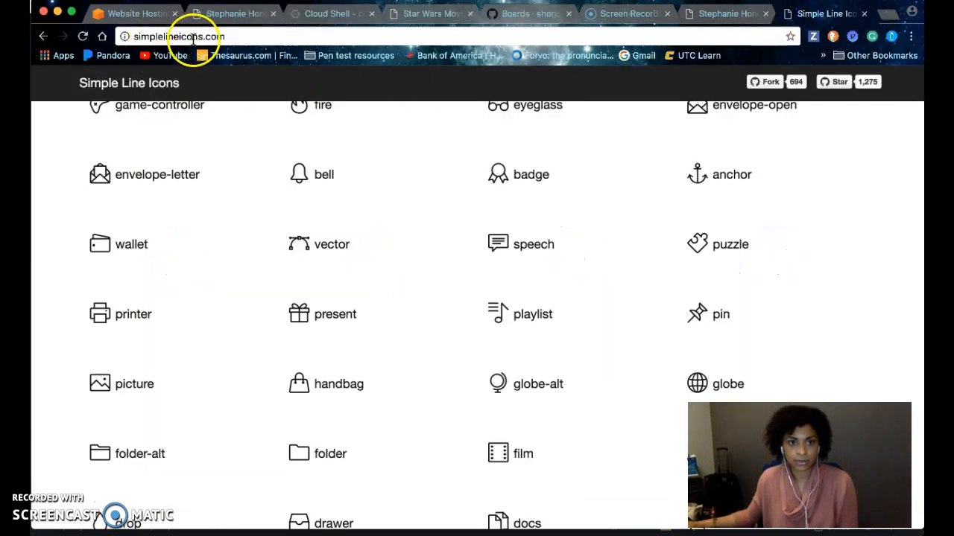
scroll("down", 3)
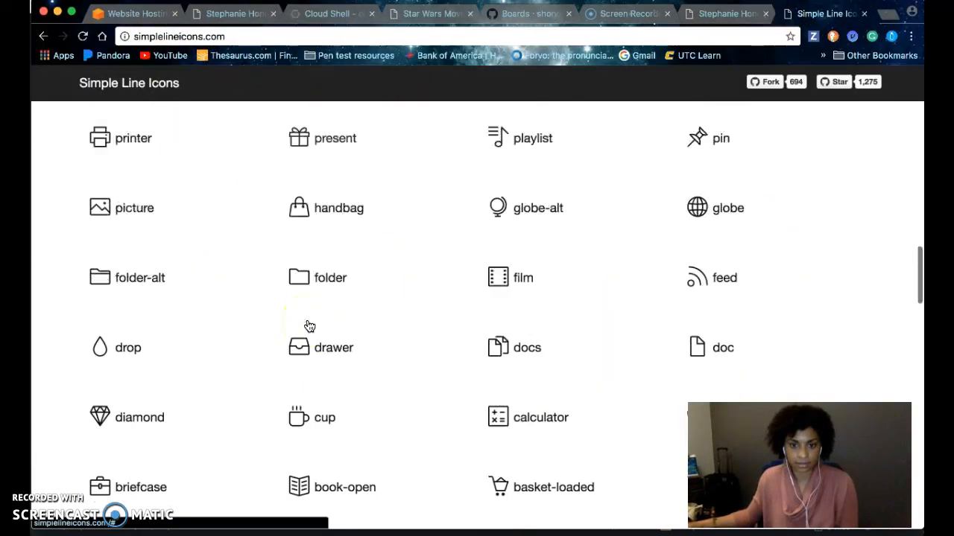
scroll("down", 3)
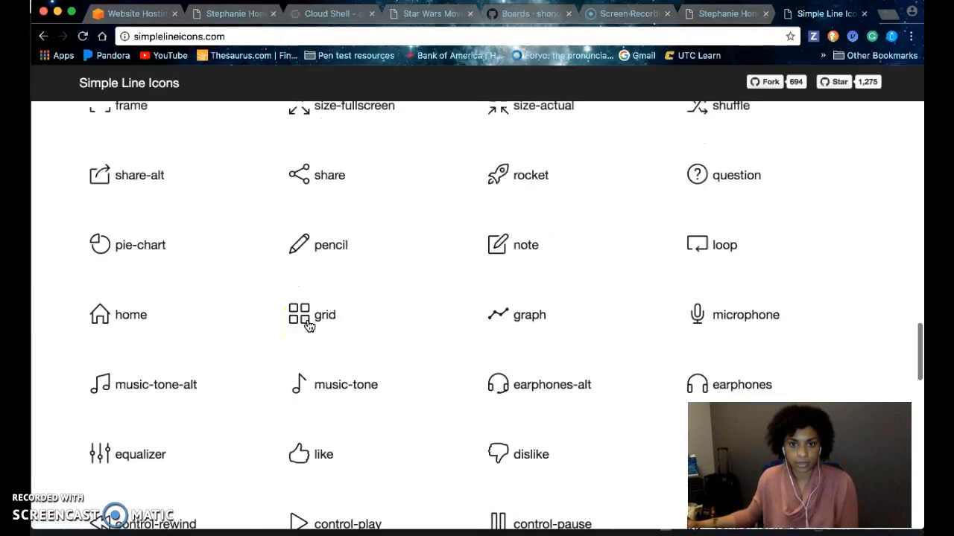
scroll("down", 3)
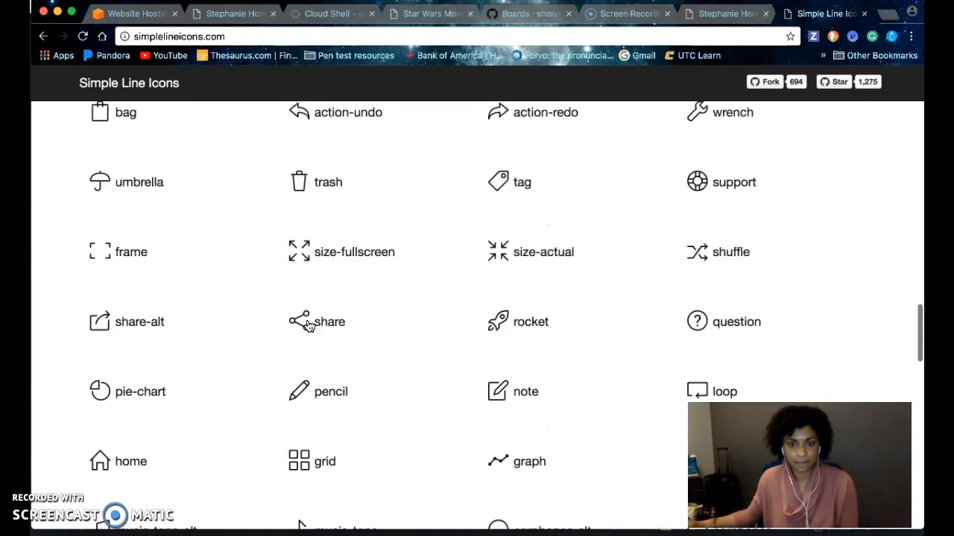
scroll("down", 3)
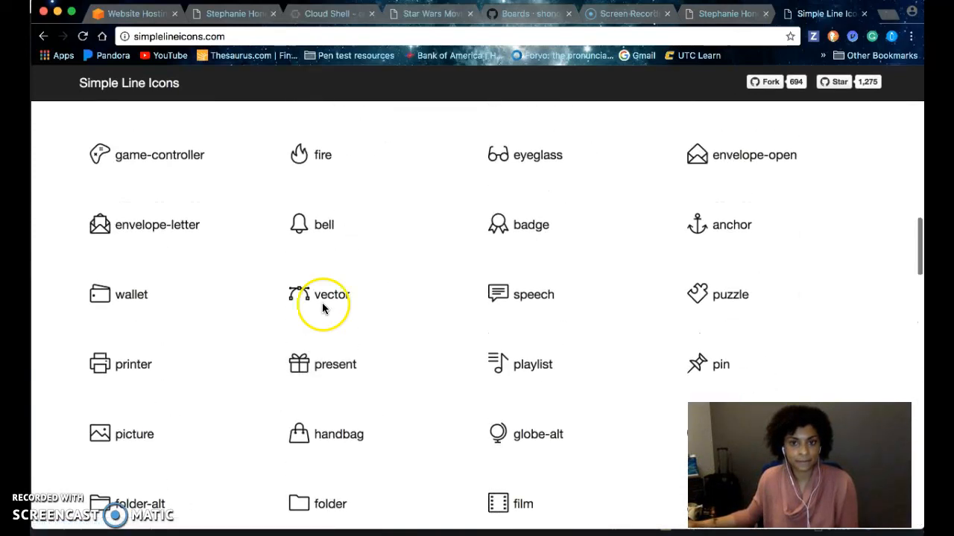
left_click(730, 13)
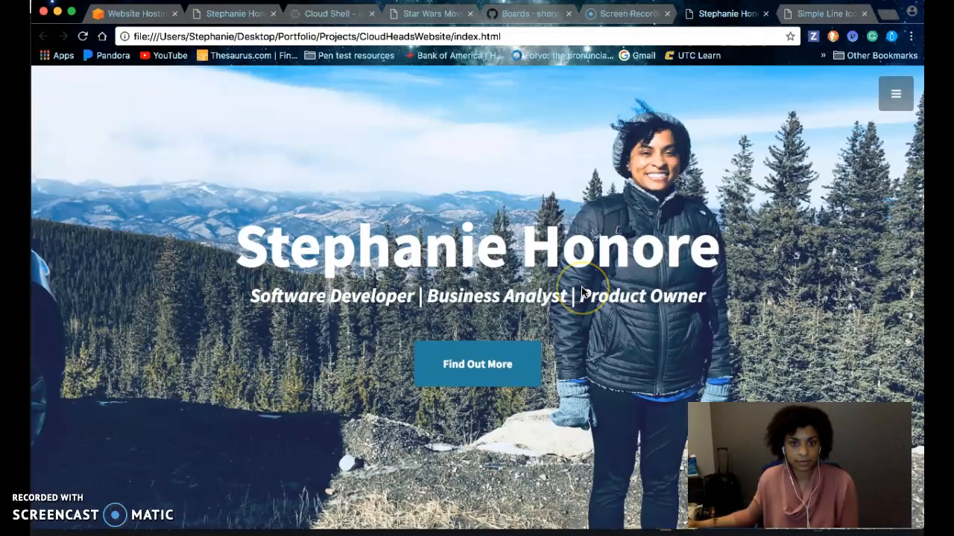
scroll("down", 3)
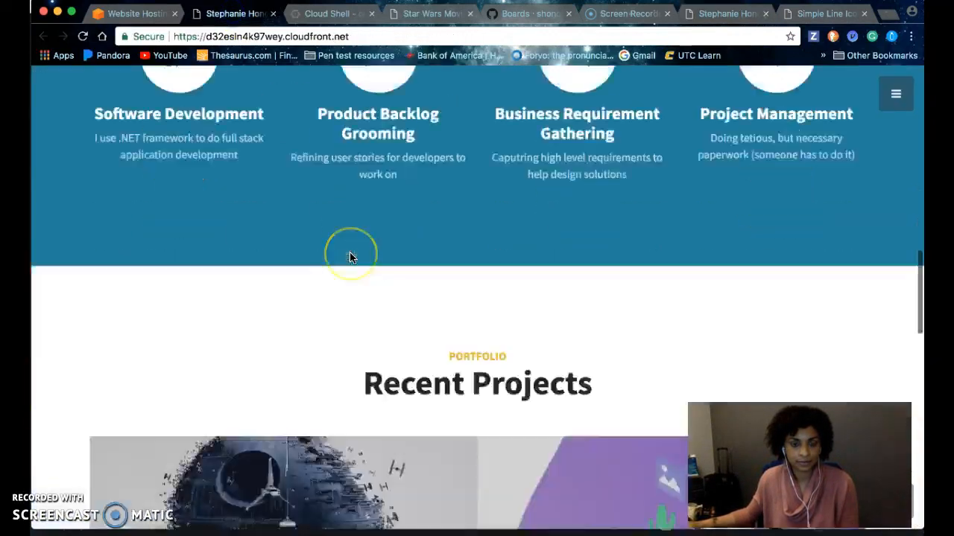
scroll("up", 3)
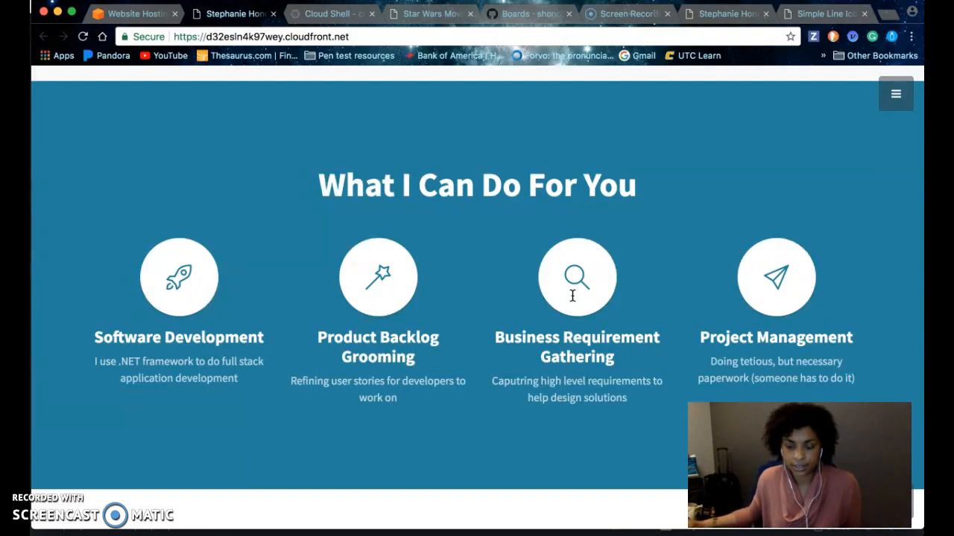
scroll("down", 3)
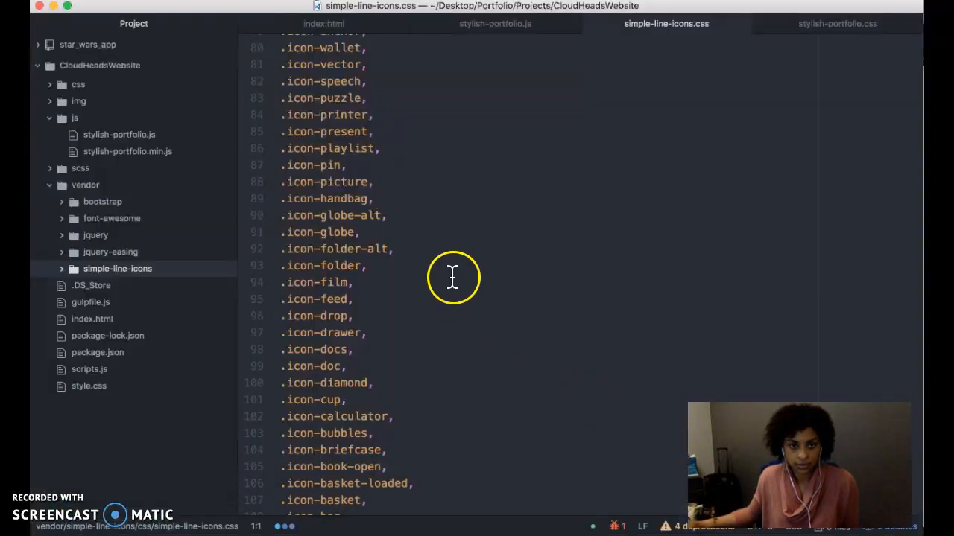
Show the Portfolio section markup with the Star Wars App and Provality Tech Blog links.
left_click(322, 24)
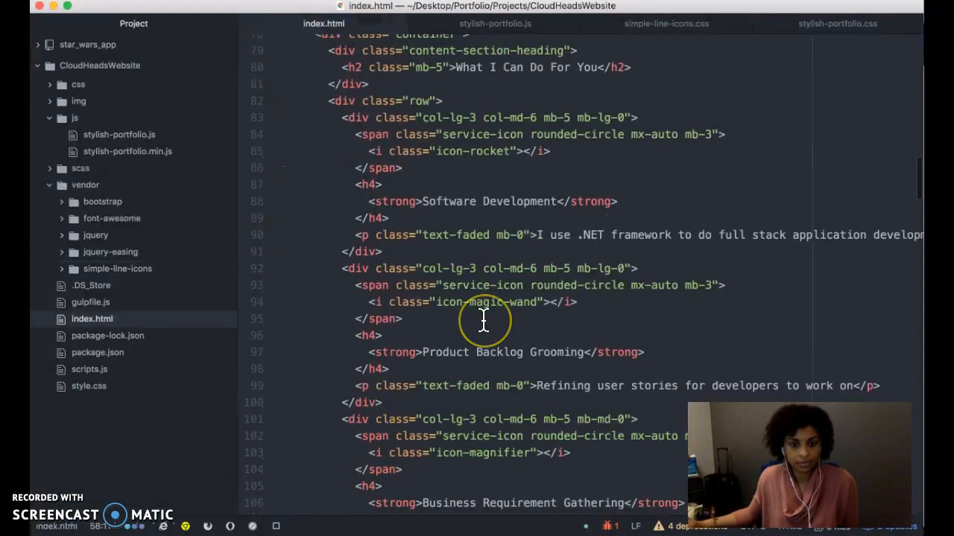
scroll("down", 3)
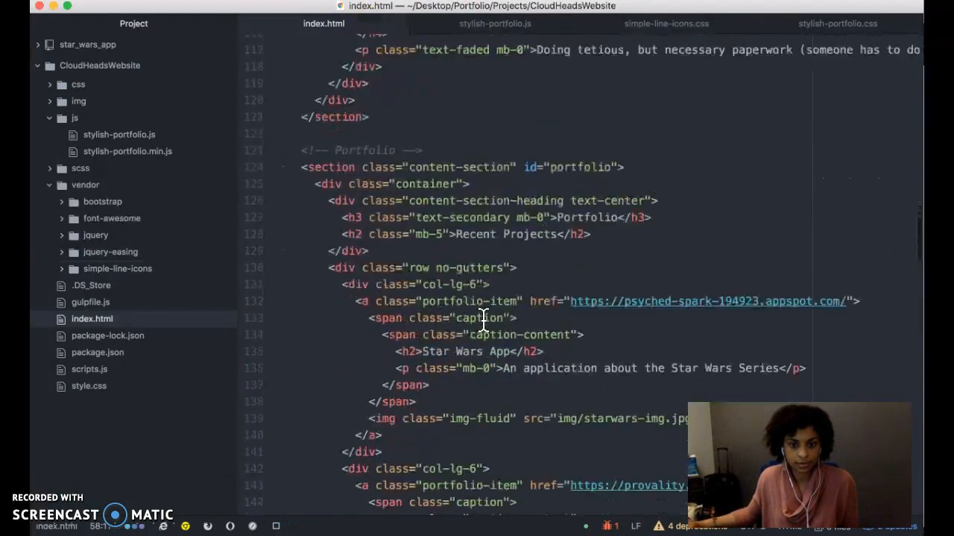
scroll("down", 3)
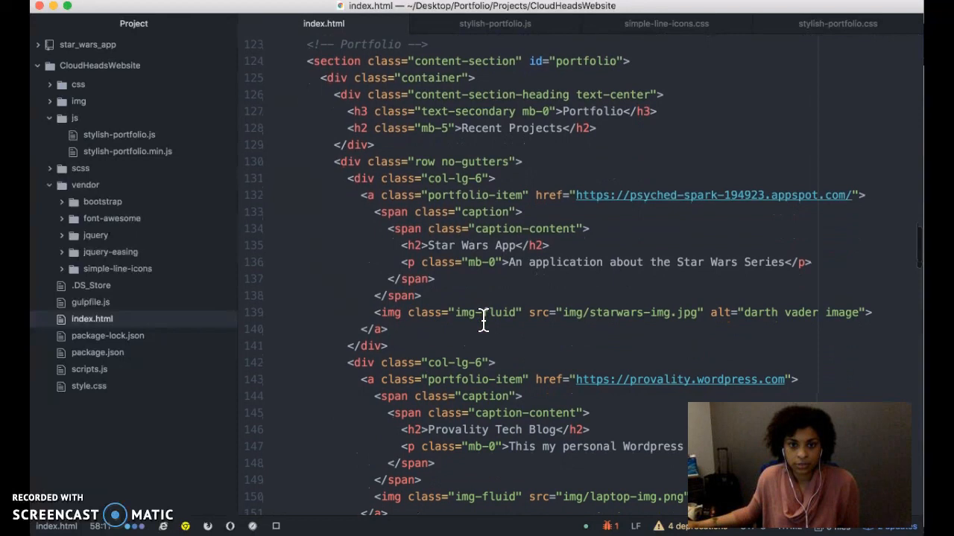
scroll("down", 3)
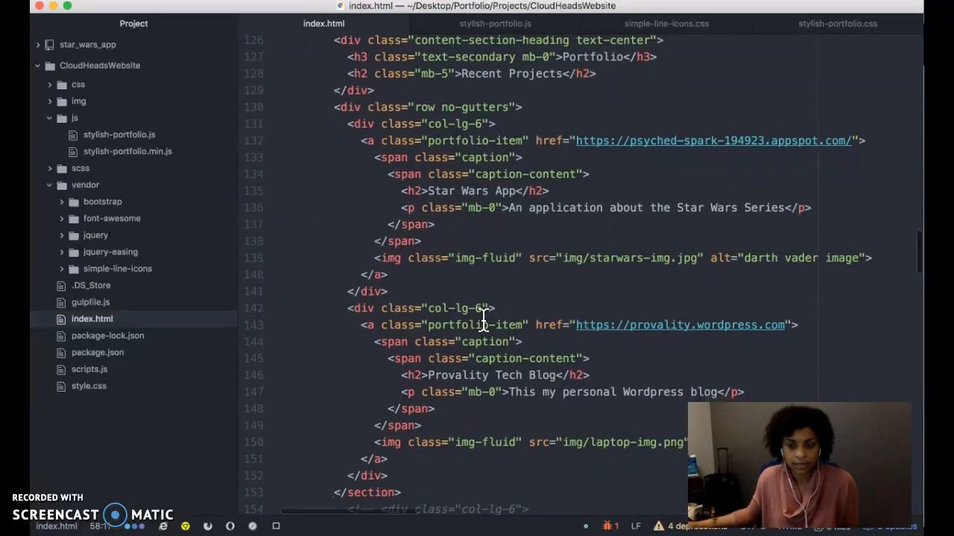
scroll("down", 3)
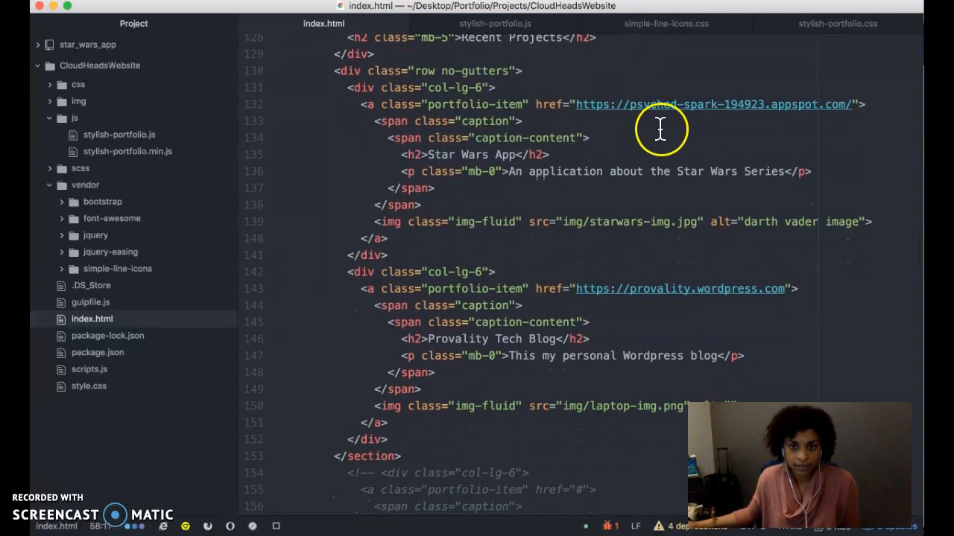
mouse_move(662, 128)
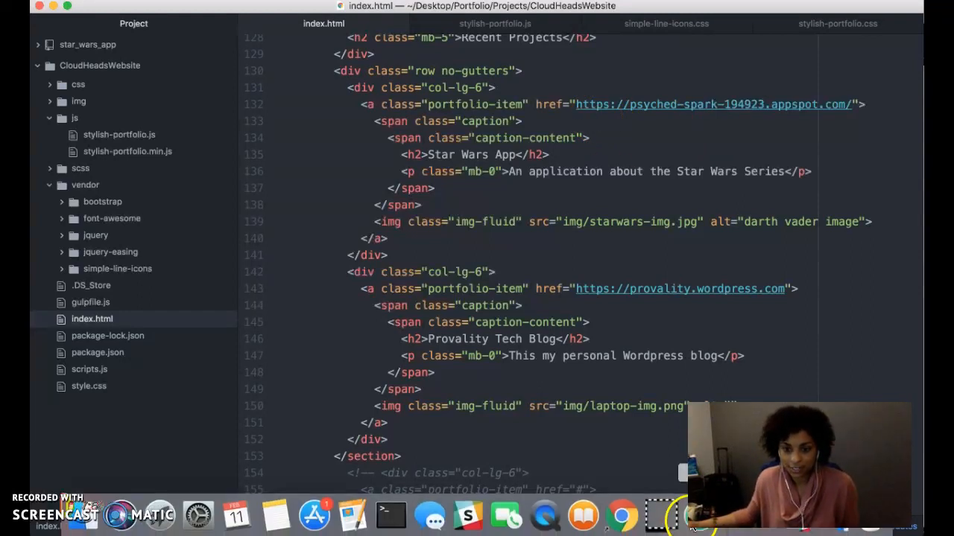
Follow the Star Wars app and Provality Tech Blog project links from the live portfolio.
left_click(620, 510)
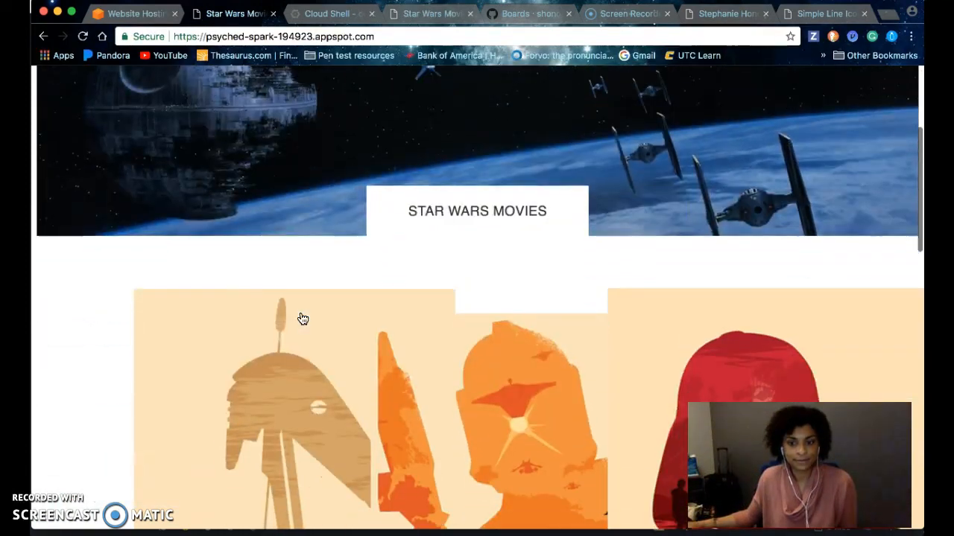
scroll("down", 3)
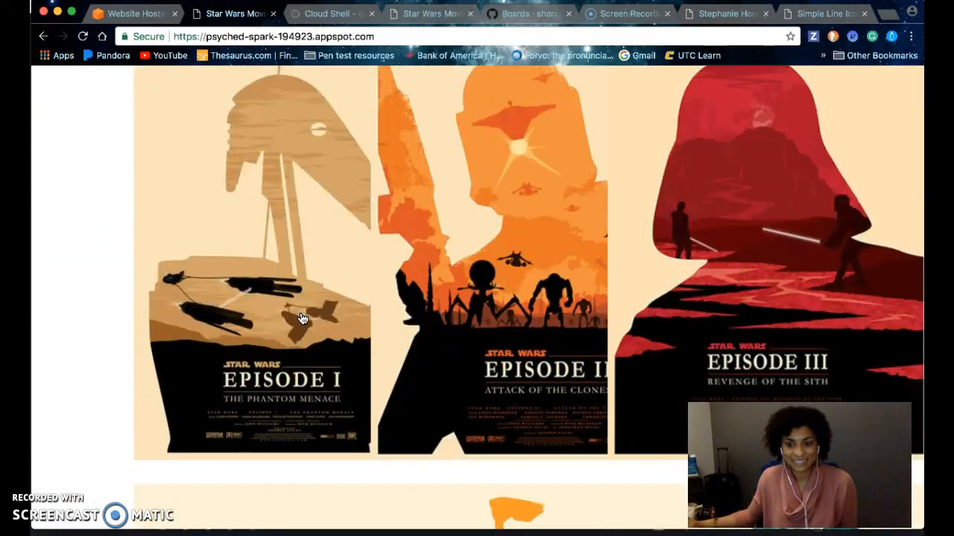
scroll("down", 3)
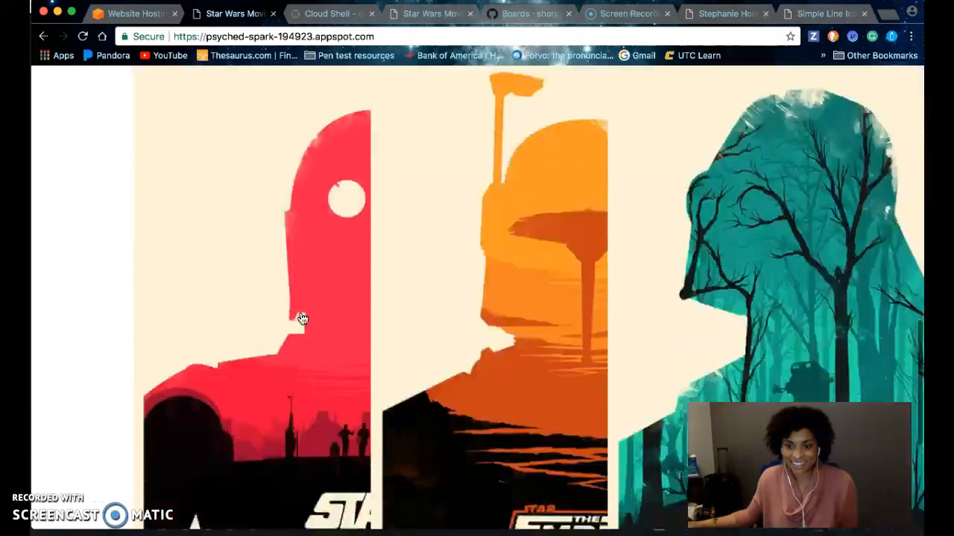
scroll("down", 3)
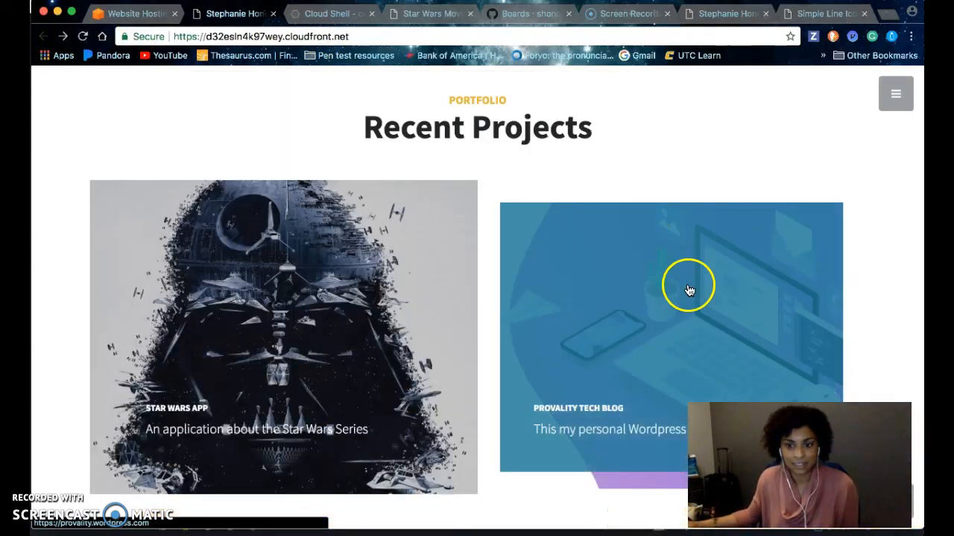
left_click(689, 286)
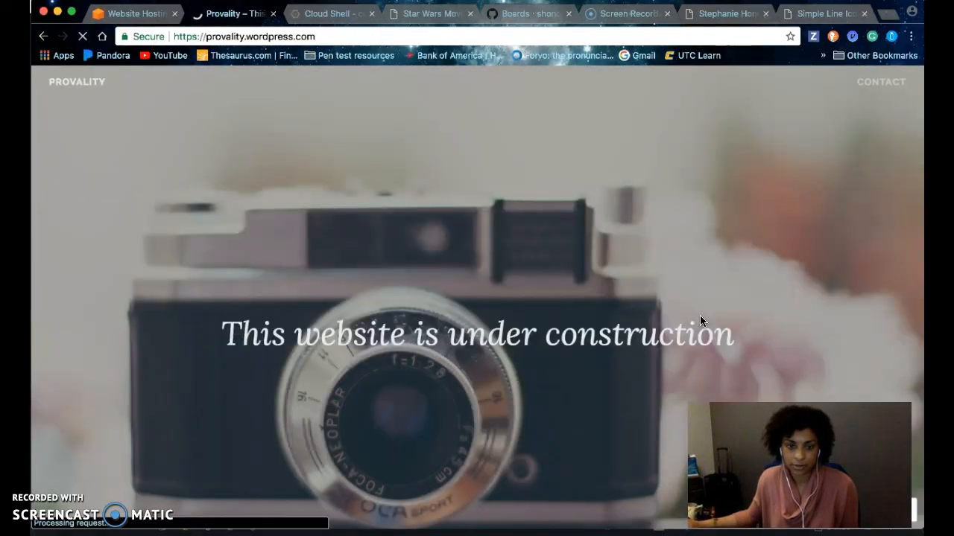
scroll("down", 3)
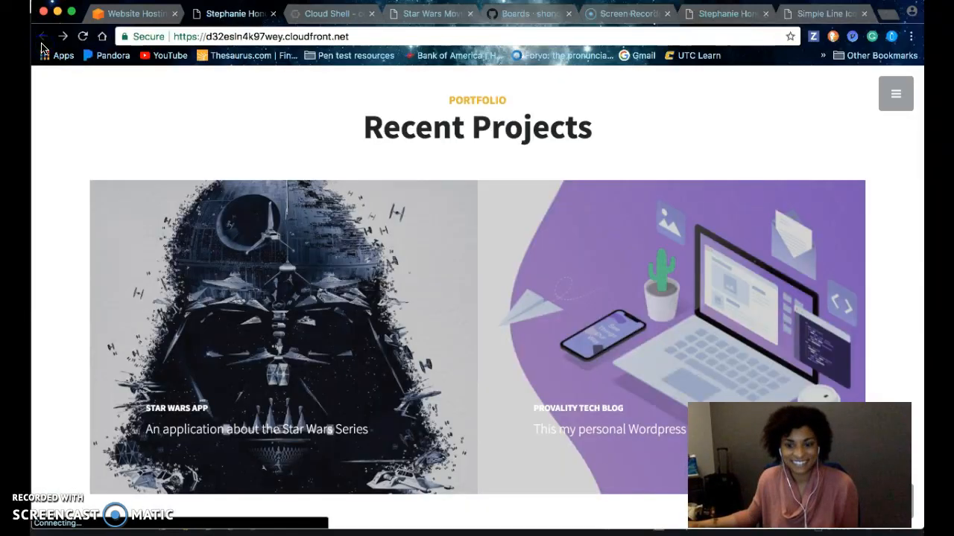
Scroll the live site down to the Let's Get In Touch contact form.
scroll("down", 3)
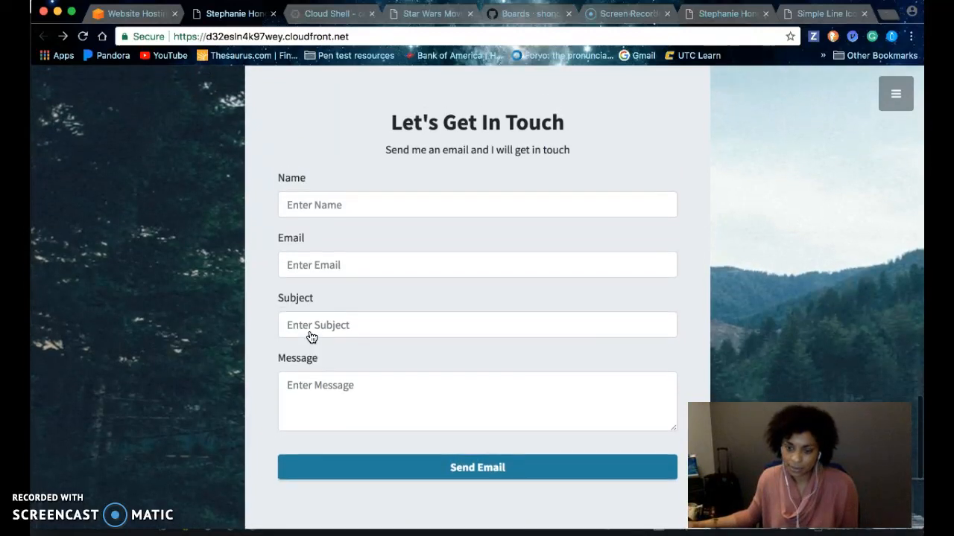
mouse_move(337, 188)
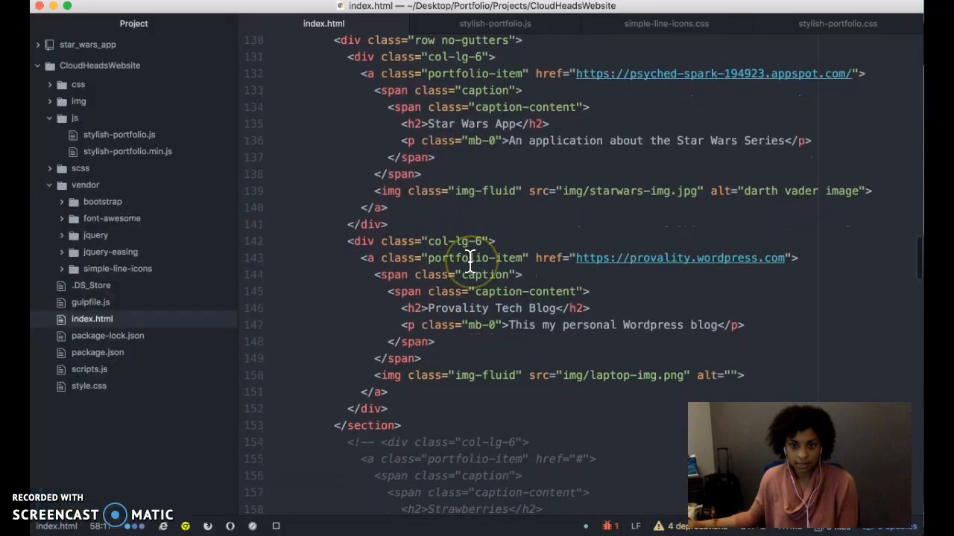
Read through the contact form markup in index.html.
scroll("down", 3)
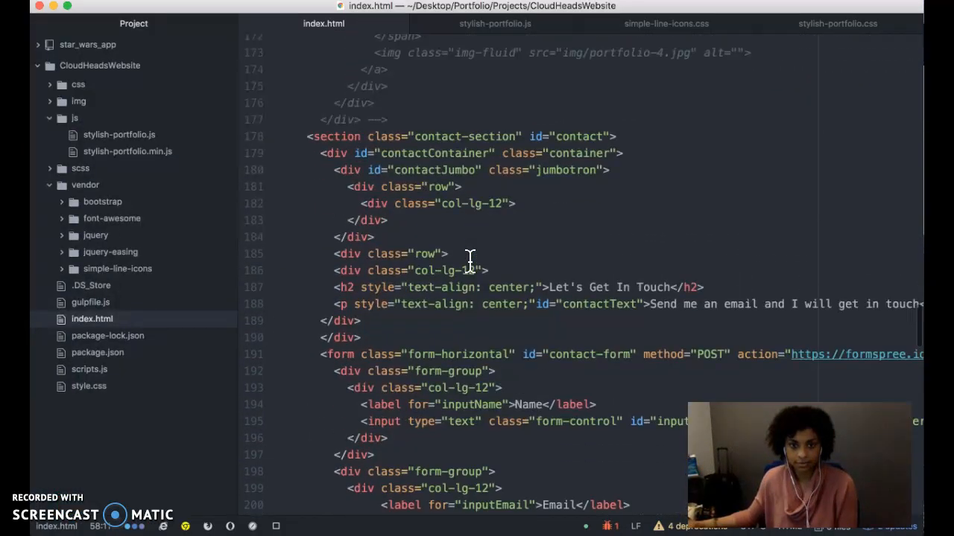
scroll("down", 3)
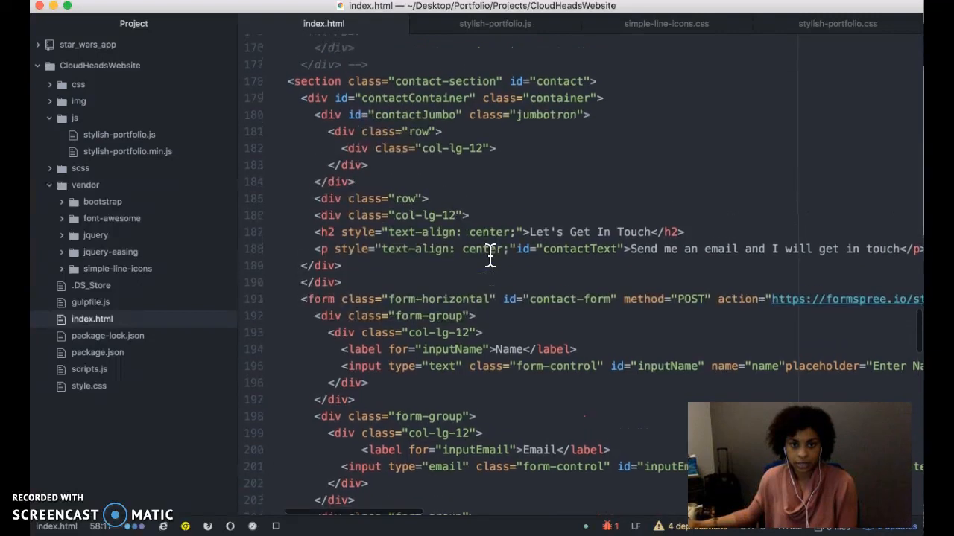
scroll("down", 3)
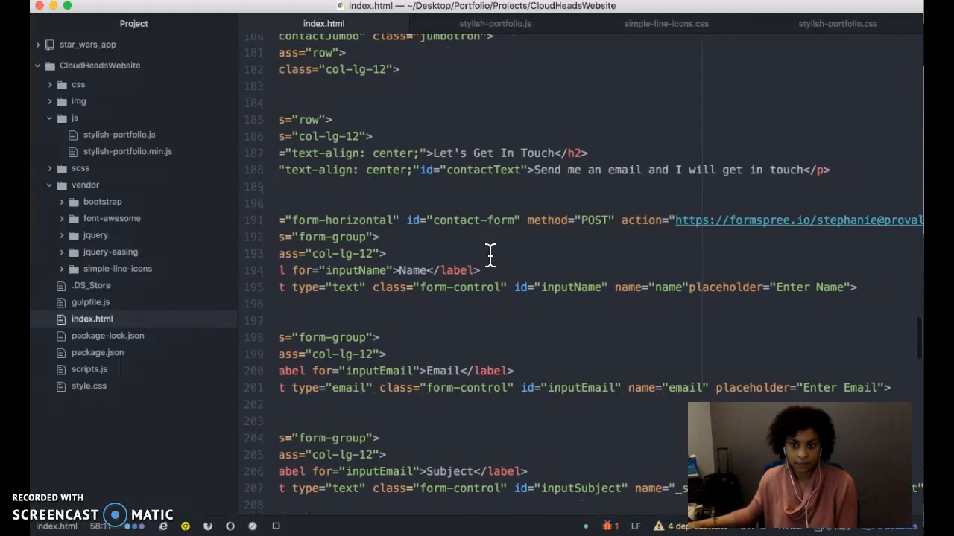
scroll("right", 3)
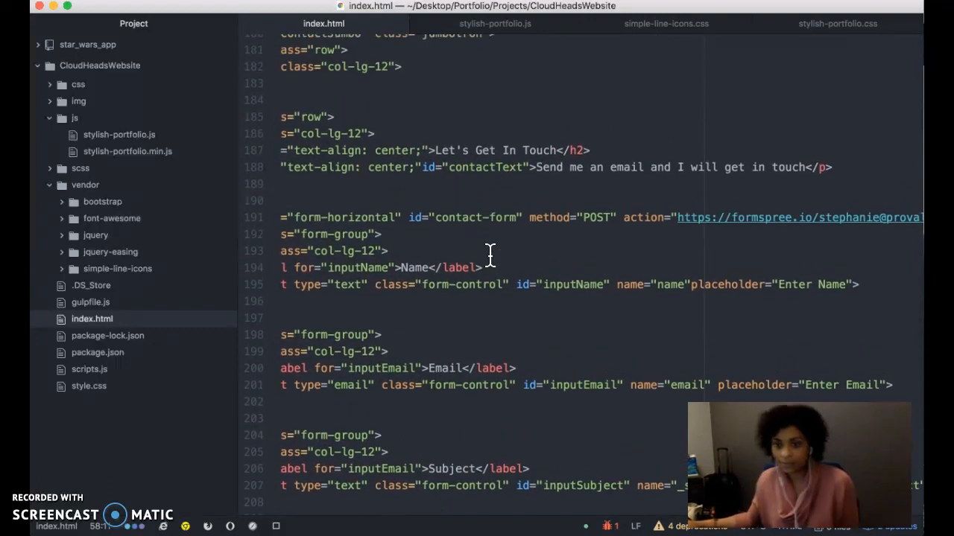
scroll("down", 3)
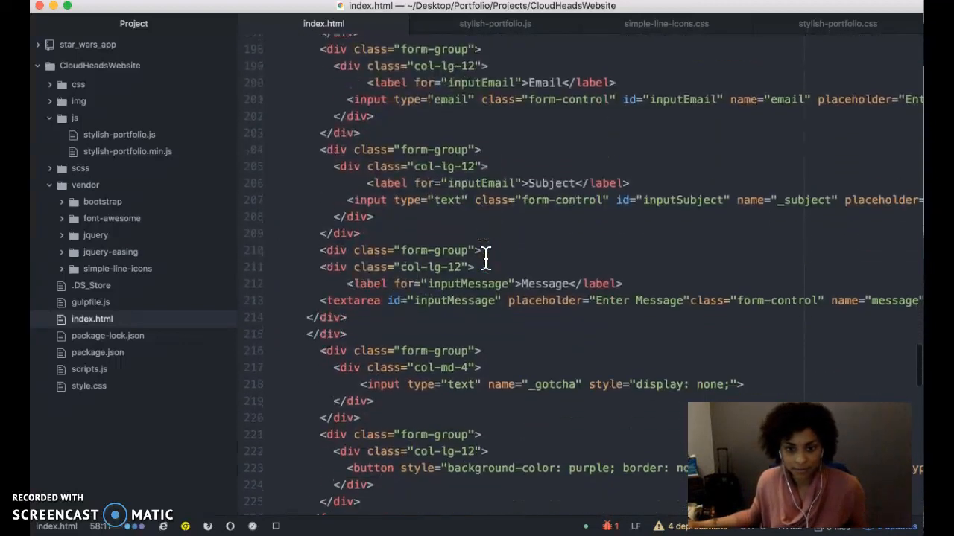
scroll("down", 3)
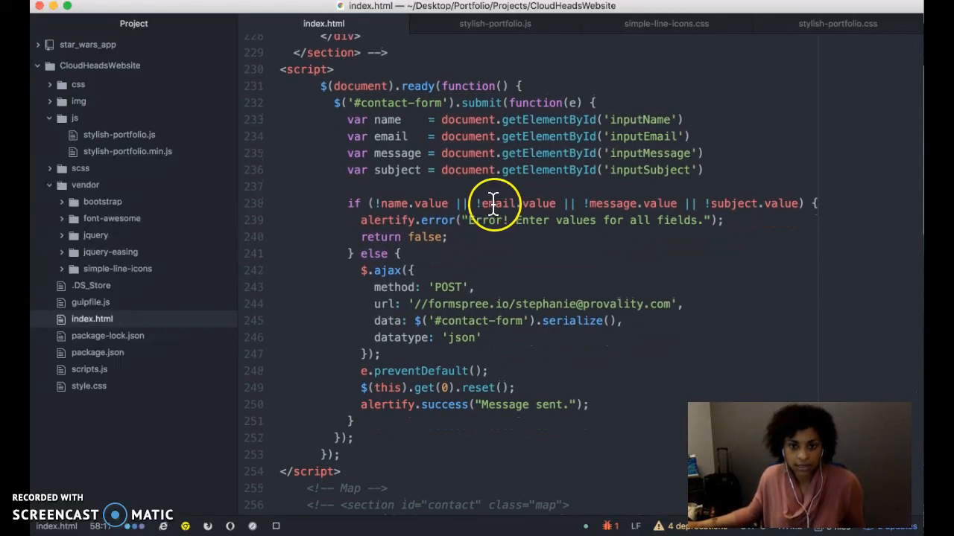
mouse_move(392, 90)
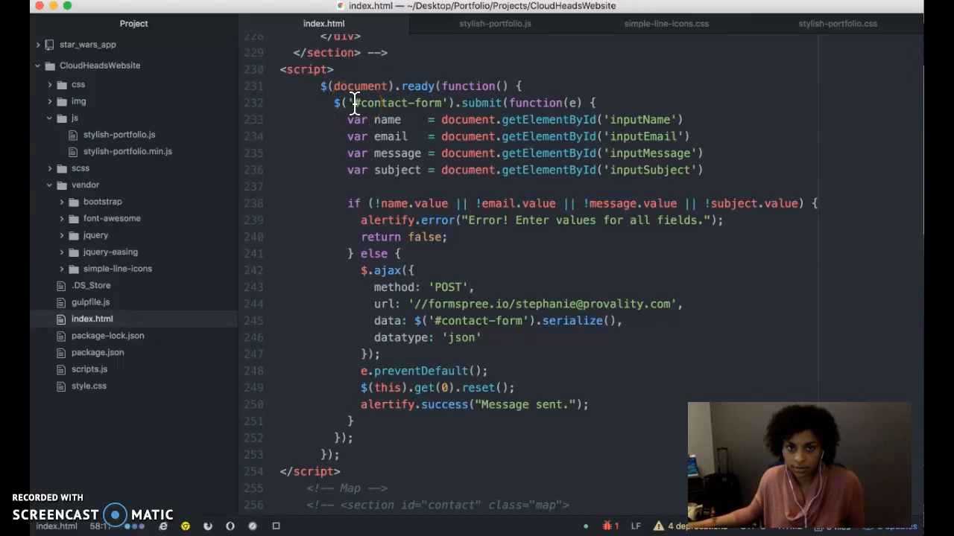
scroll("down", 3)
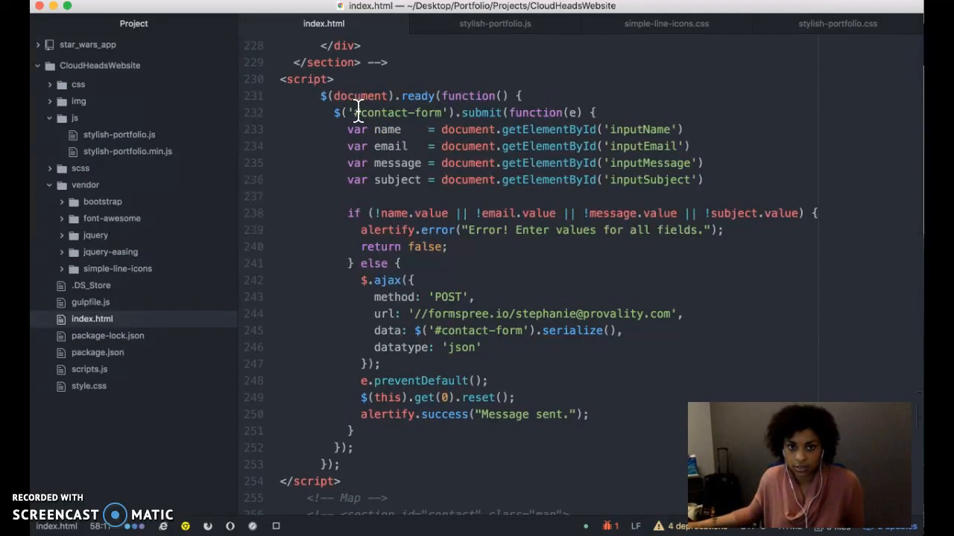
Read the jQuery submit script that validates and posts via Formspree, then return to the live site.
left_click(357, 113)
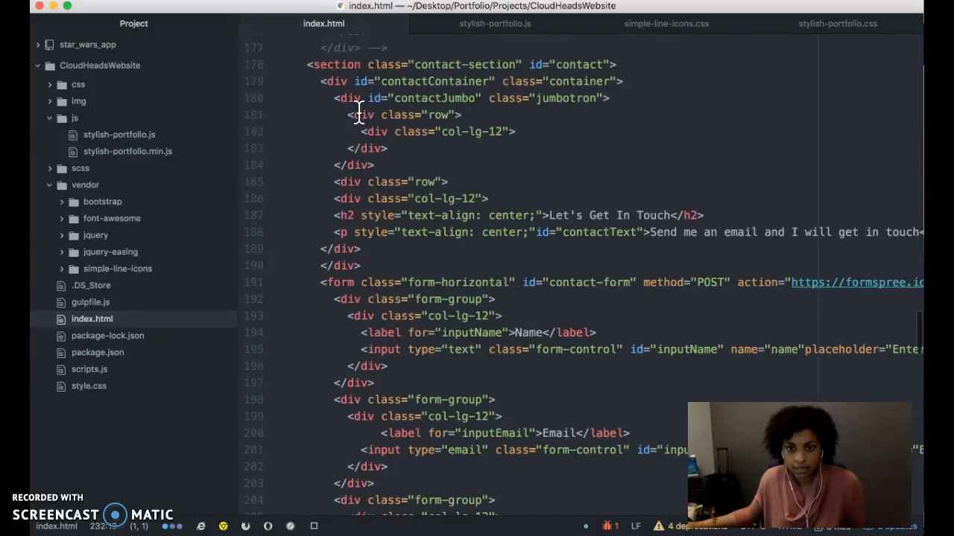
scroll("down", 3)
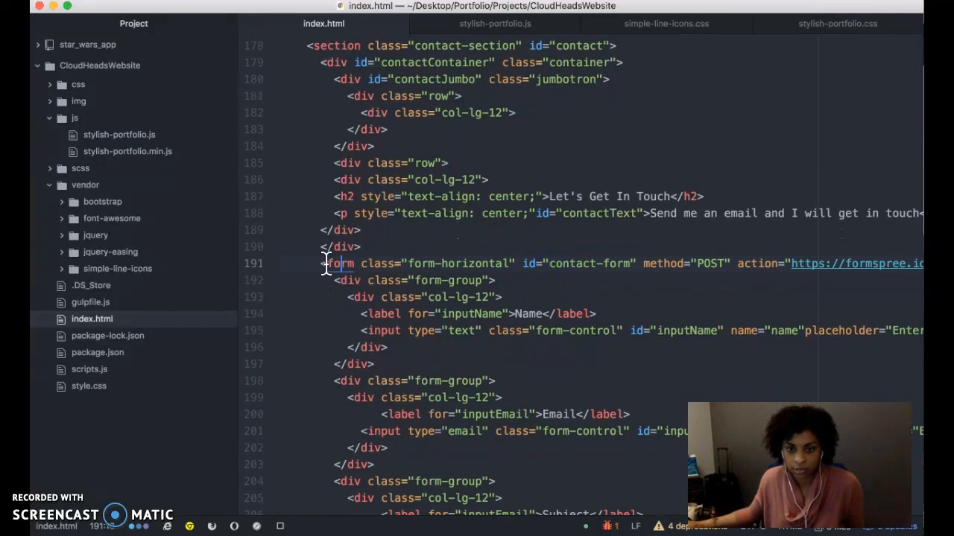
scroll("down", 3)
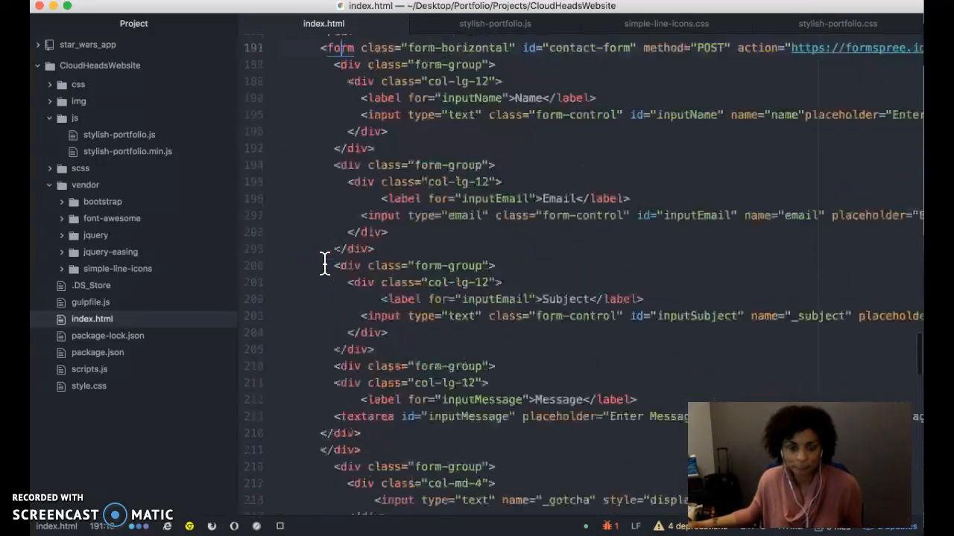
scroll("down", 3)
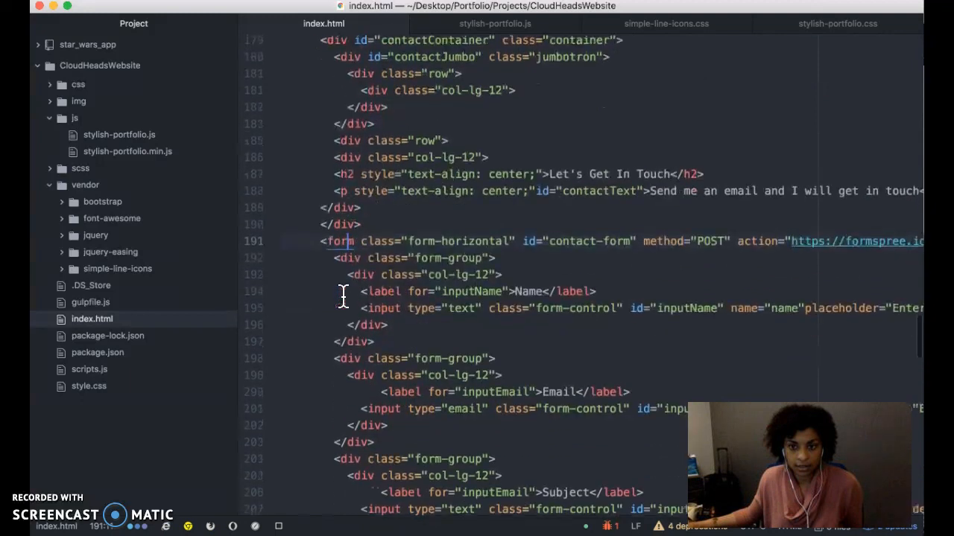
scroll("down", 3)
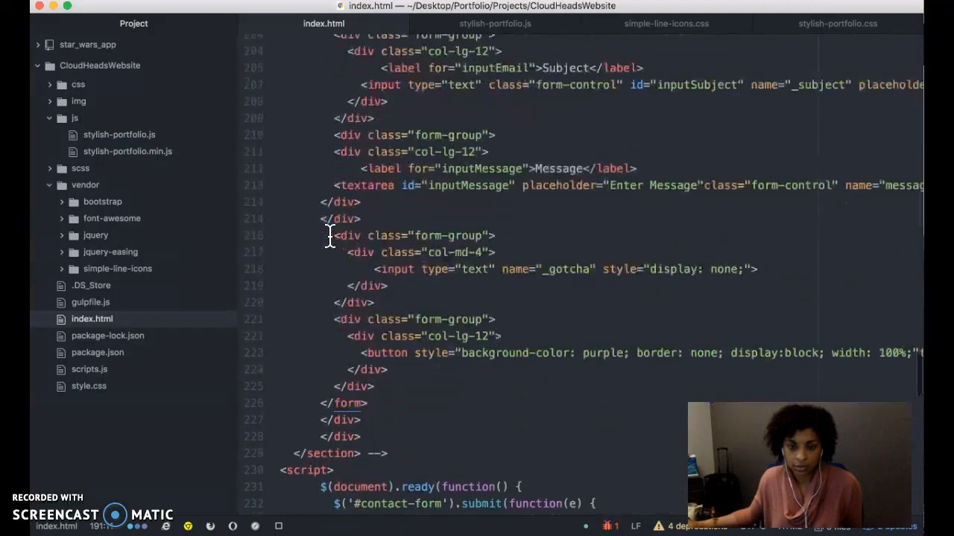
scroll("down", 3)
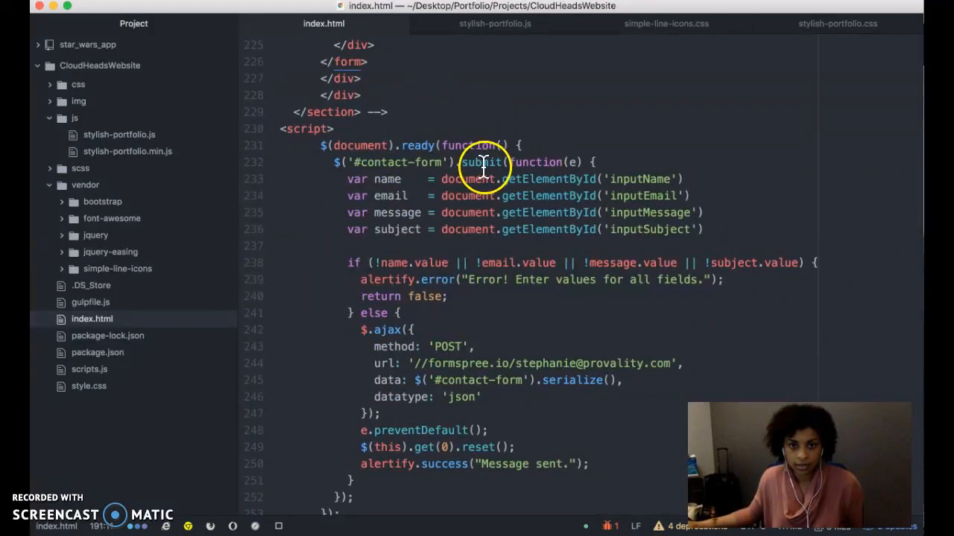
mouse_move(358, 179)
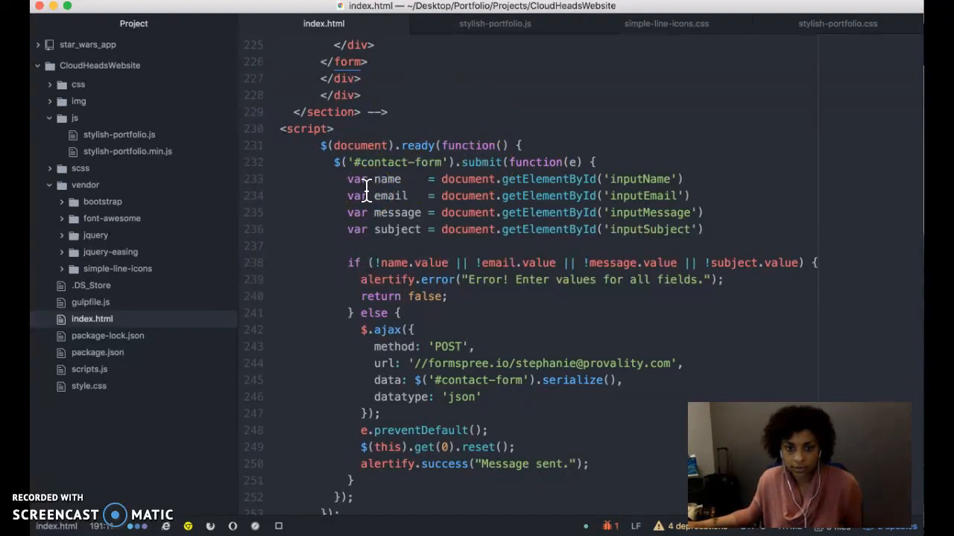
scroll("down", 3)
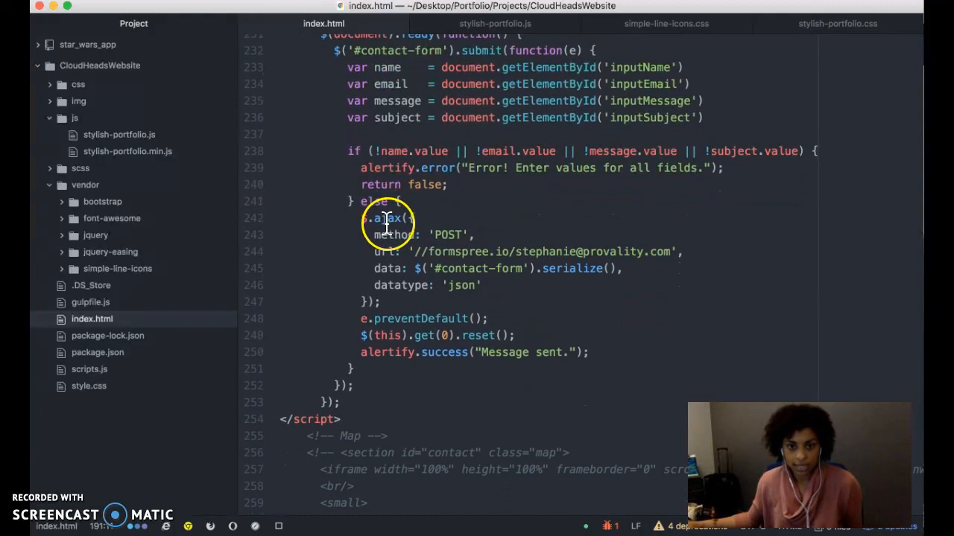
scroll("down", 3)
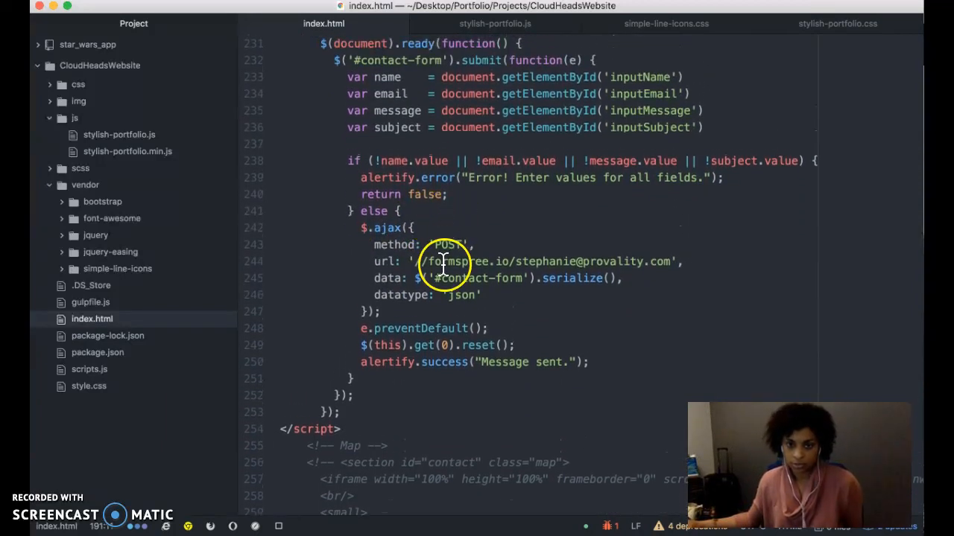
left_click(444, 262)
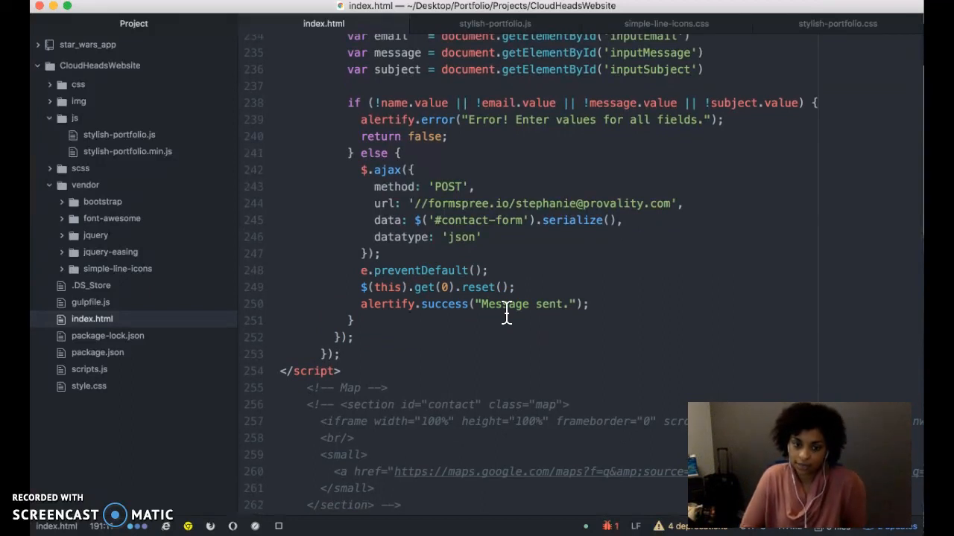
mouse_move(656, 516)
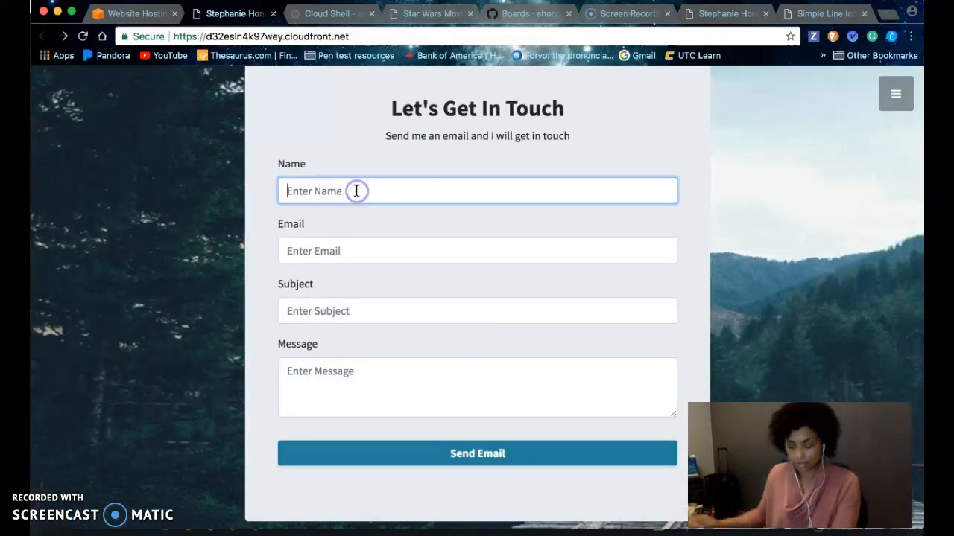
Send a test message as Stephanie with subject 'This is a test email' and body 'Hi!'.
type("Stephanie")
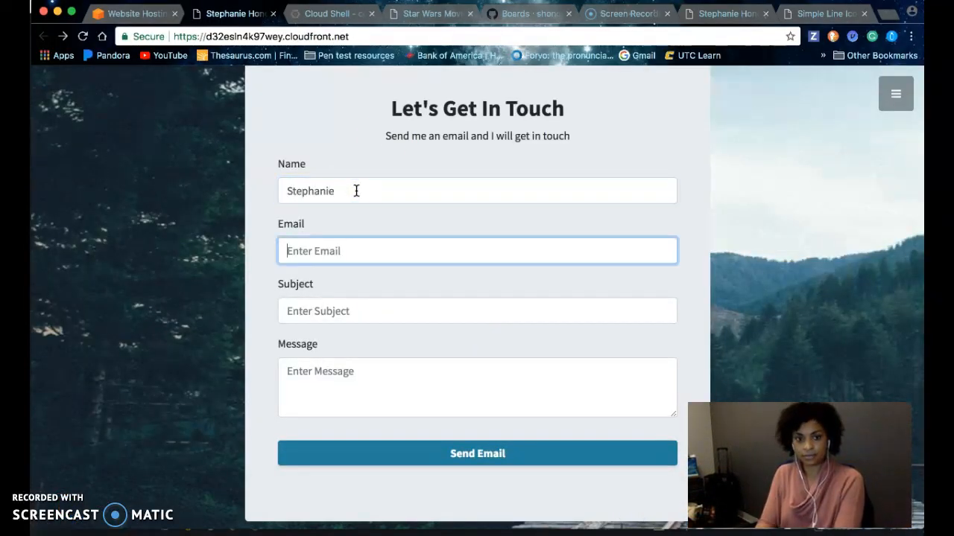
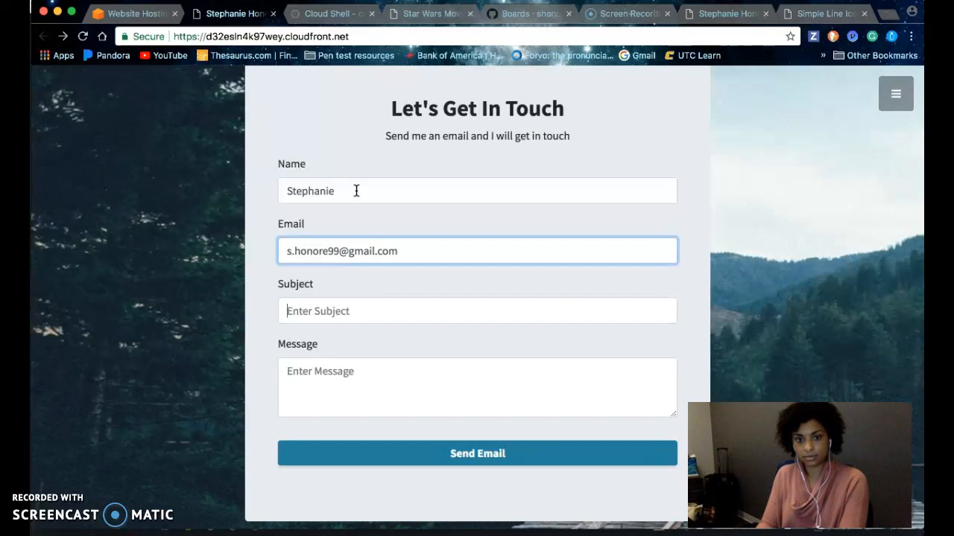
type("This is a test email")
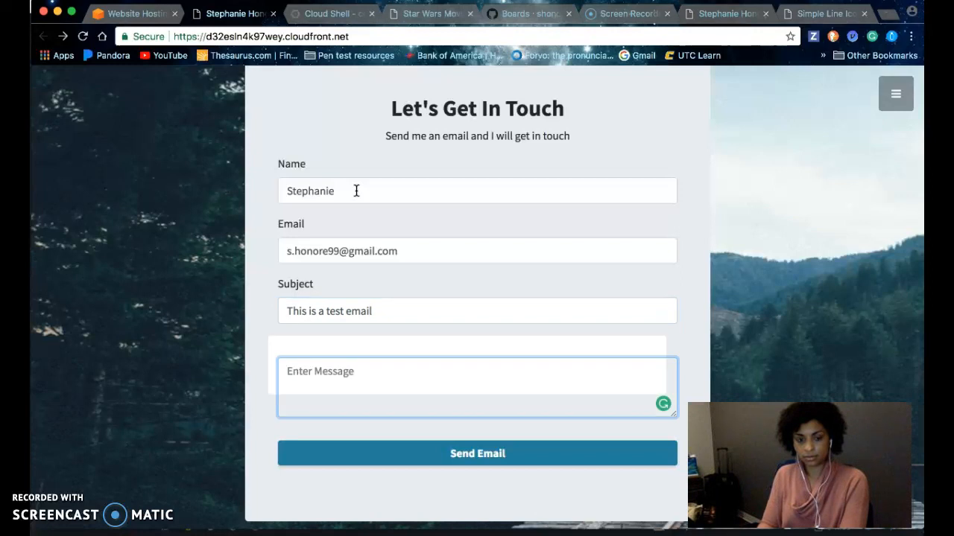
type("Hi!!!!")
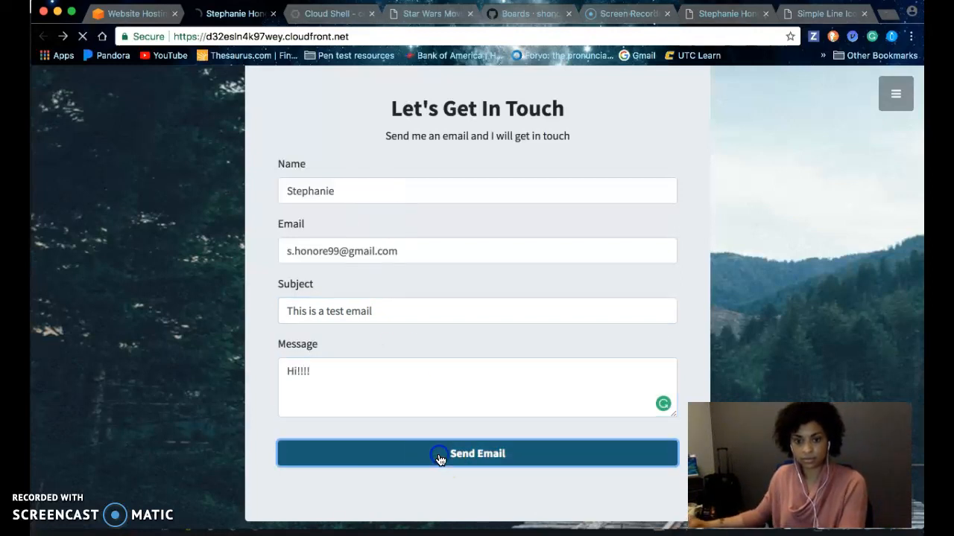
left_click(438, 453)
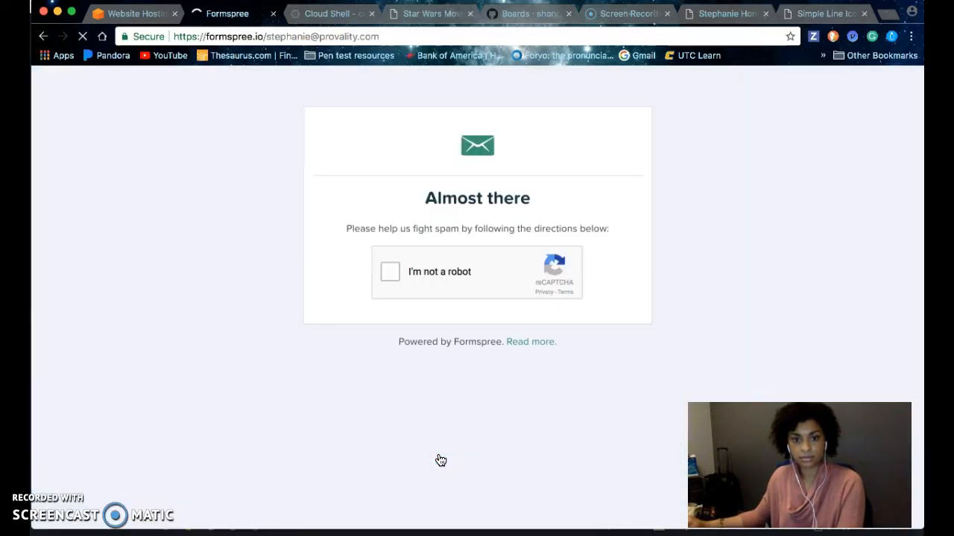
Pass Formspree's robot check, confirm the form submitted, then reload the endpoint page.
left_click(389, 271)
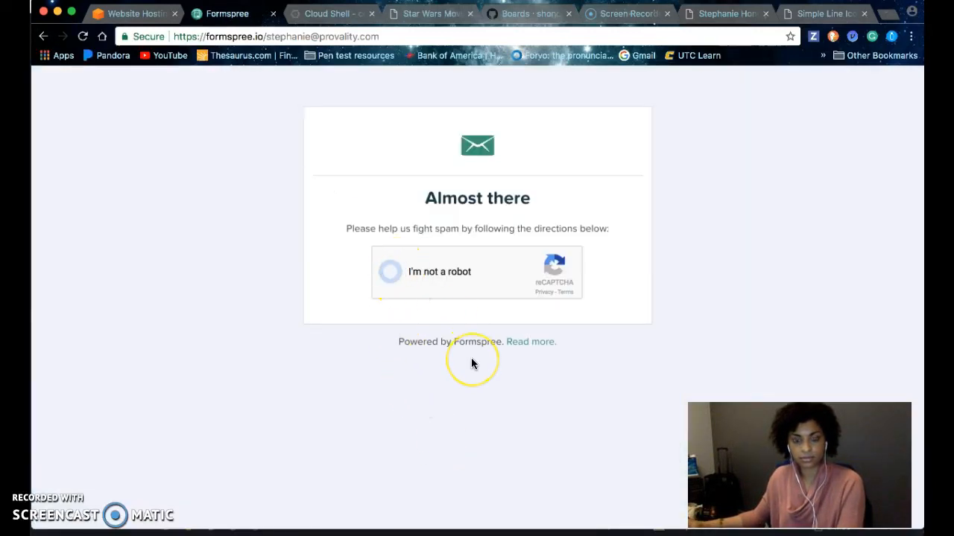
left_click(389, 271)
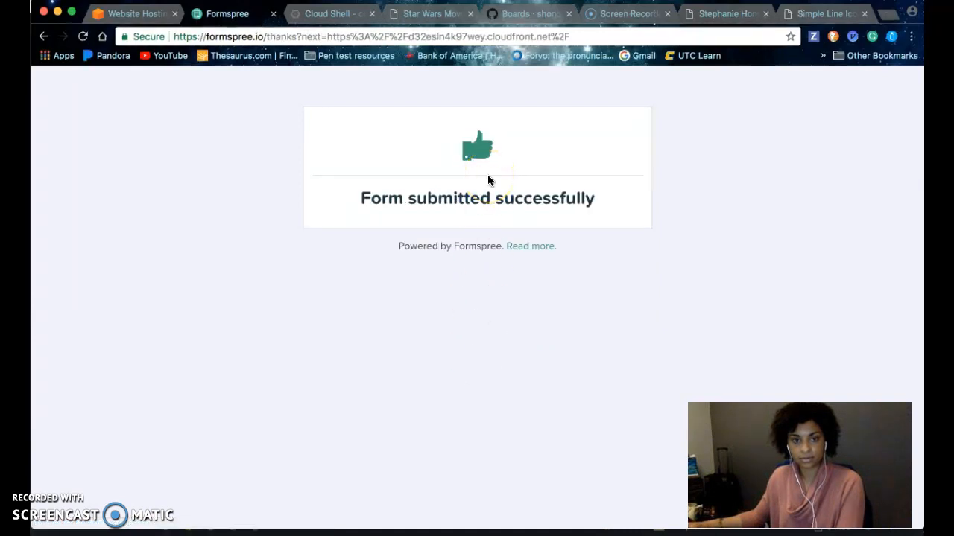
mouse_move(531, 253)
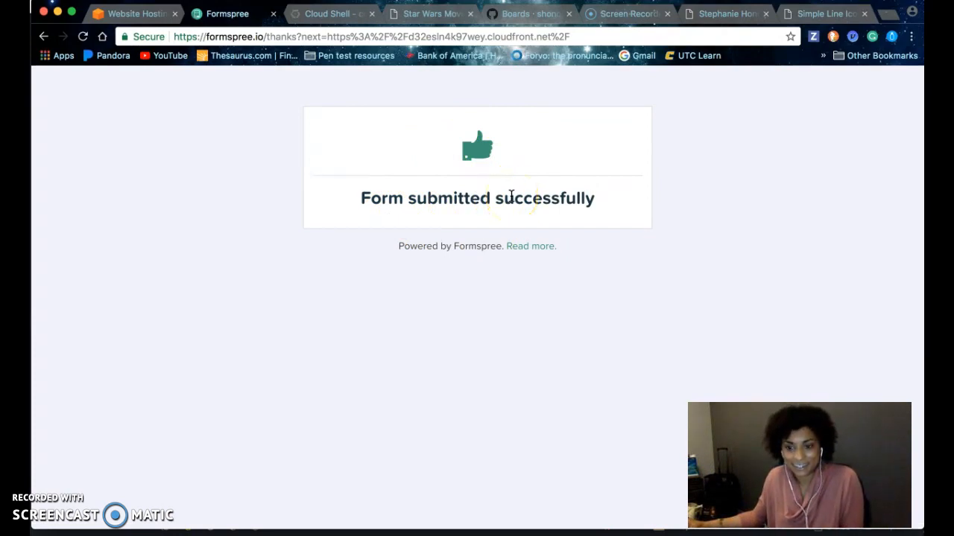
mouse_move(450, 179)
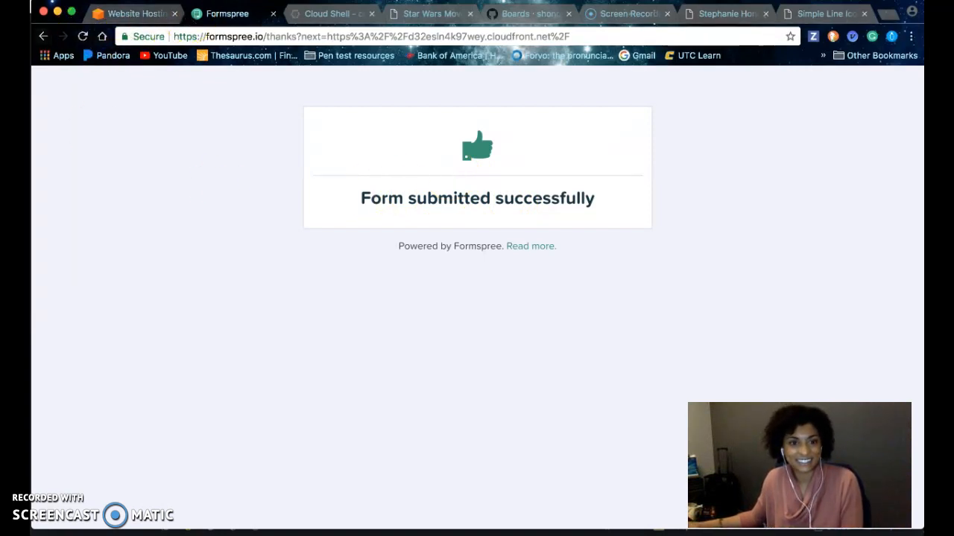
left_click(81, 36)
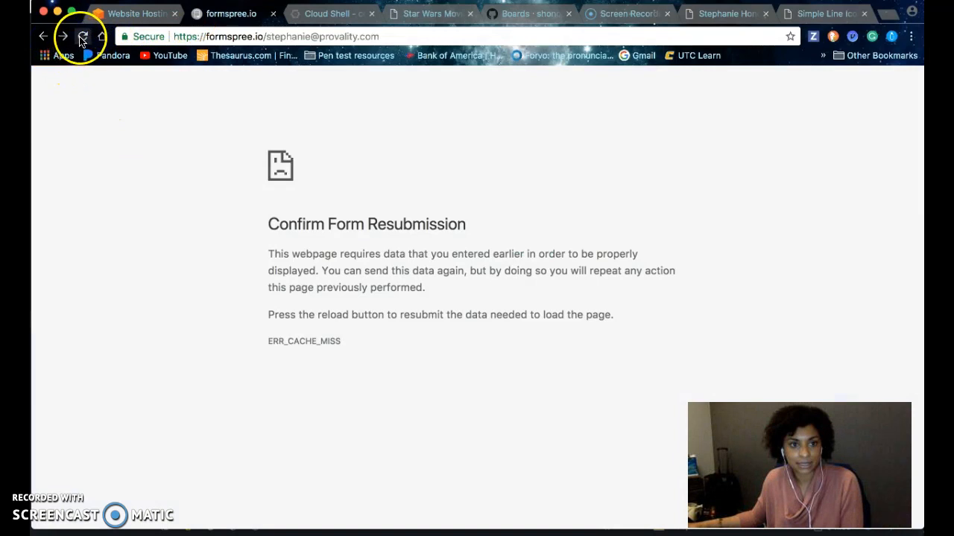
left_click(81, 35)
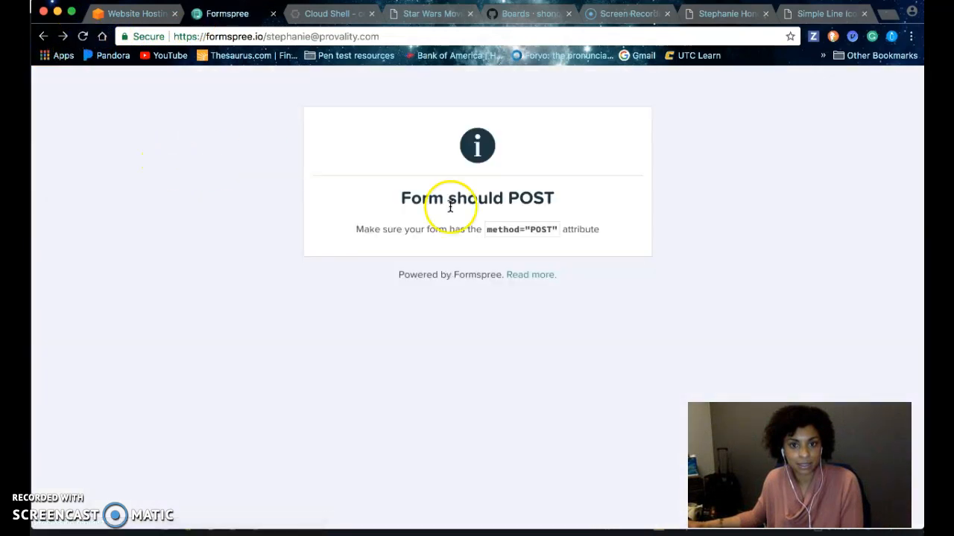
mouse_move(439, 284)
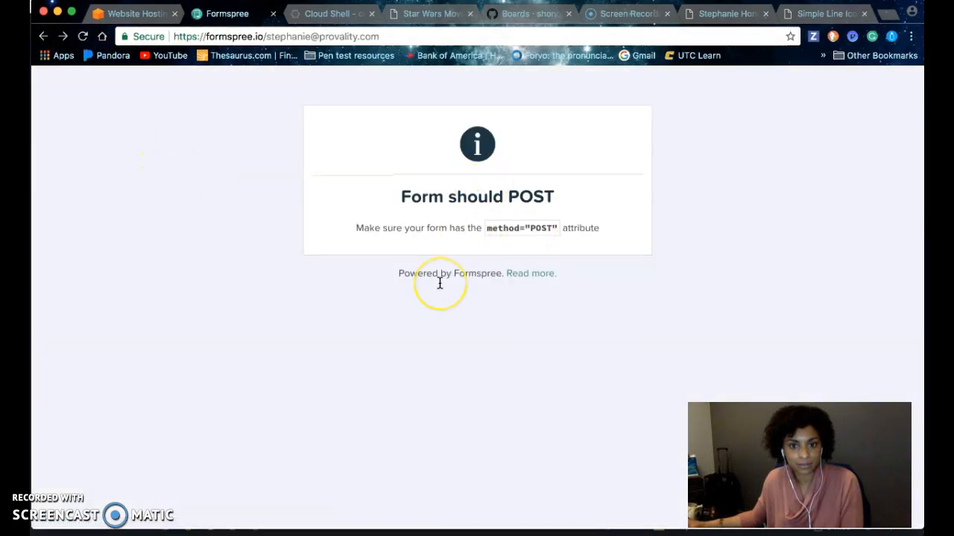
mouse_move(369, 46)
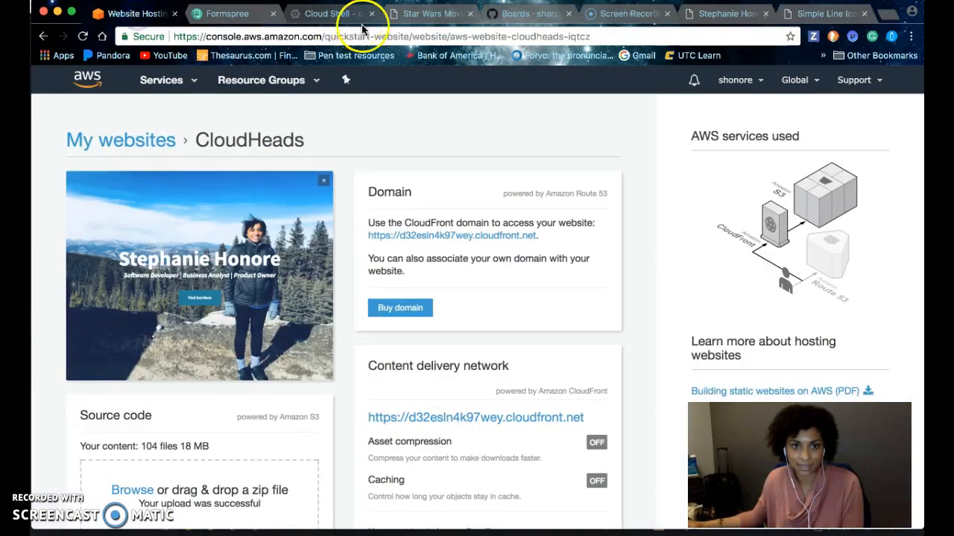
mouse_move(757, 35)
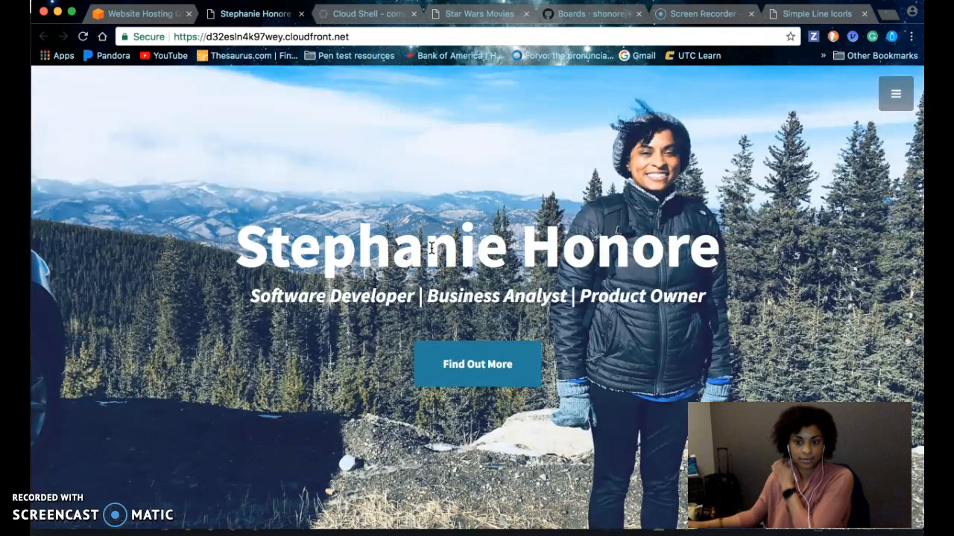
Scroll through the live portfolio's page sections down to the footer.
scroll("down", 3)
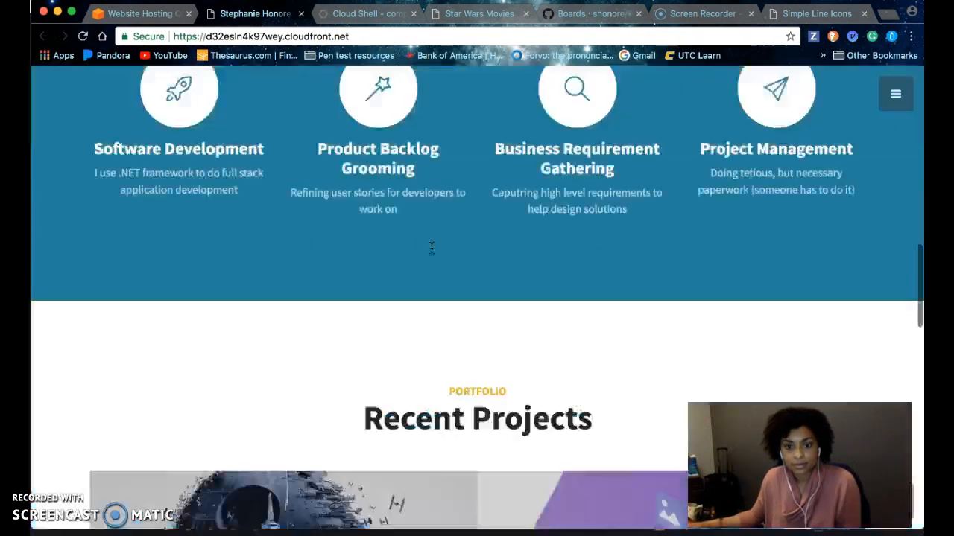
scroll("down", 3)
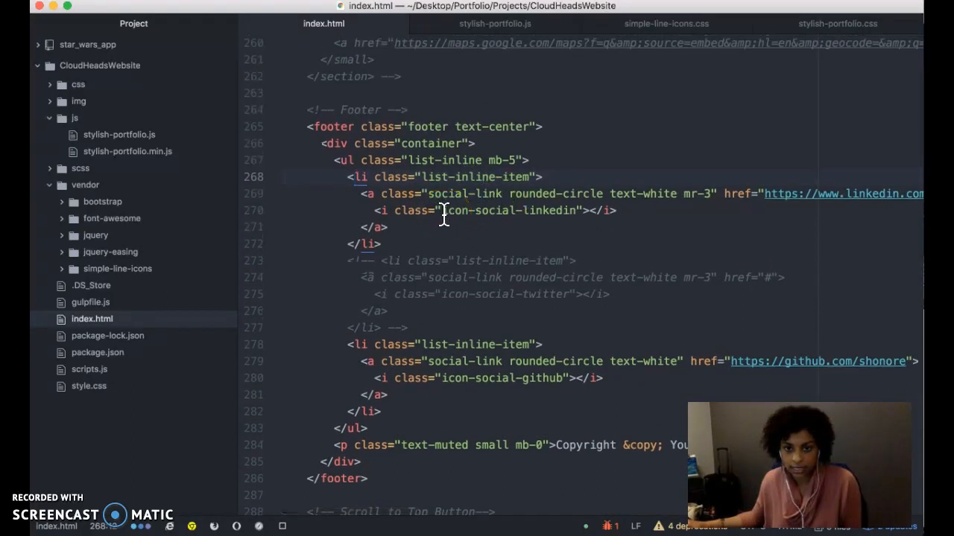
Scroll index.html down to the footer copyright paragraph and closing scripts.
scroll("down", 3)
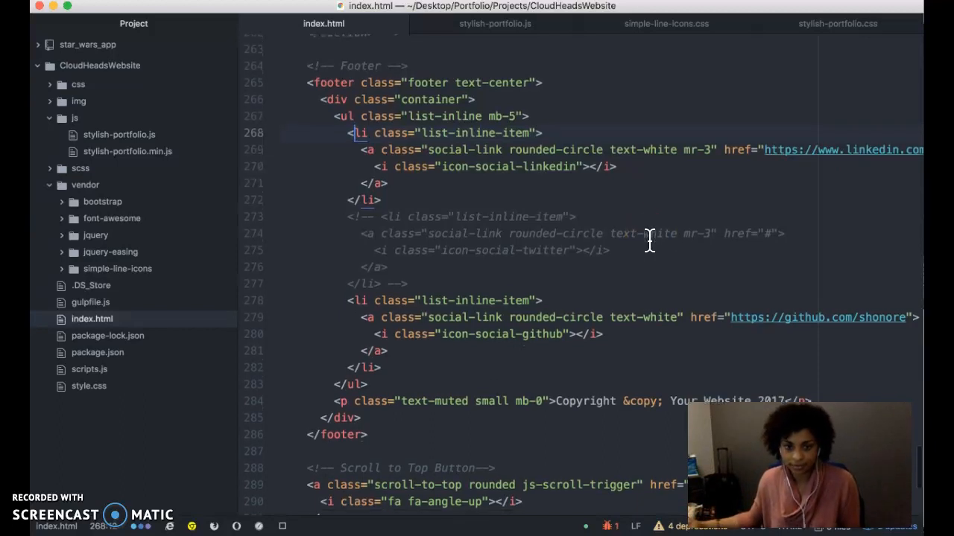
scroll("down", 3)
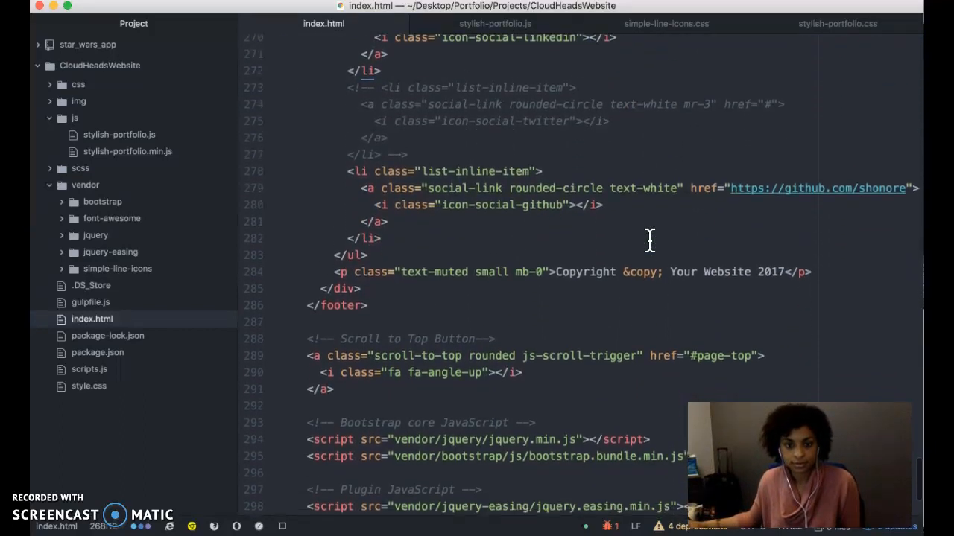
scroll("down", 3)
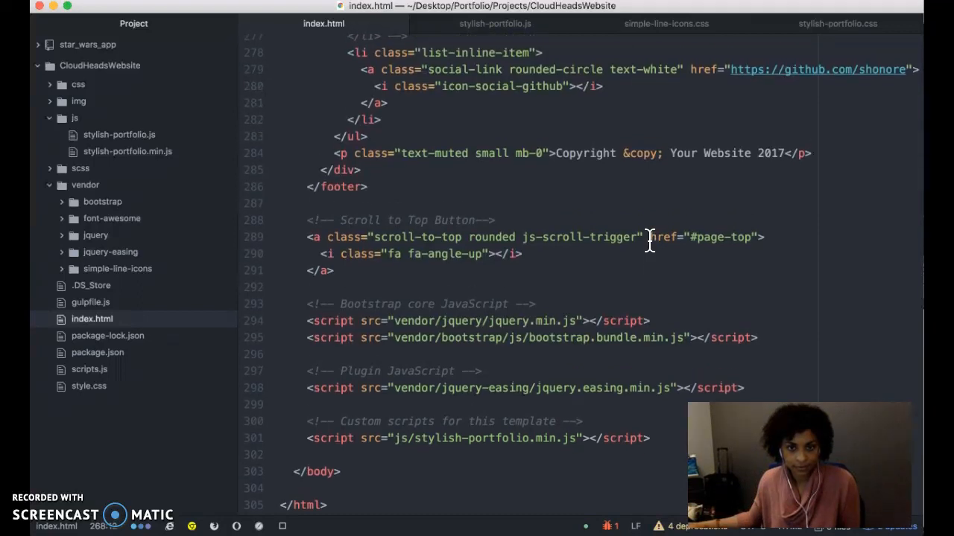
Replace the footer copyright 'Your Website 2017' with 'Stephanie Honore 2018'.
left_click(751, 152)
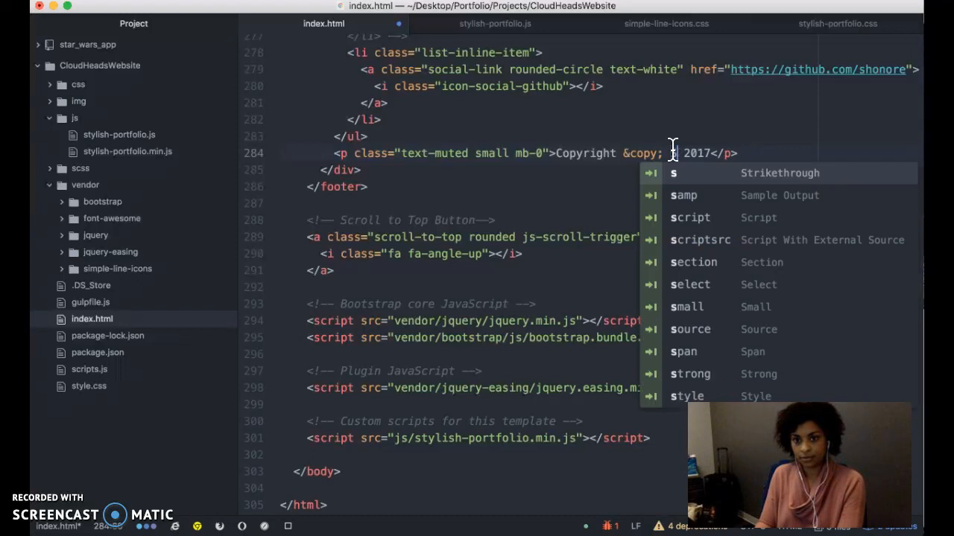
type("Stephanie Honore")
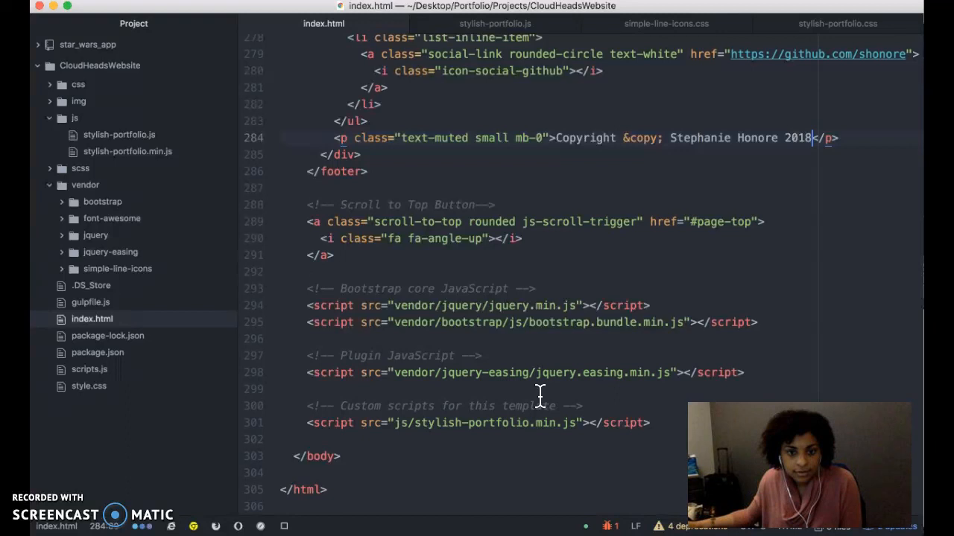
mouse_move(623, 514)
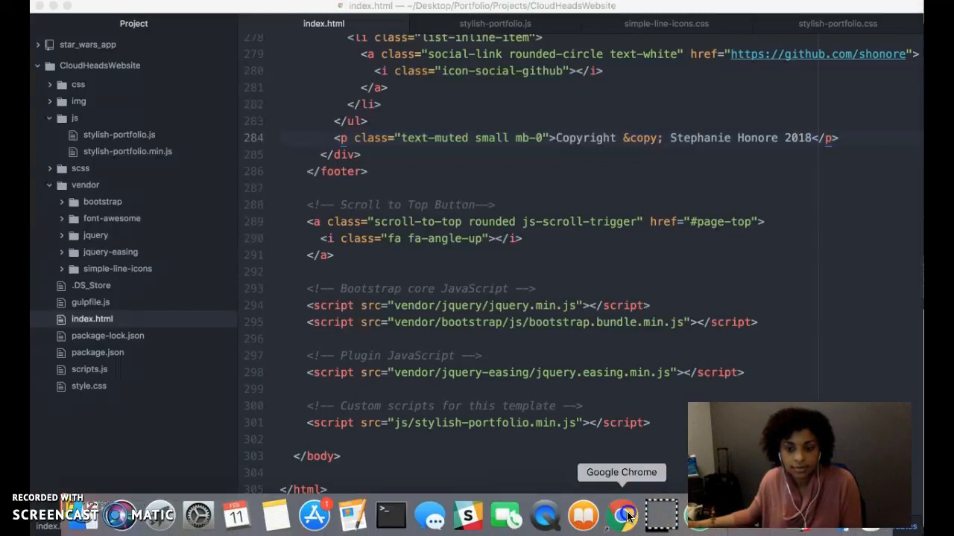
Check the live footer still reads Your Website 2017, then bring up Finder's Projects folder.
left_click(620, 516)
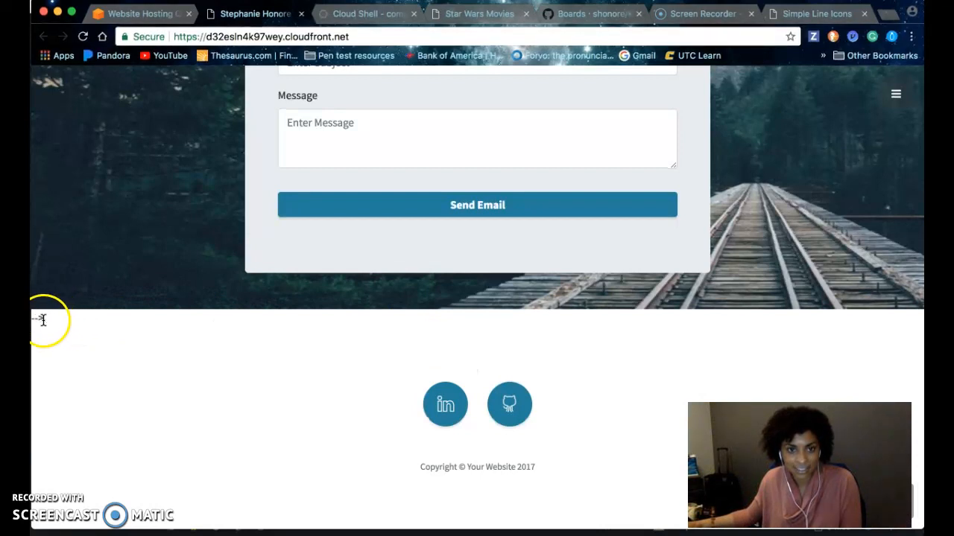
key("cmd+tab")
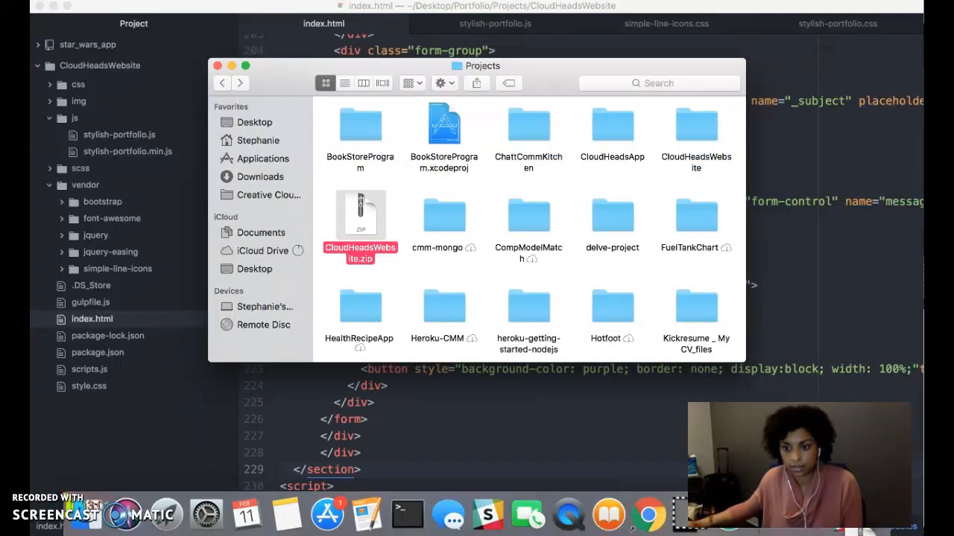
Drop CloudHeadsWebsite.zip onto the AWS console's Source code upload to start parsing.
right_click(696, 125)
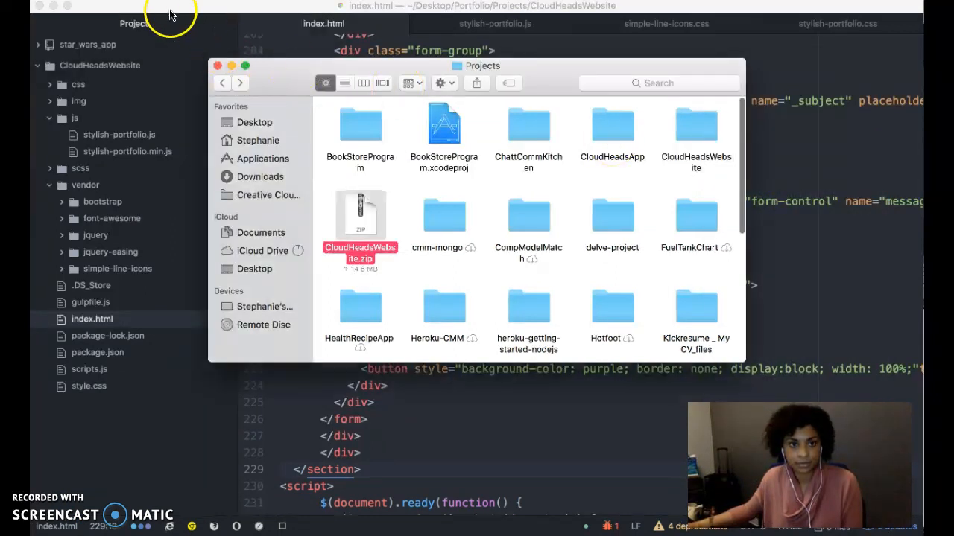
left_click(132, 14)
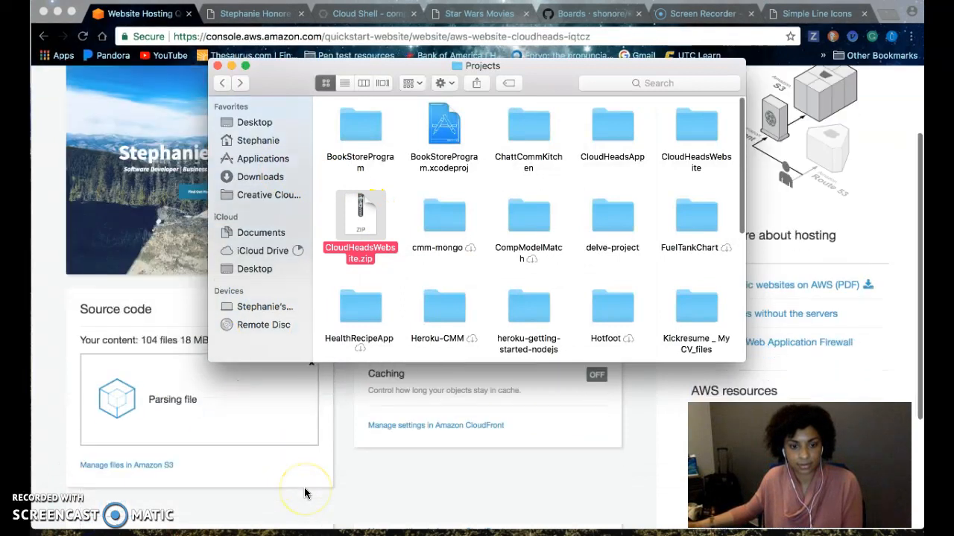
mouse_move(230, 67)
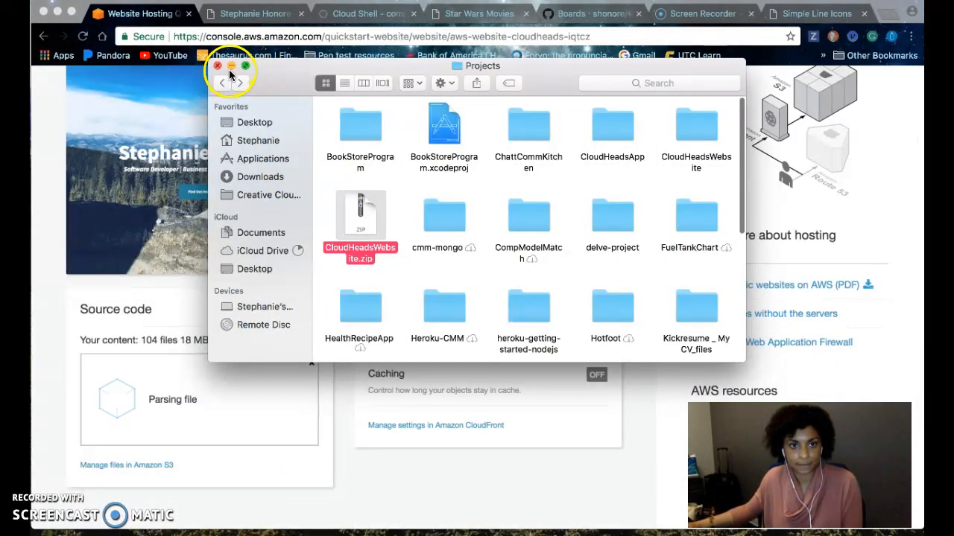
Upload CloudHeadsWebsite.zip and overwrite the site's source with its one changed file.
left_click(219, 71)
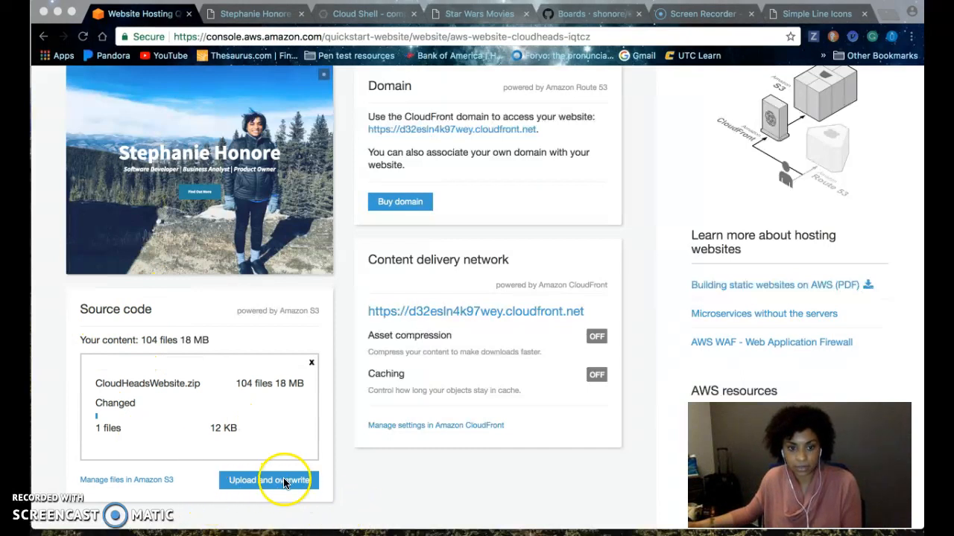
left_click(268, 480)
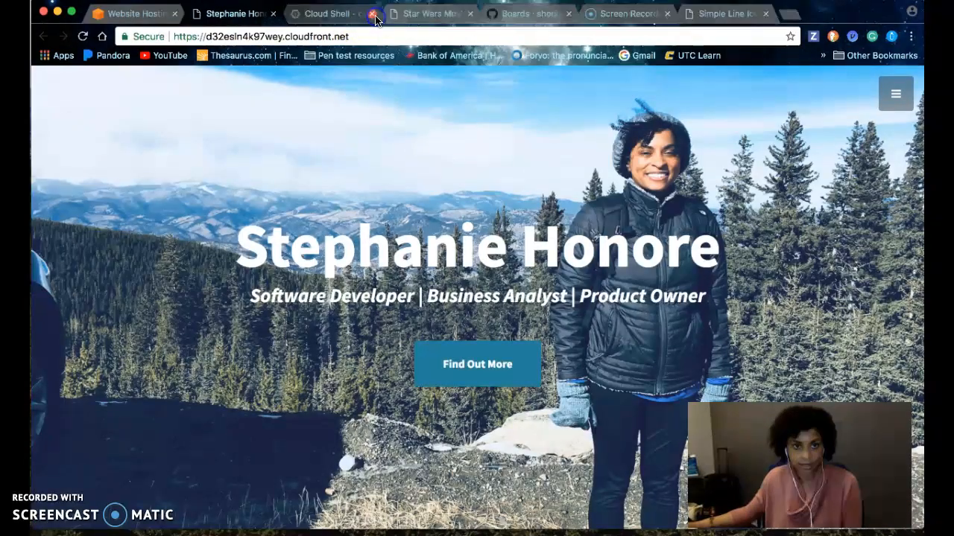
scroll("down", 3)
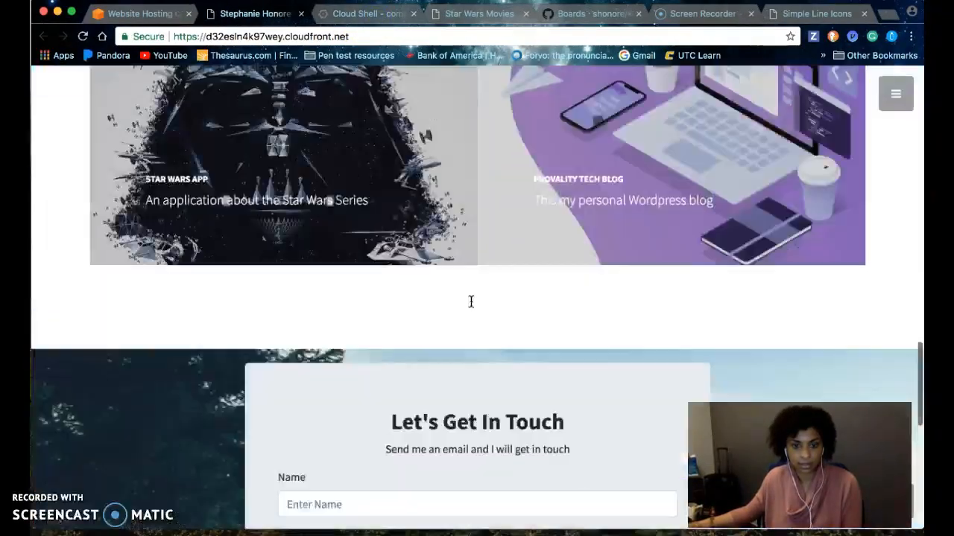
scroll("down", 3)
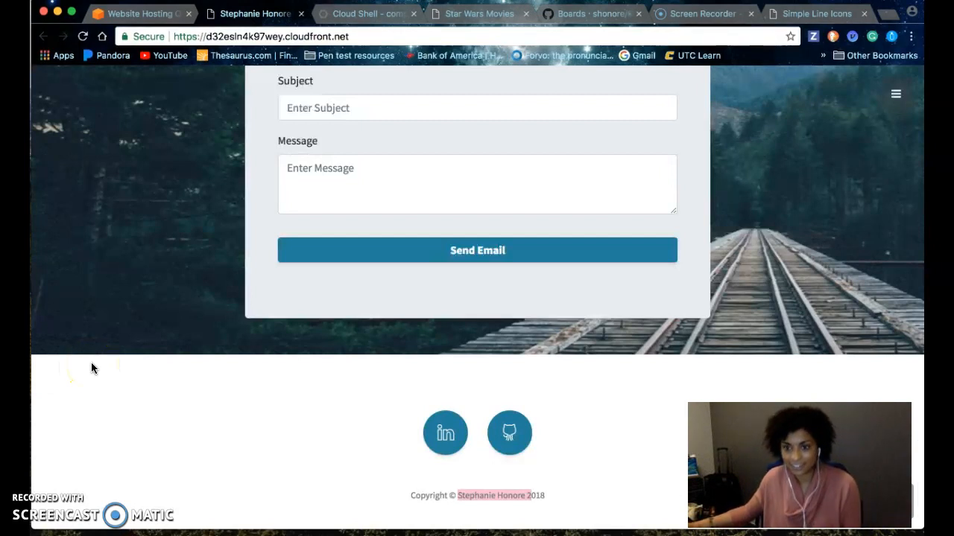
scroll("up", 3)
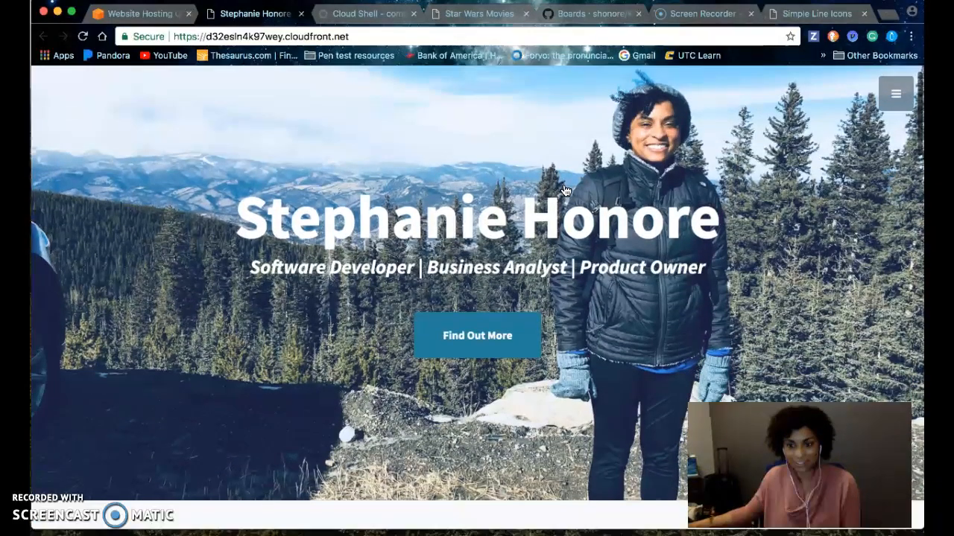
scroll("down", 3)
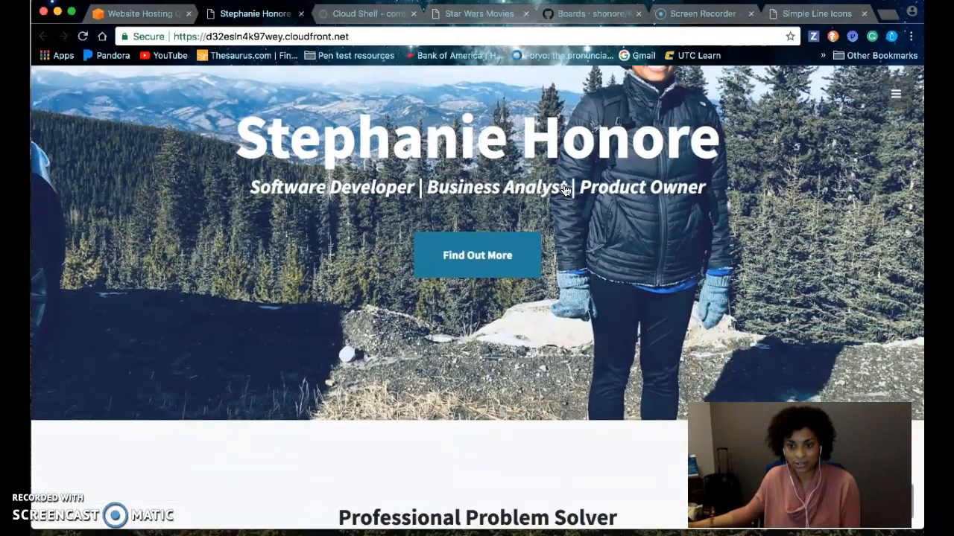
scroll("down", 3)
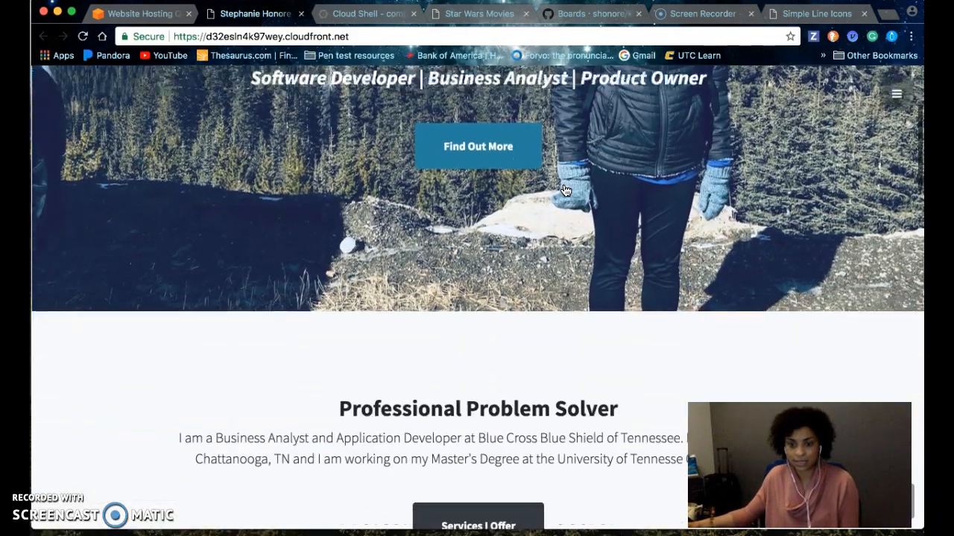
scroll("down", 3)
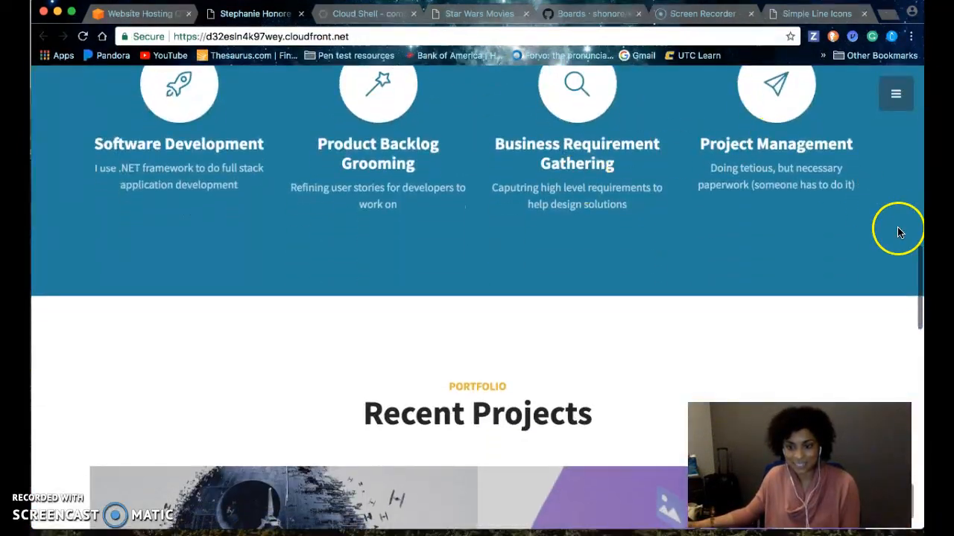